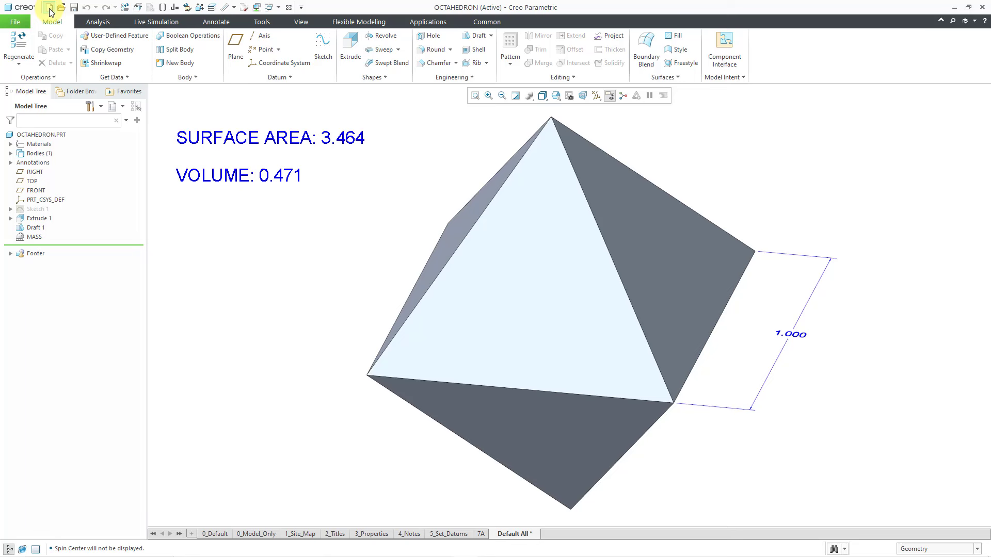
Step: Create part octahedron_creo7 from the mcae_part_creo5_inch template instead of the default template
{"action": "left_click", "coordinate": [49, 10]}
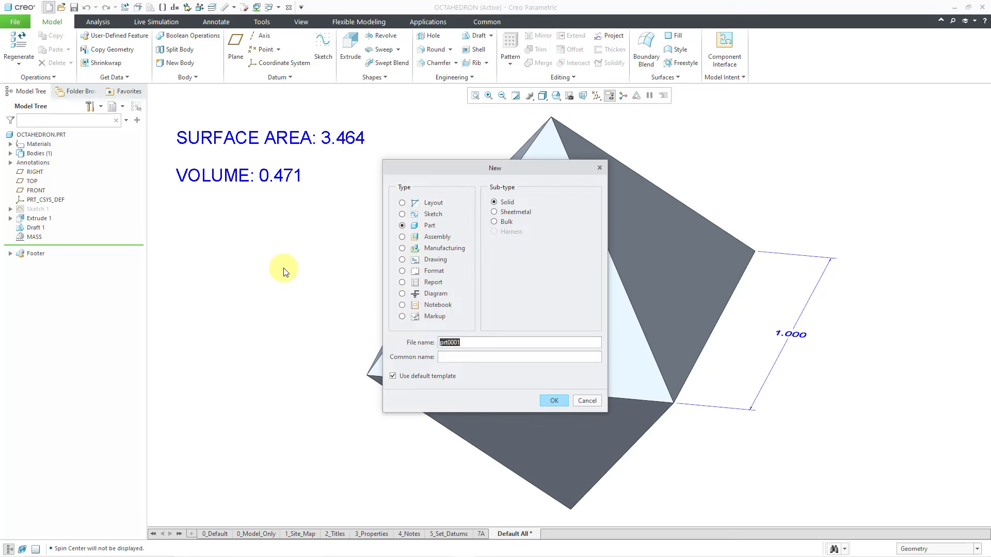
{"action": "type", "text": "octahedron_creo7"}
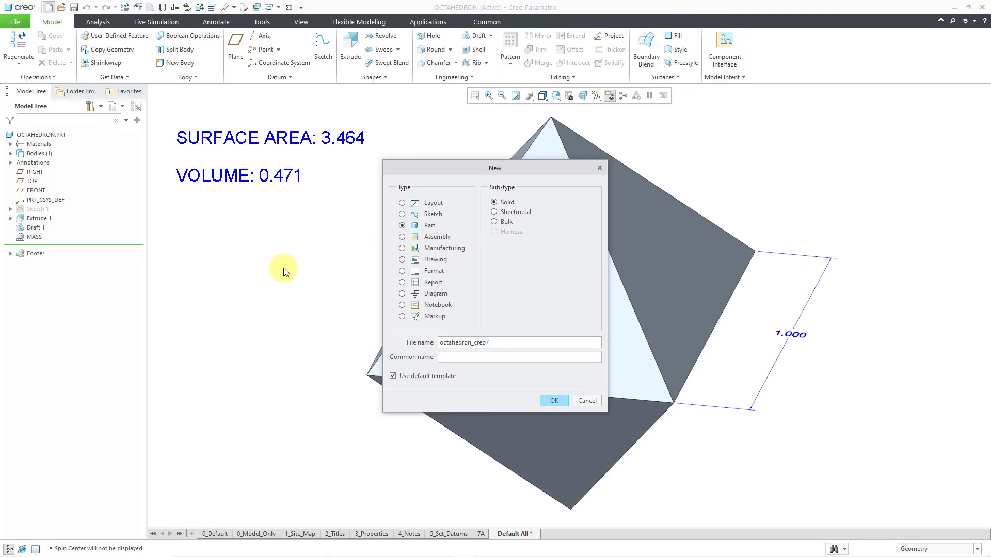
{"action": "mouse_move", "coordinate": [410, 388]}
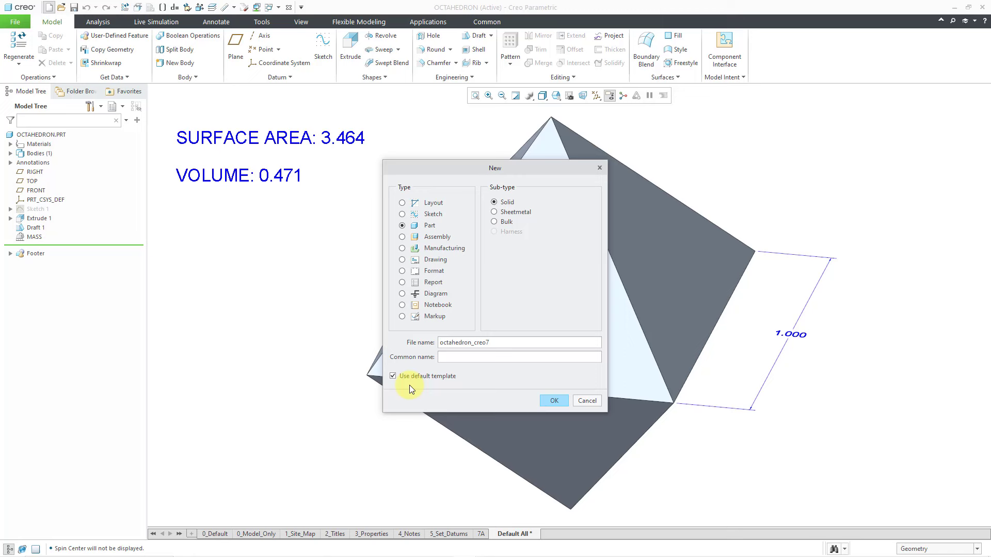
{"action": "left_click", "coordinate": [392, 376]}
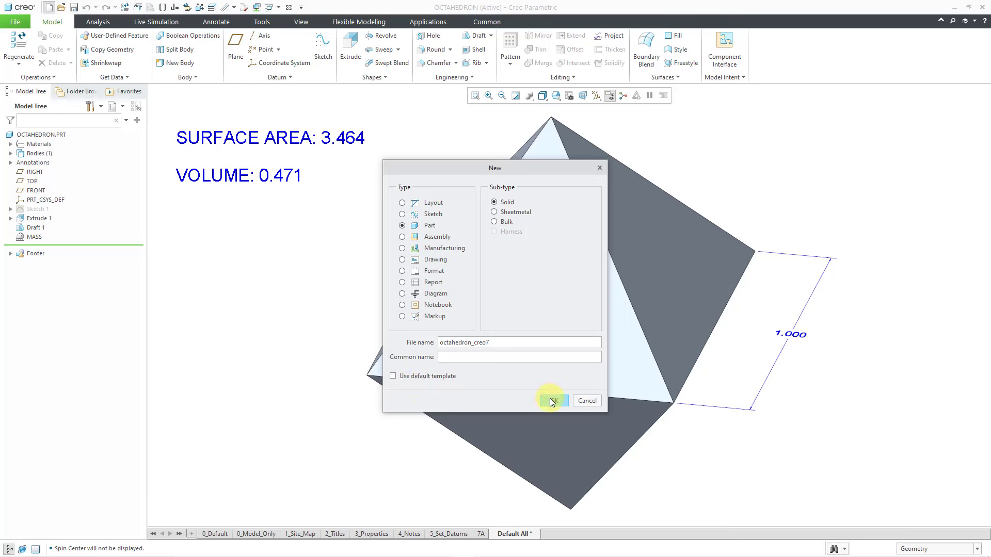
{"action": "left_click", "coordinate": [552, 401]}
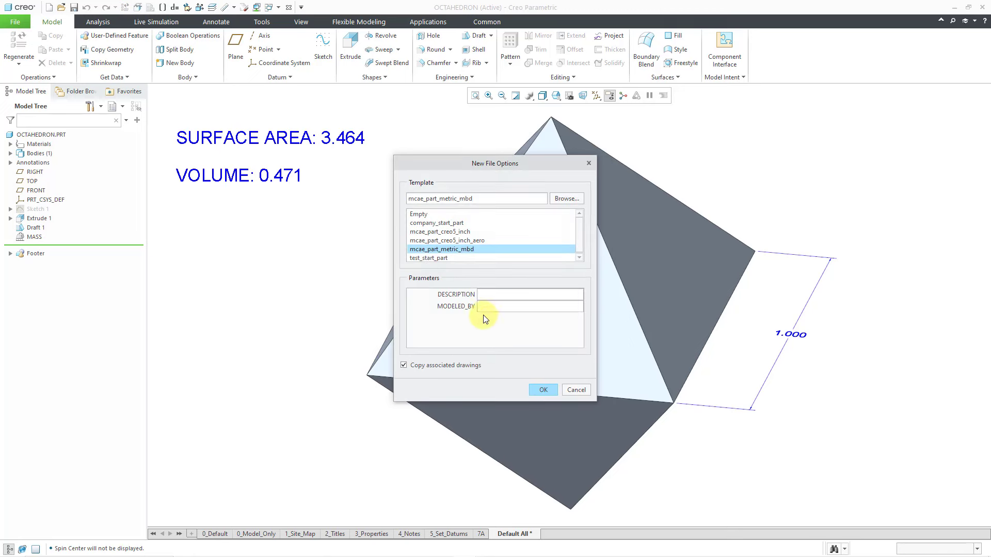
{"action": "left_click", "coordinate": [439, 231]}
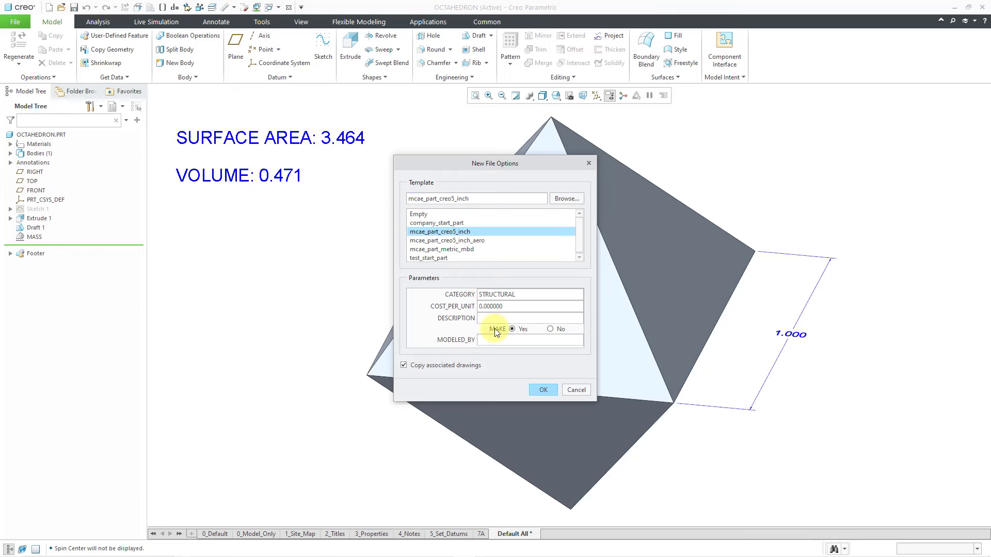
{"action": "left_click", "coordinate": [543, 390]}
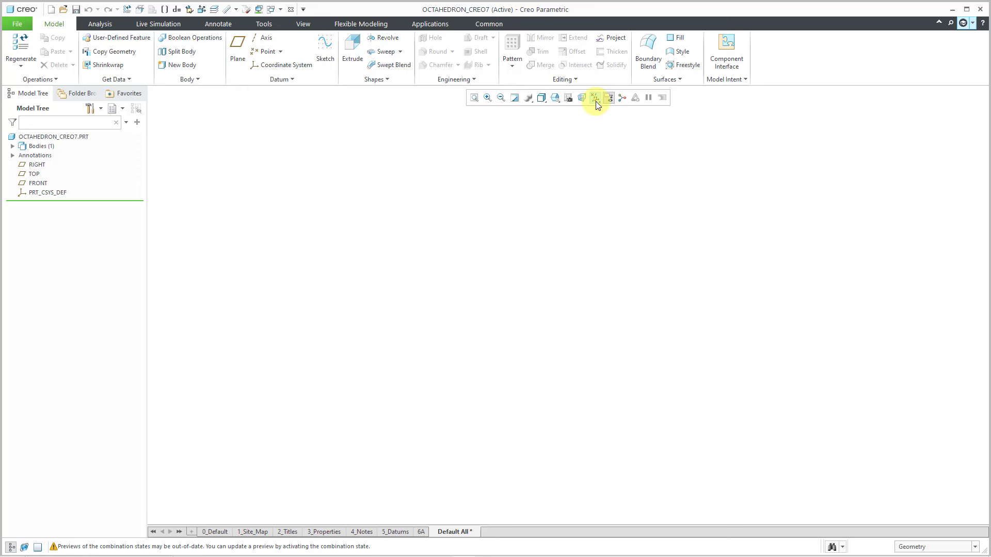
Step: Turn on datum plane display and start a sketch on the TOP plane
{"action": "left_click", "coordinate": [609, 97]}
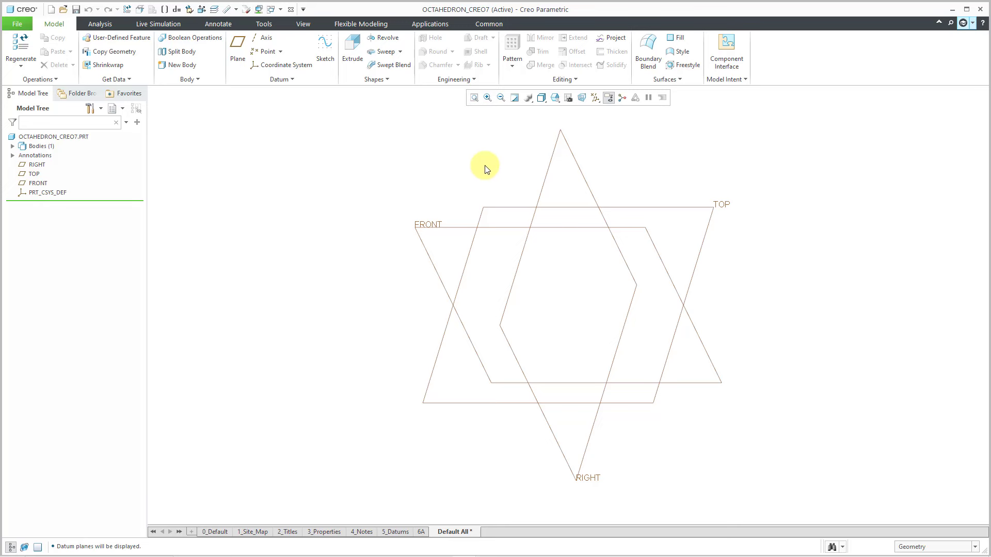
{"action": "left_click", "coordinate": [498, 207]}
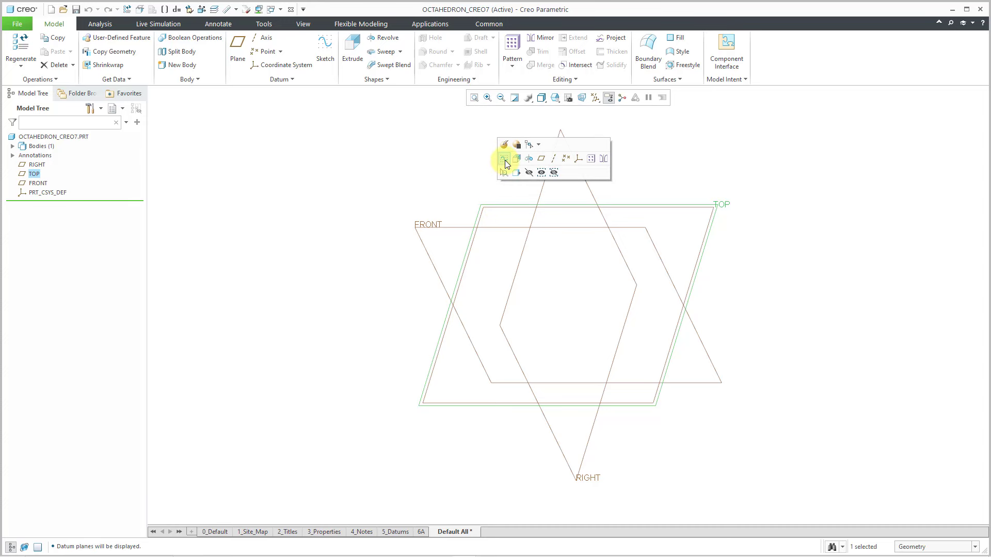
{"action": "left_click", "coordinate": [505, 159]}
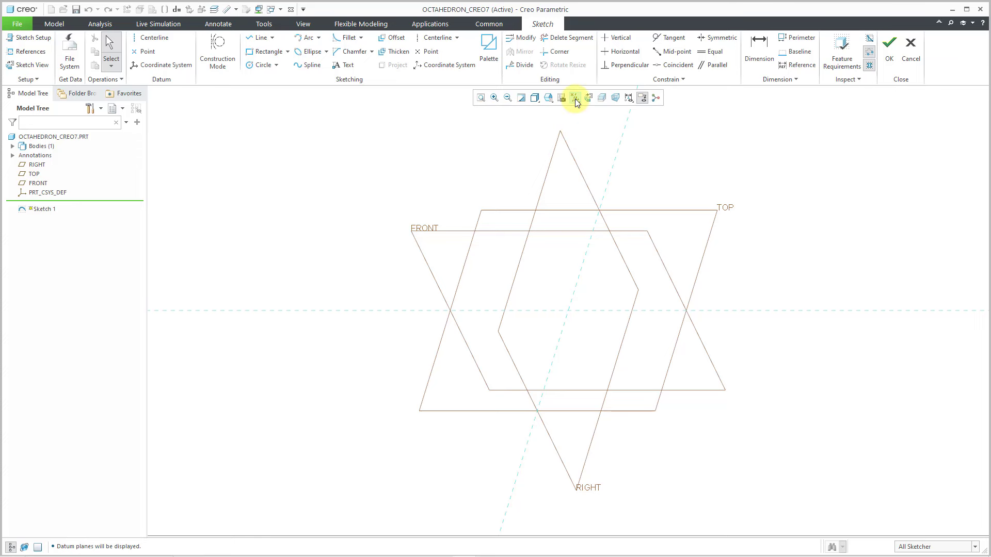
Step: Hide datum planes and draw a center rectangle at the origin with width 1
{"action": "left_click", "coordinate": [578, 98]}
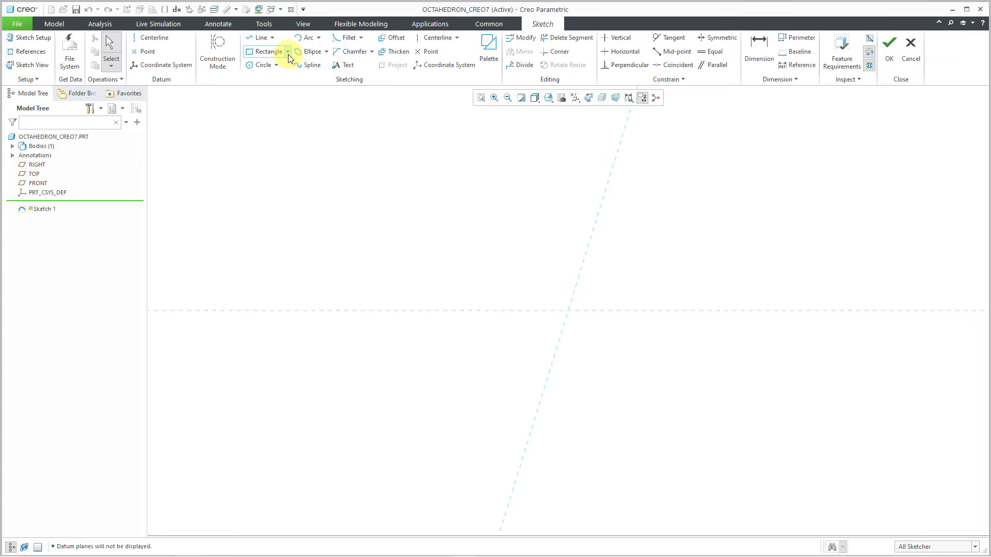
{"action": "left_click", "coordinate": [287, 51]}
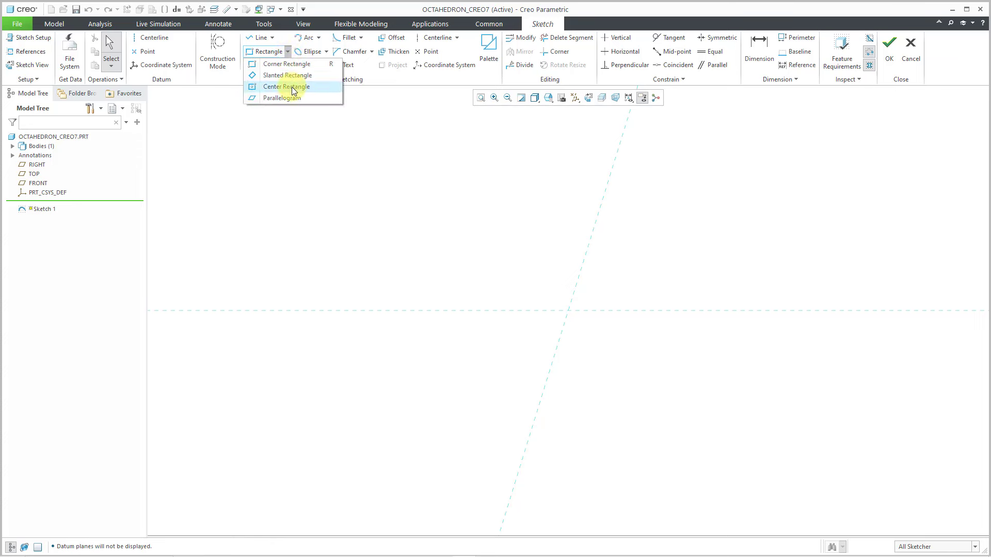
{"action": "left_click", "coordinate": [286, 86]}
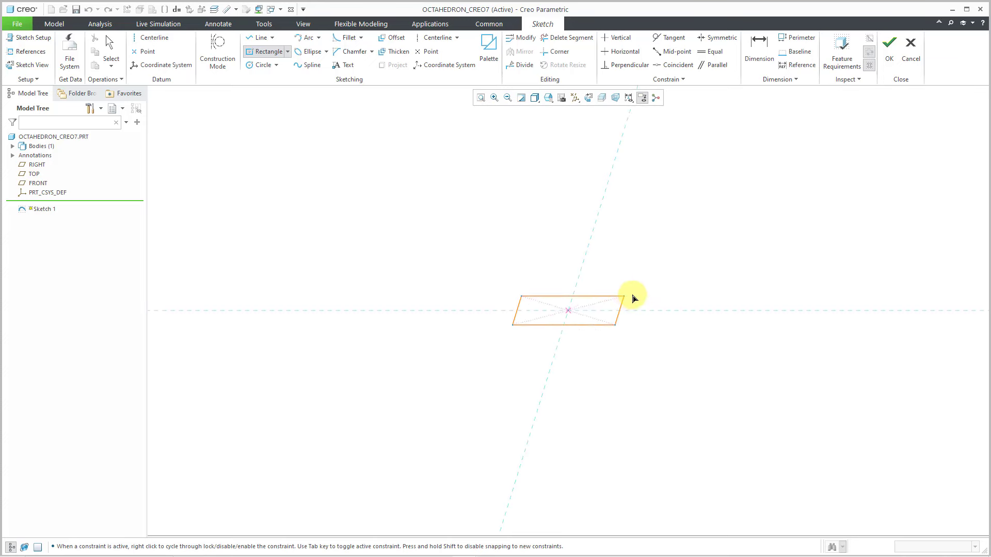
{"action": "left_click_drag", "start_coordinate": [634, 298], "coordinate": [683, 216]}
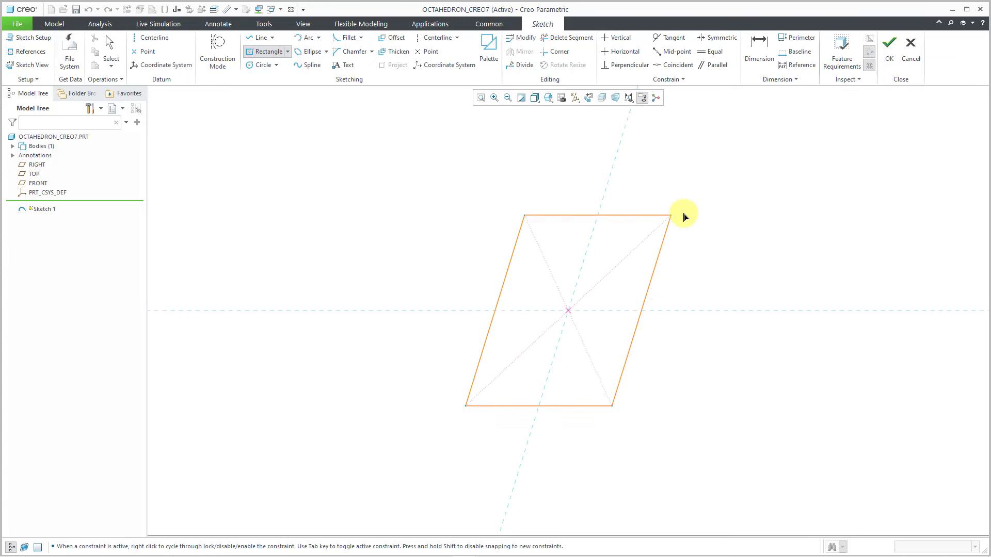
{"action": "left_click_drag", "start_coordinate": [684, 216], "coordinate": [772, 178]}
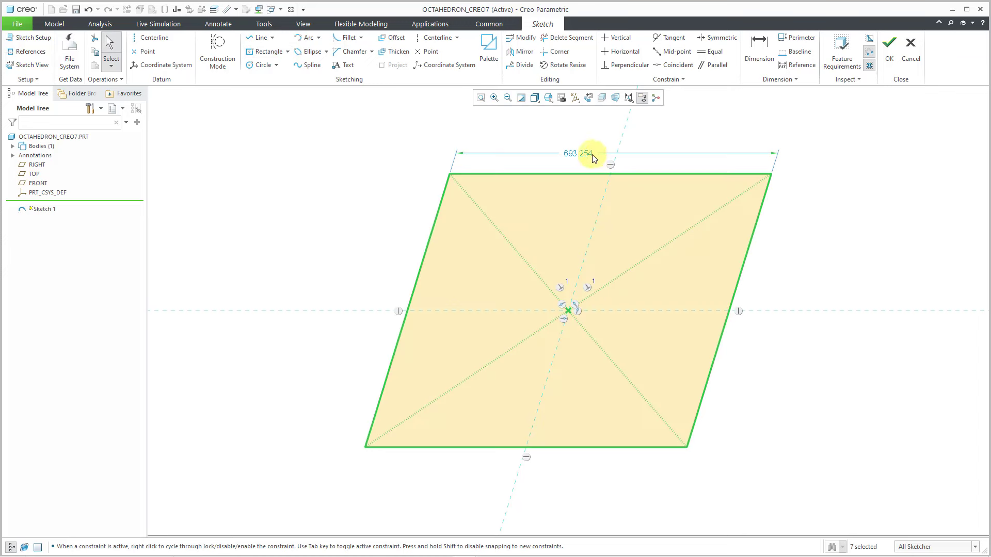
{"action": "double_click", "coordinate": [583, 154]}
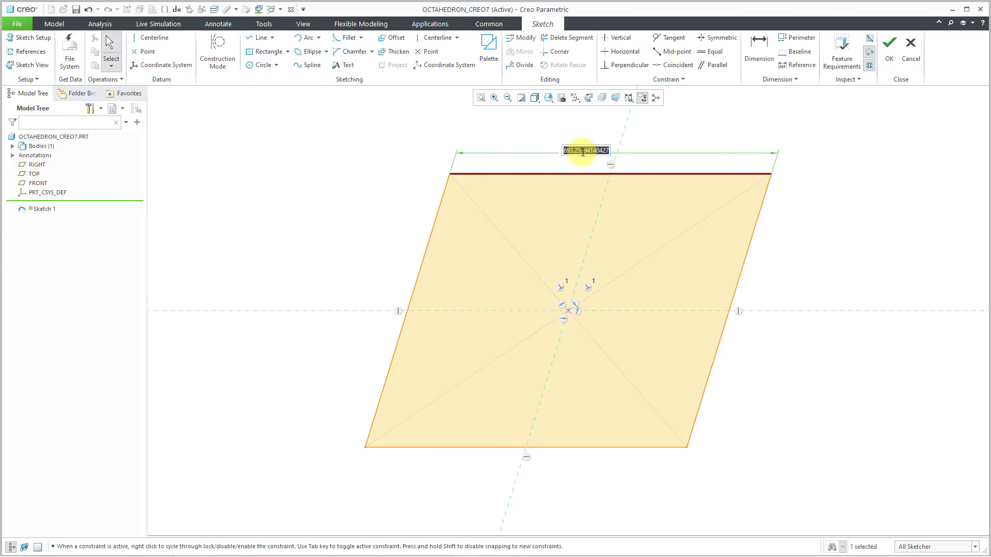
{"action": "type", "text": "1"}
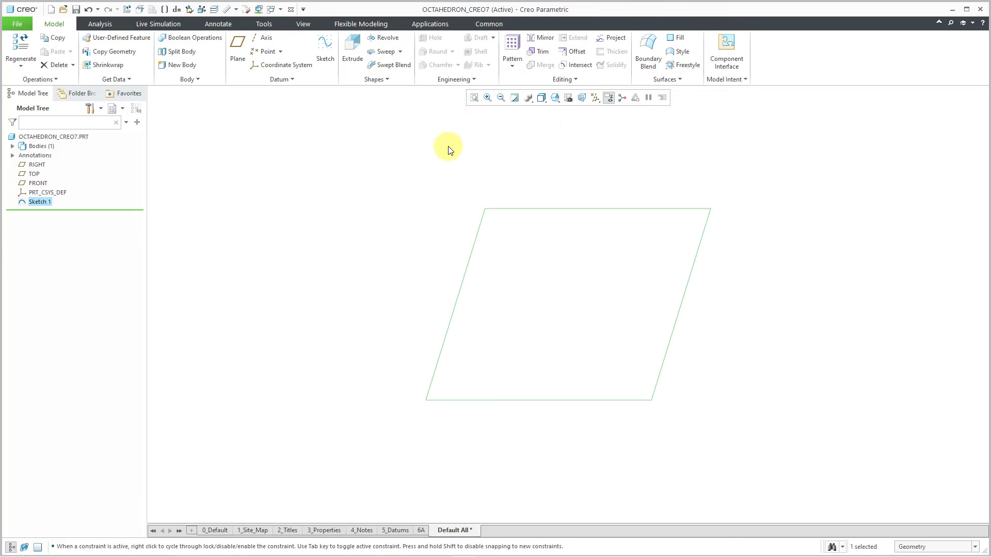
Step: Extrude Sketch 1 symmetrically about the sketch plane to a depth of 2.000
{"action": "right_click", "coordinate": [447, 149]}
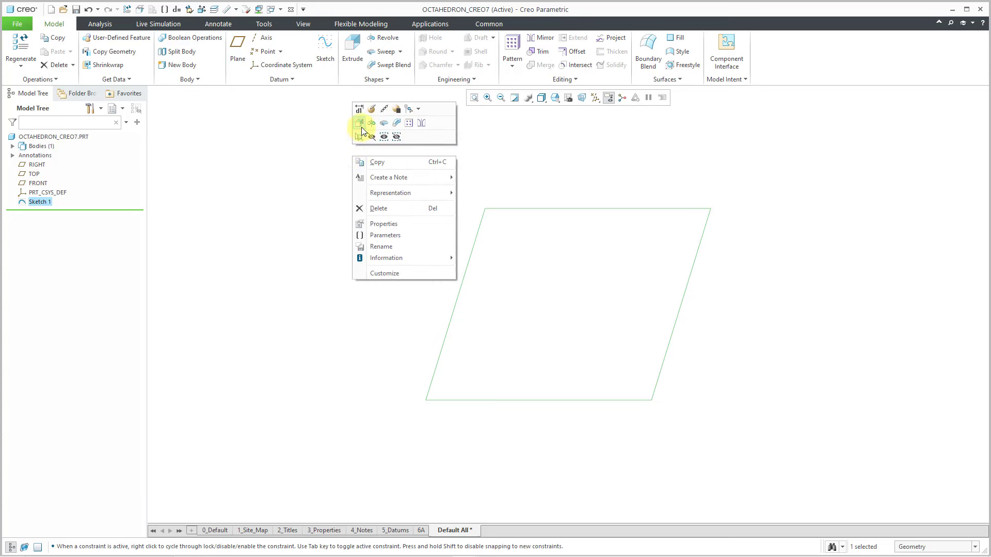
{"action": "mouse_move", "coordinate": [360, 122]}
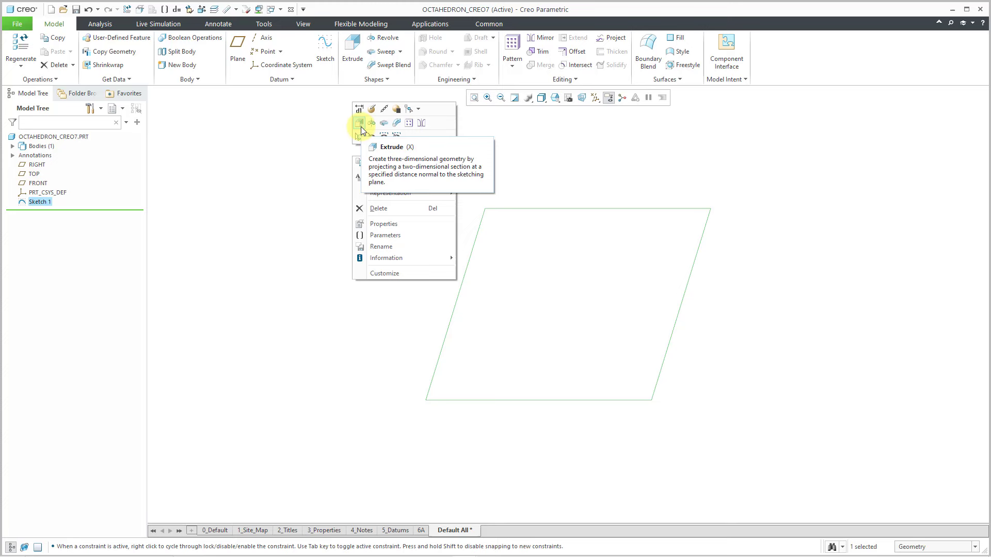
{"action": "left_click", "coordinate": [359, 123]}
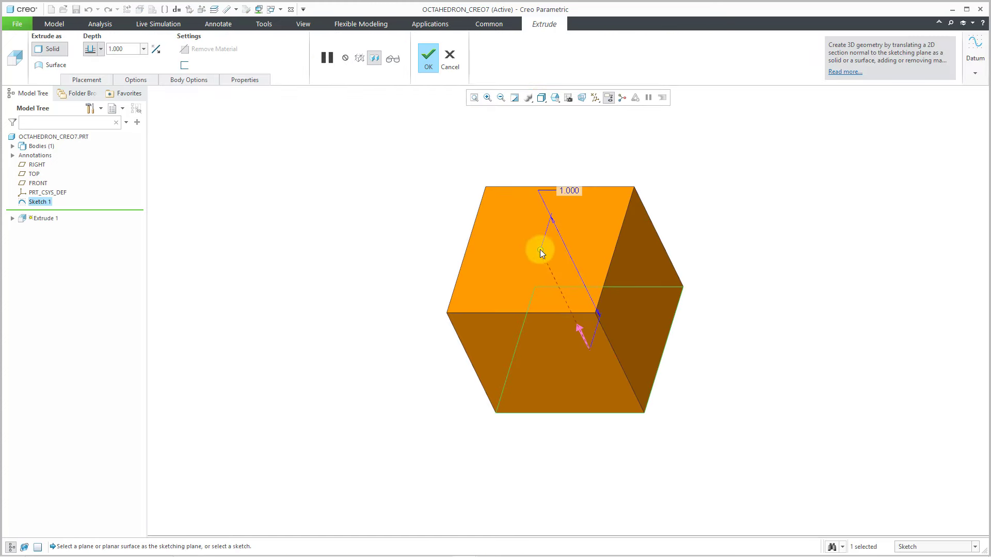
{"action": "right_click", "coordinate": [537, 251]}
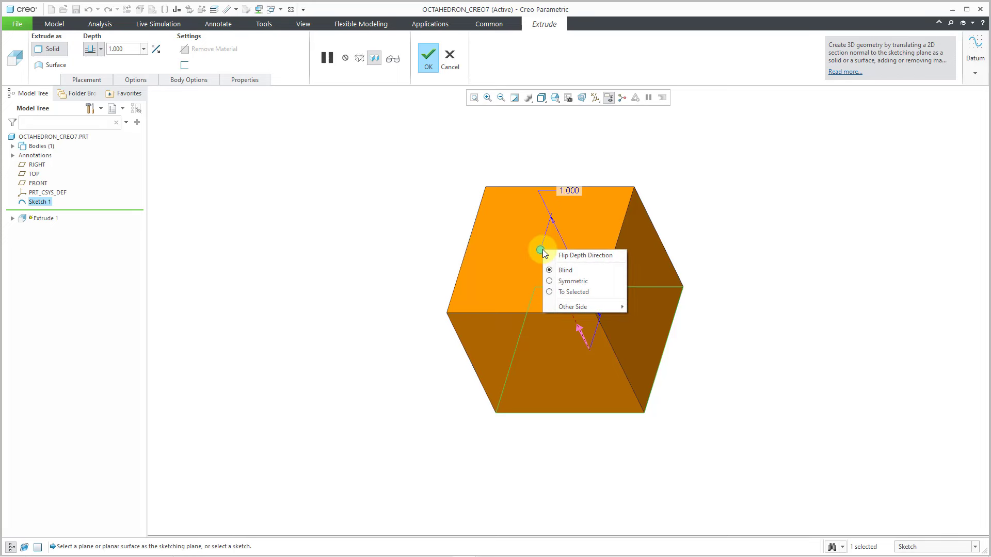
{"action": "mouse_move", "coordinate": [577, 283]}
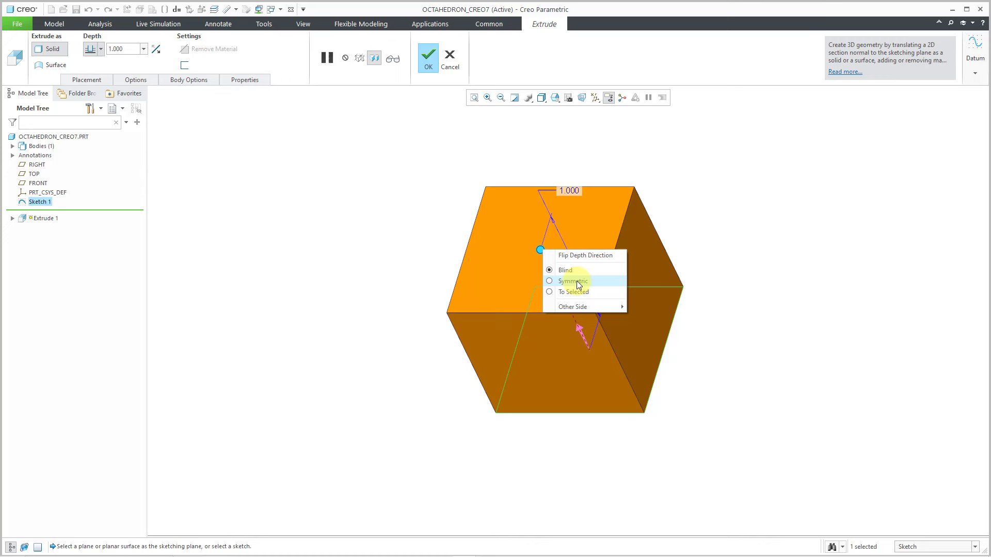
{"action": "left_click", "coordinate": [573, 281]}
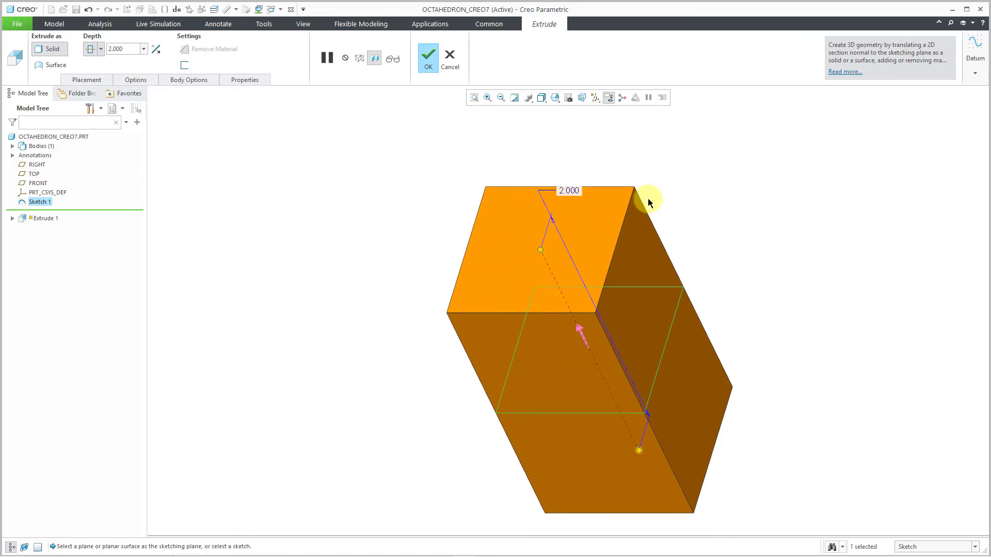
{"action": "mouse_move", "coordinate": [468, 142]}
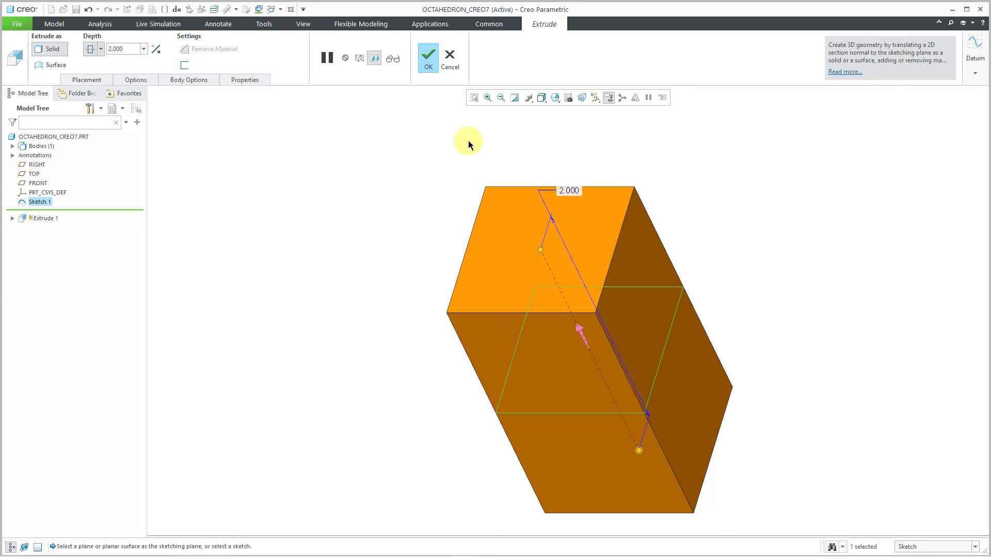
{"action": "mouse_move", "coordinate": [425, 175]}
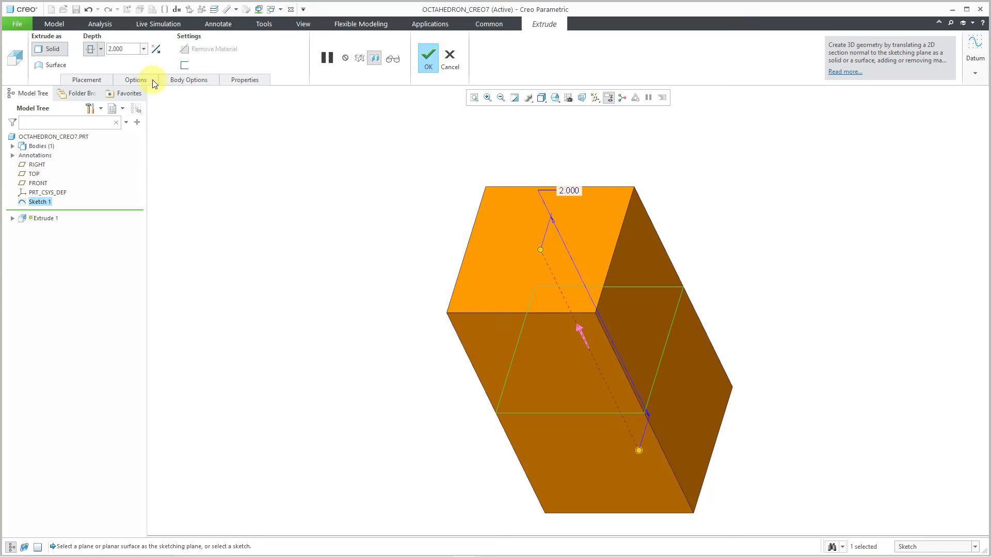
{"action": "left_click", "coordinate": [135, 80]}
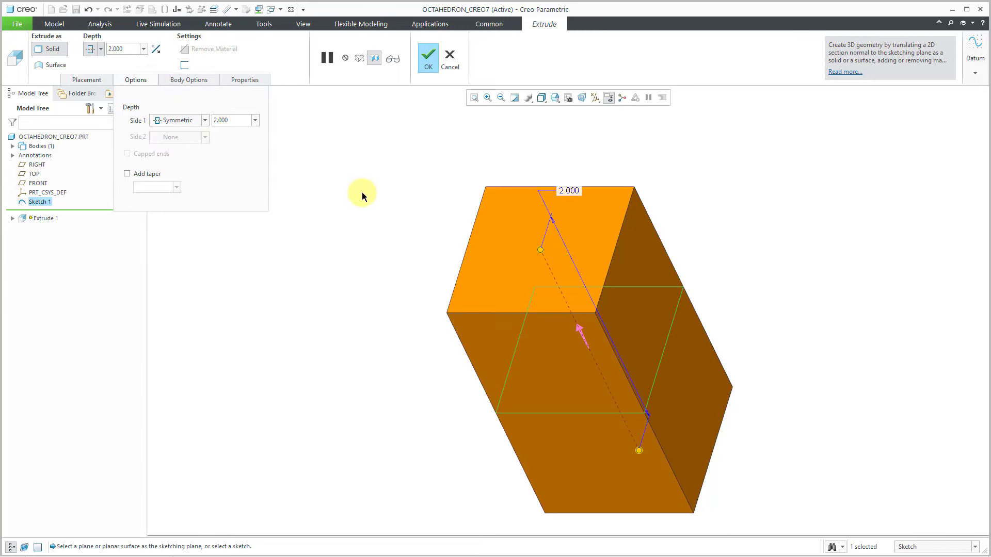
{"action": "mouse_move", "coordinate": [361, 192]}
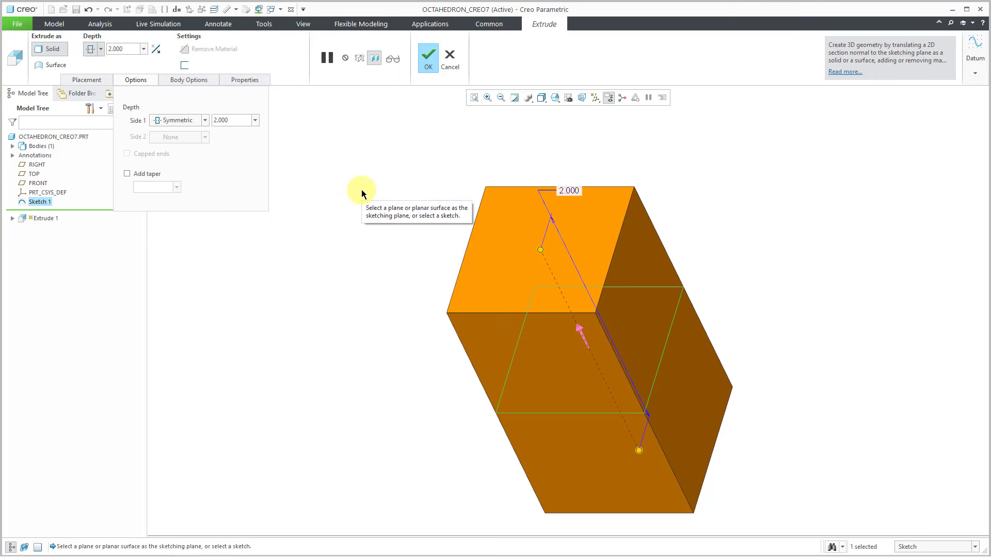
{"action": "mouse_move", "coordinate": [428, 60]}
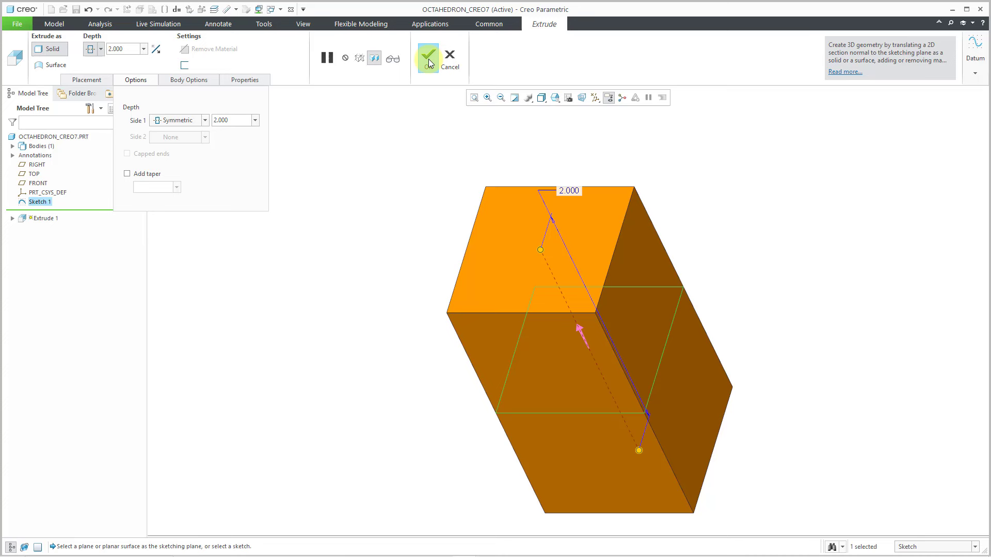
{"action": "left_click", "coordinate": [426, 56]}
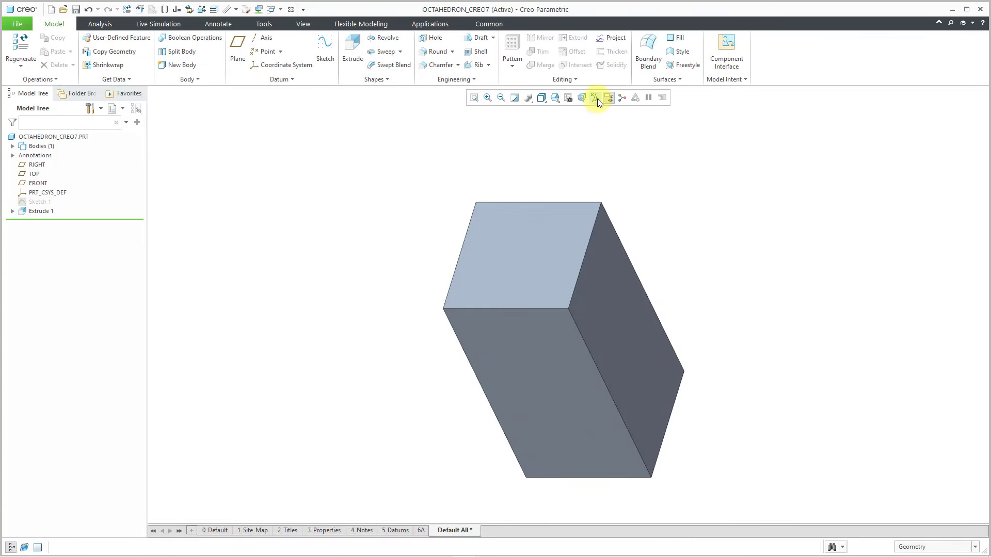
Step: Show the datum planes again and start a Draft feature on the block
{"action": "left_click", "coordinate": [609, 98]}
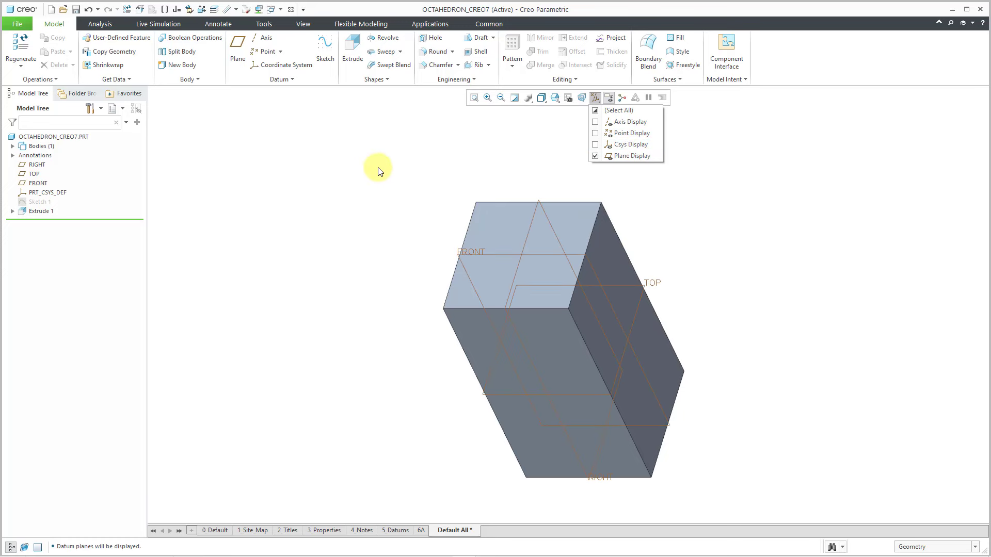
{"action": "left_click", "coordinate": [595, 98]}
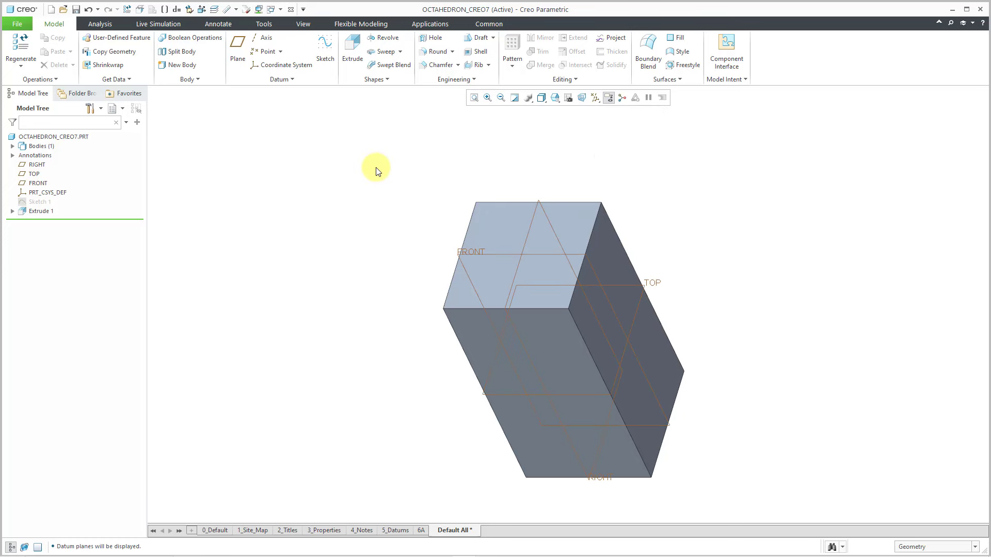
{"action": "mouse_move", "coordinate": [453, 96]}
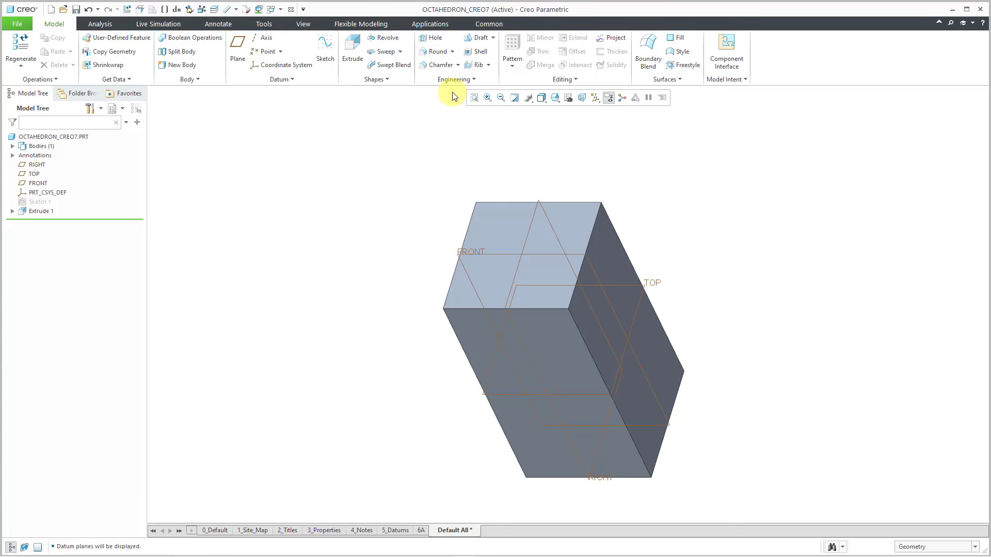
{"action": "left_click", "coordinate": [475, 37]}
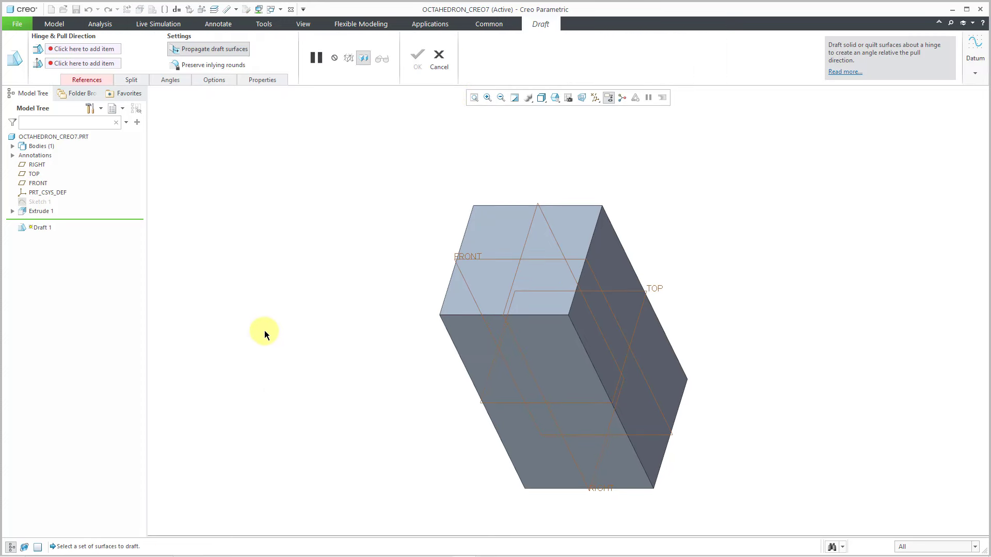
Step: Select all the block's side surfaces to draft, then switch to hinge selection
{"action": "left_click", "coordinate": [568, 386]}
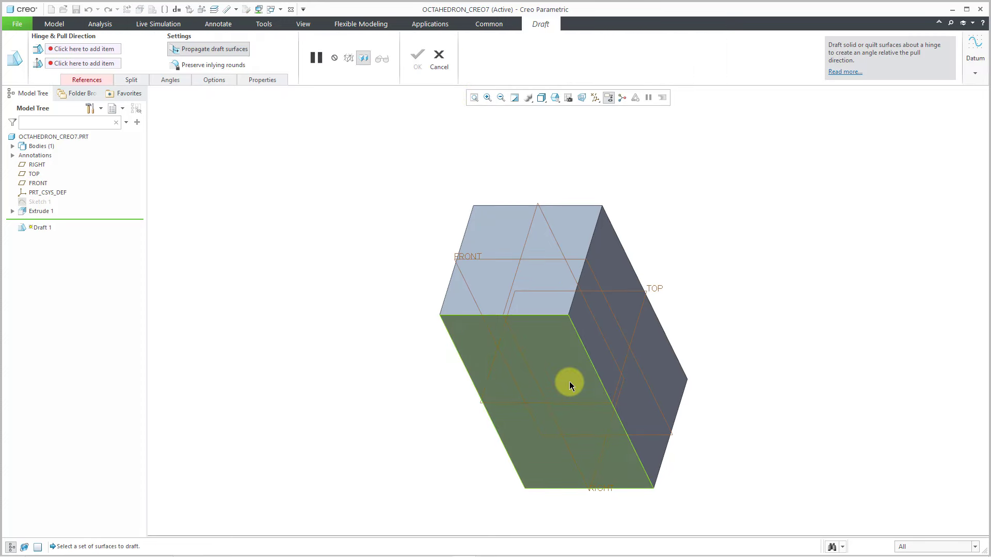
{"action": "mouse_move", "coordinate": [569, 385]}
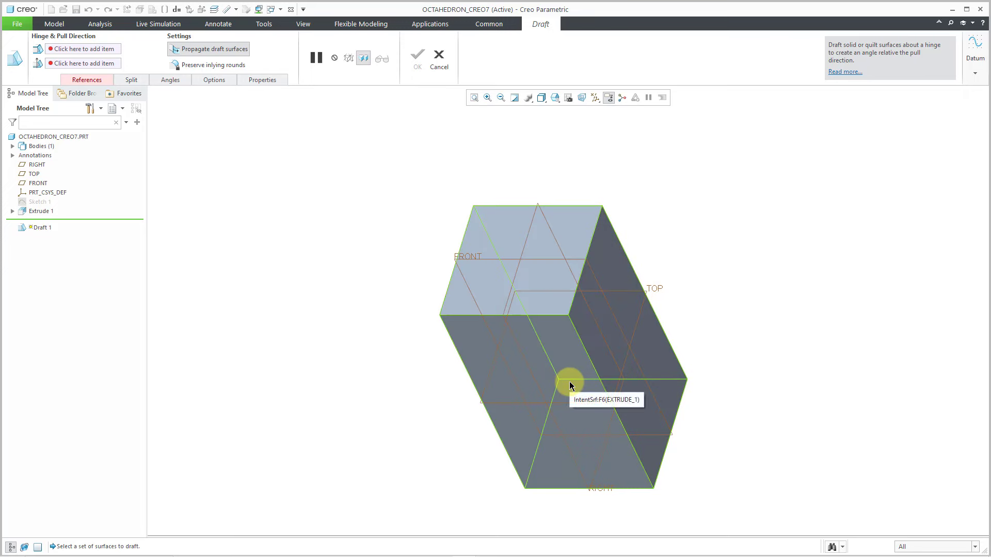
{"action": "left_click", "coordinate": [568, 385]}
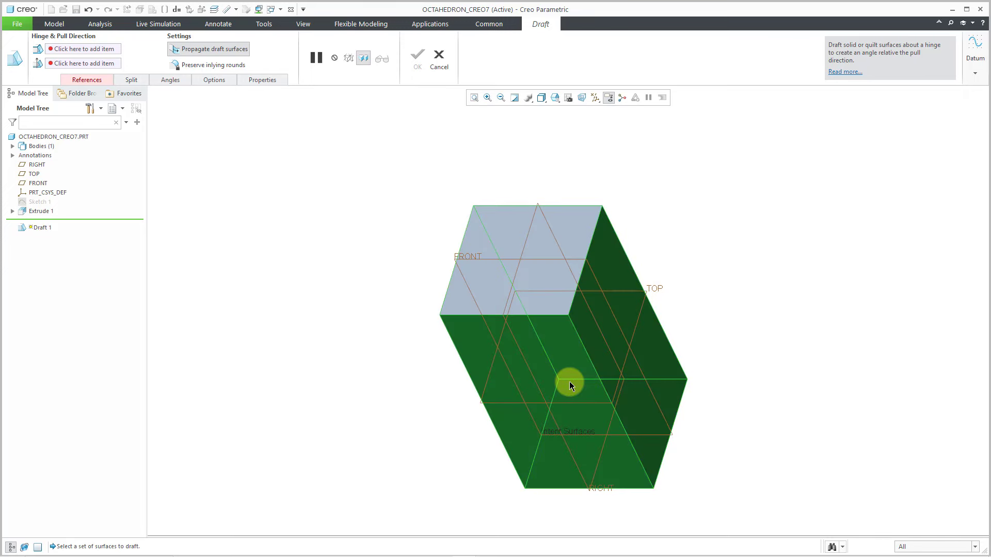
{"action": "mouse_move", "coordinate": [570, 386]}
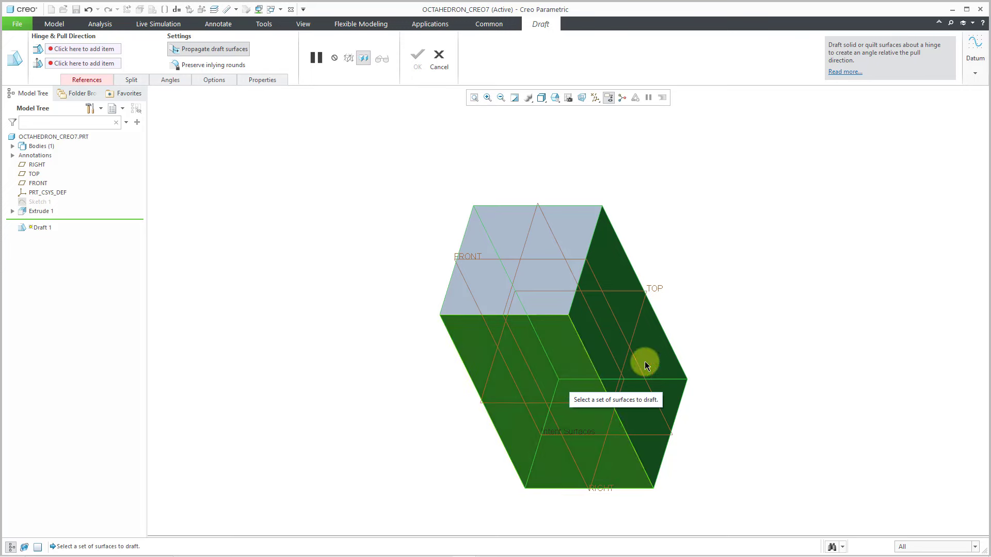
{"action": "right_click", "coordinate": [645, 366]}
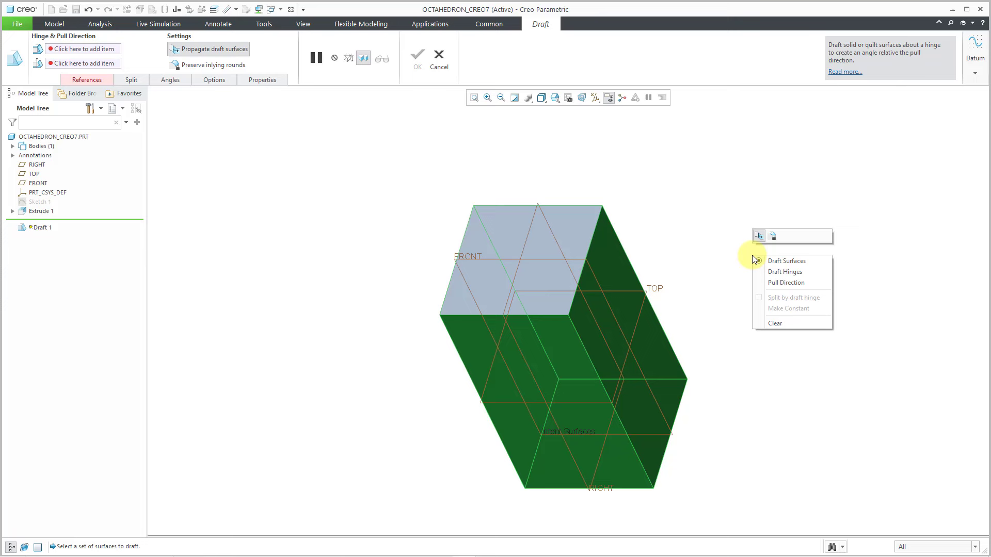
{"action": "left_click", "coordinate": [758, 261]}
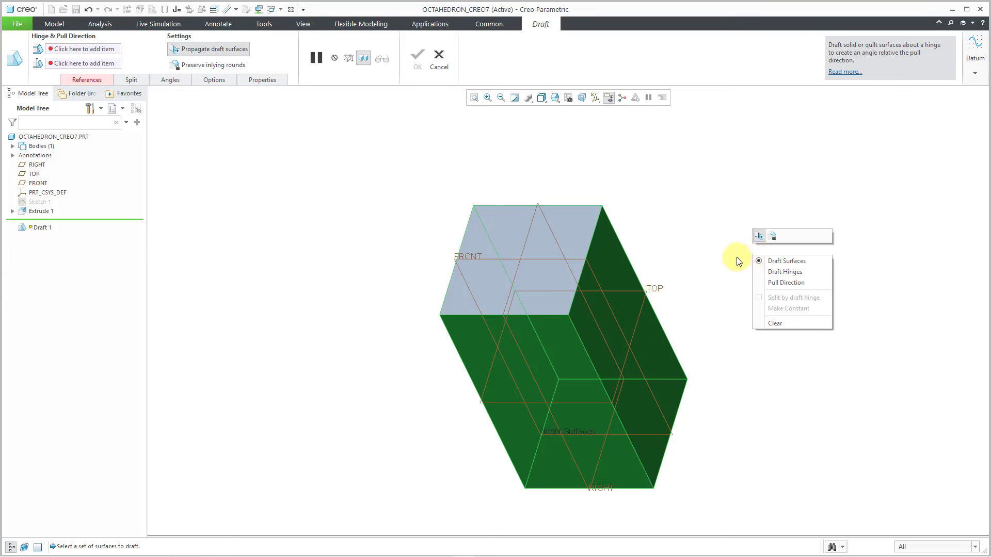
{"action": "mouse_move", "coordinate": [792, 271]}
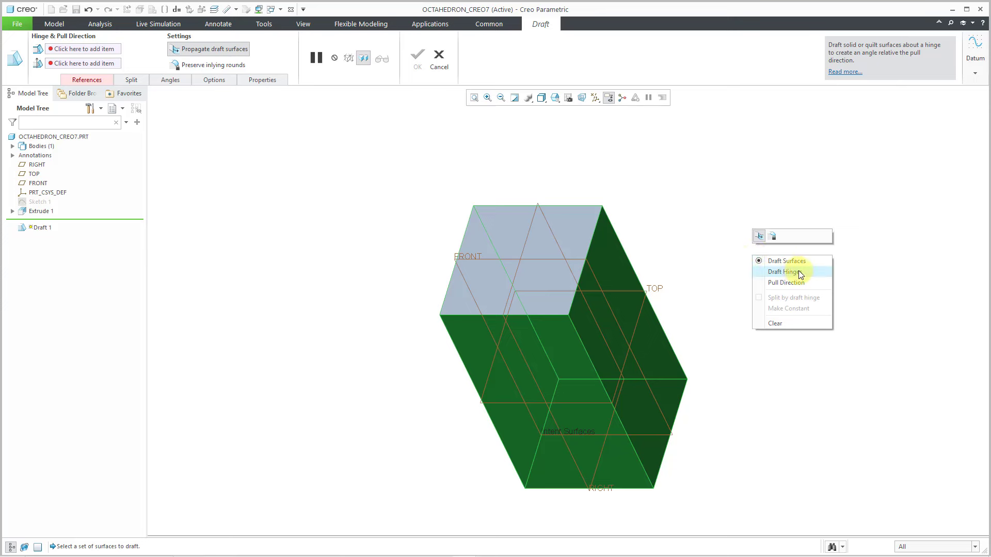
{"action": "left_click", "coordinate": [783, 272]}
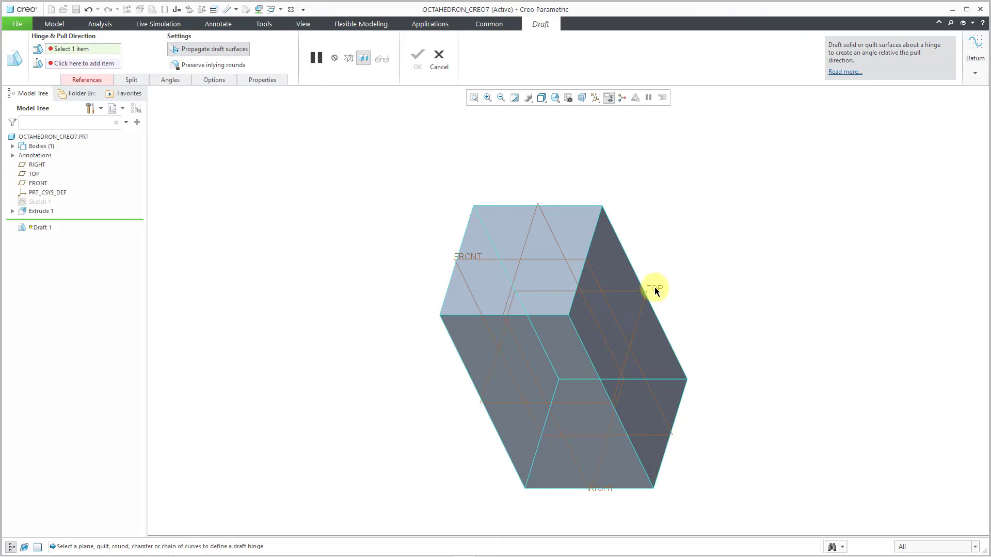
Step: Draft sides 17.0° with TOP as hinge, split at hinge, sides drafted dependently
{"action": "left_click", "coordinate": [654, 288]}
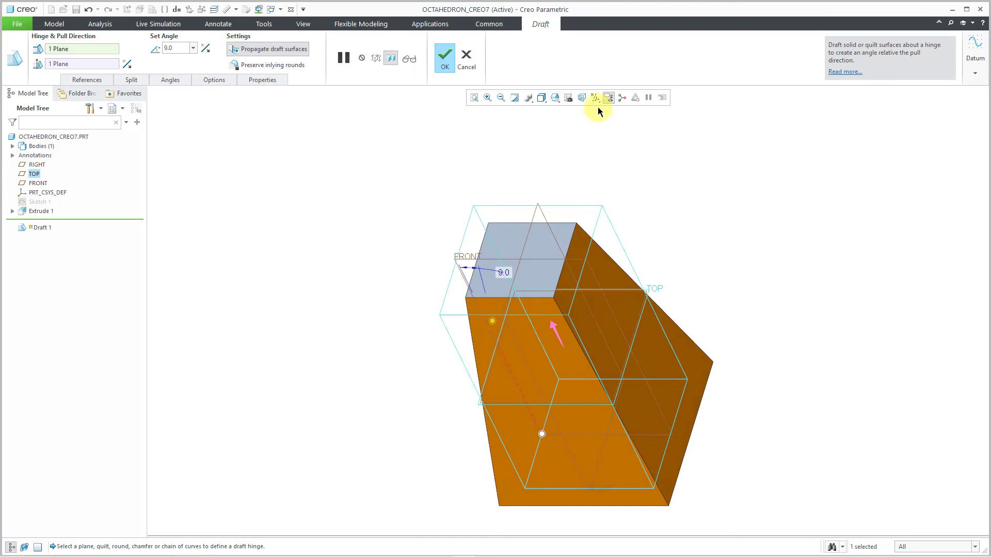
{"action": "left_click", "coordinate": [609, 98]}
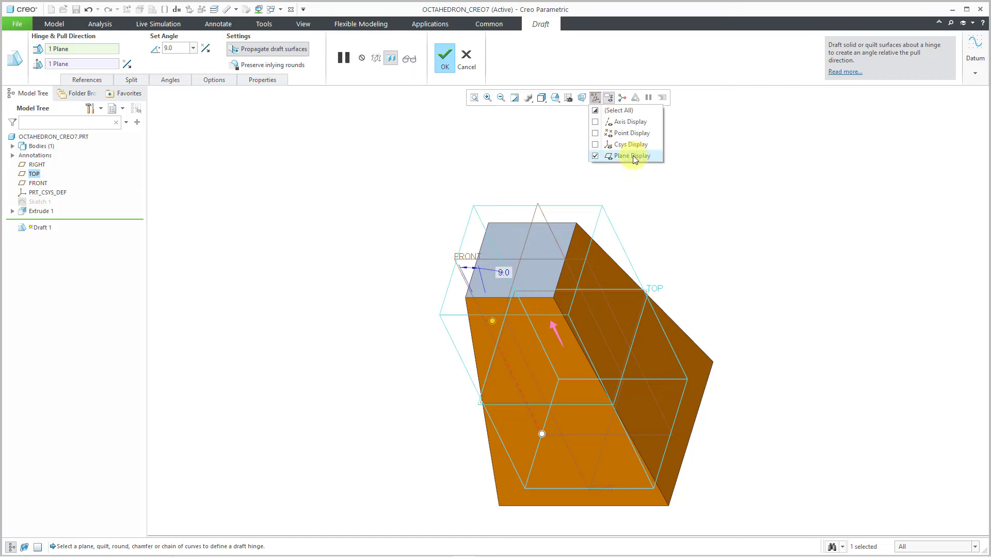
{"action": "left_click", "coordinate": [595, 155]}
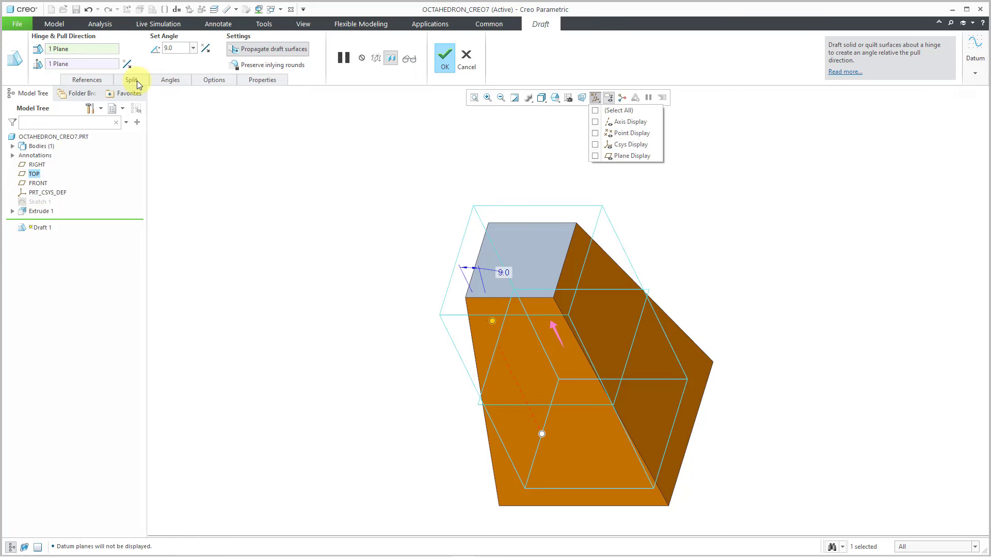
{"action": "left_click", "coordinate": [133, 79]}
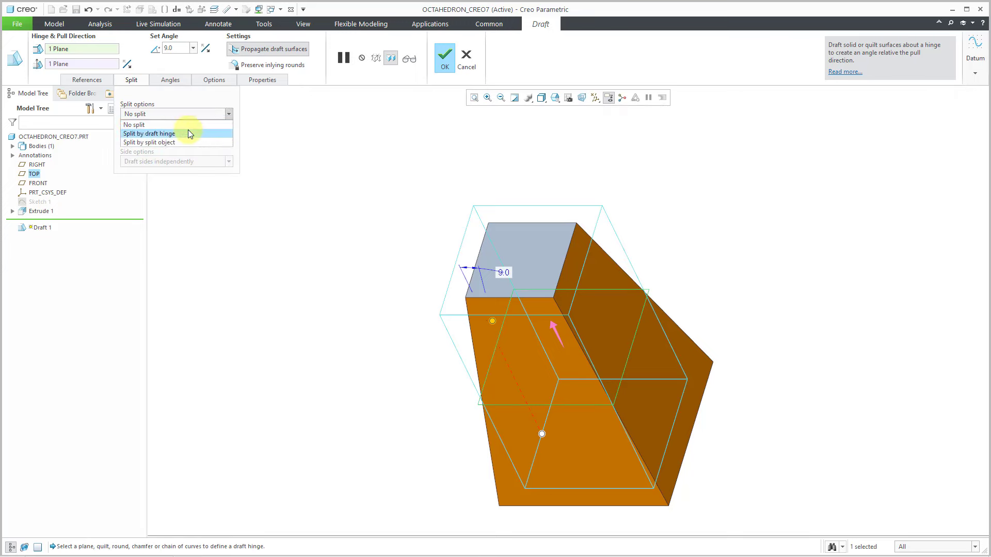
{"action": "left_click", "coordinate": [149, 134]}
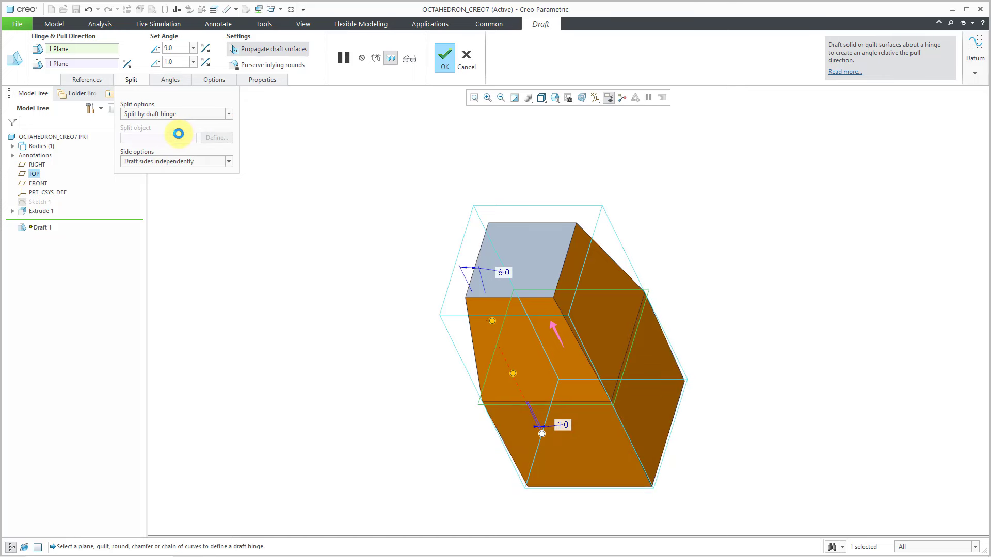
{"action": "left_click", "coordinate": [229, 161]}
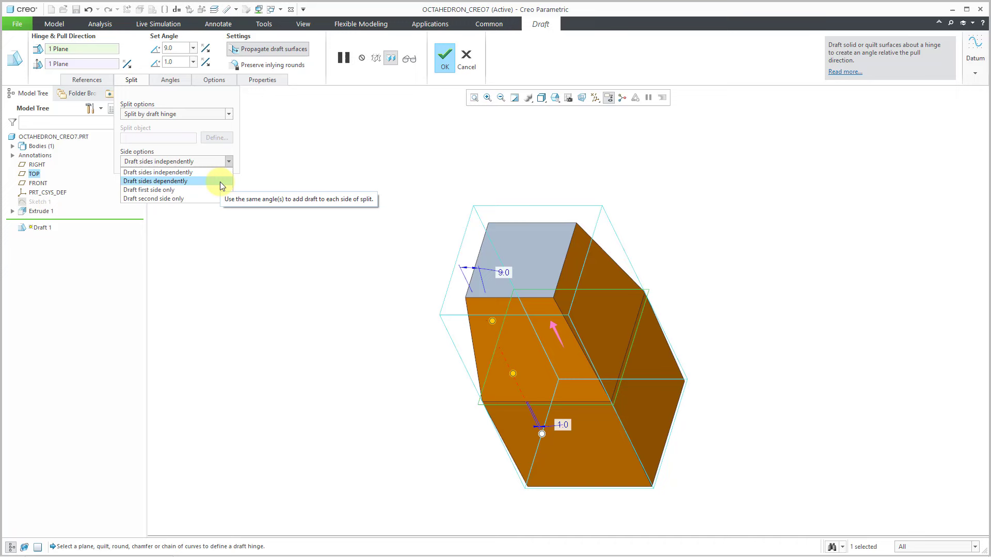
{"action": "left_click", "coordinate": [155, 181]}
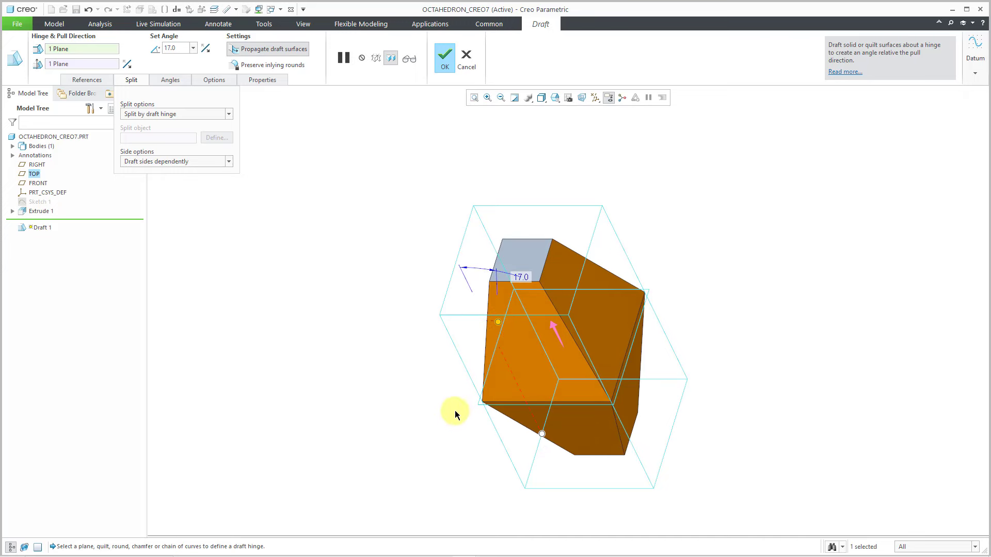
{"action": "mouse_move", "coordinate": [390, 144]}
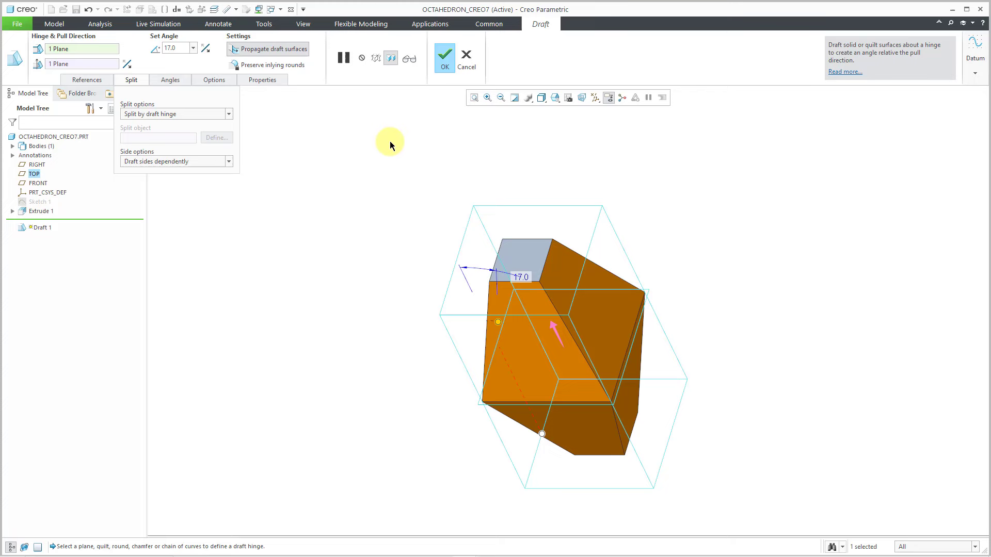
{"action": "mouse_move", "coordinate": [445, 57]}
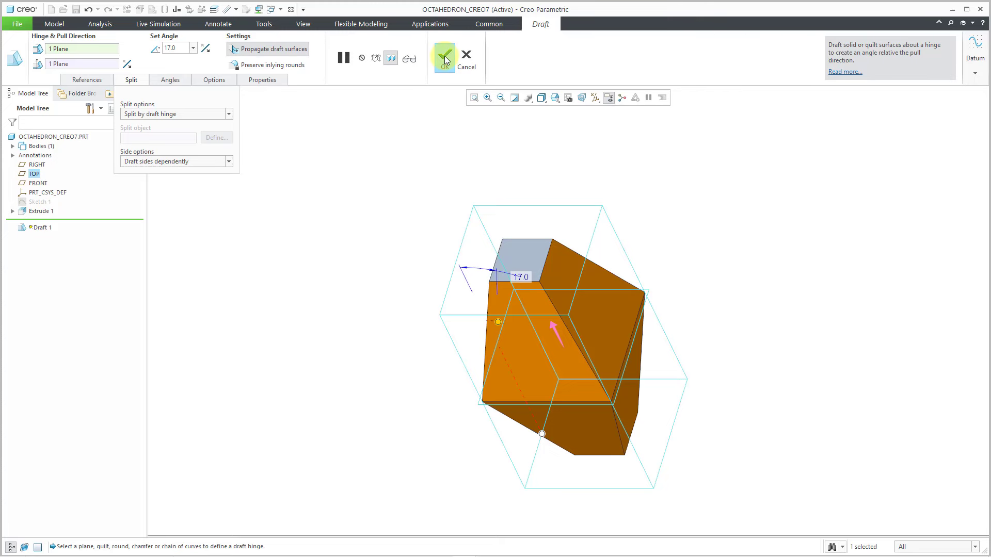
{"action": "left_click", "coordinate": [443, 56]}
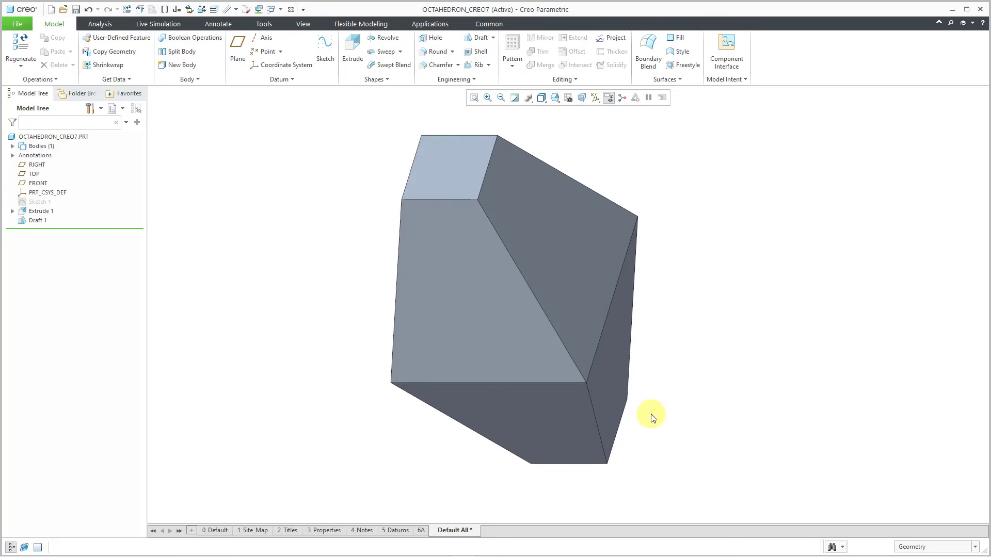
Step: Rename Draft 1's 17.0 angle dimension from d4 to 'draft'
{"action": "left_click", "coordinate": [37, 220]}
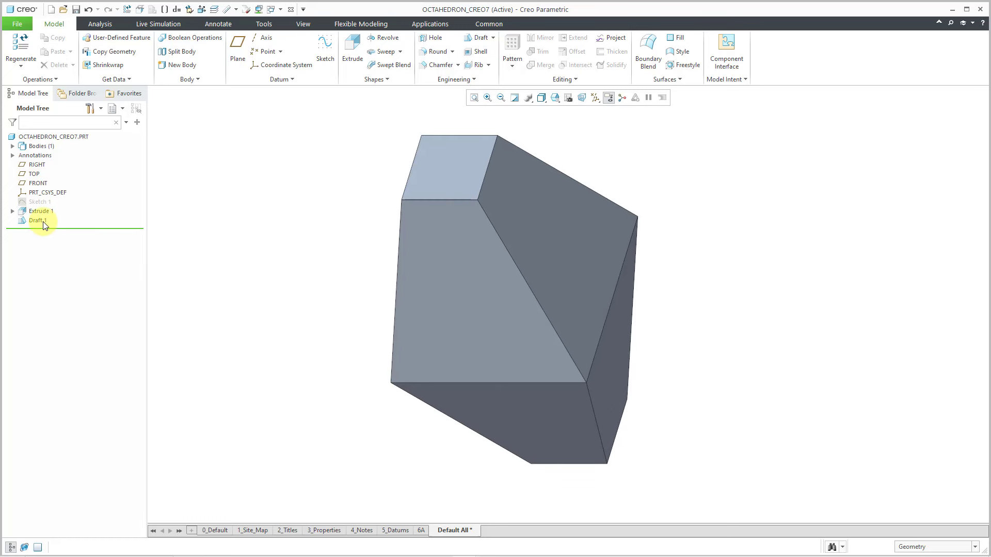
{"action": "left_click", "coordinate": [34, 221]}
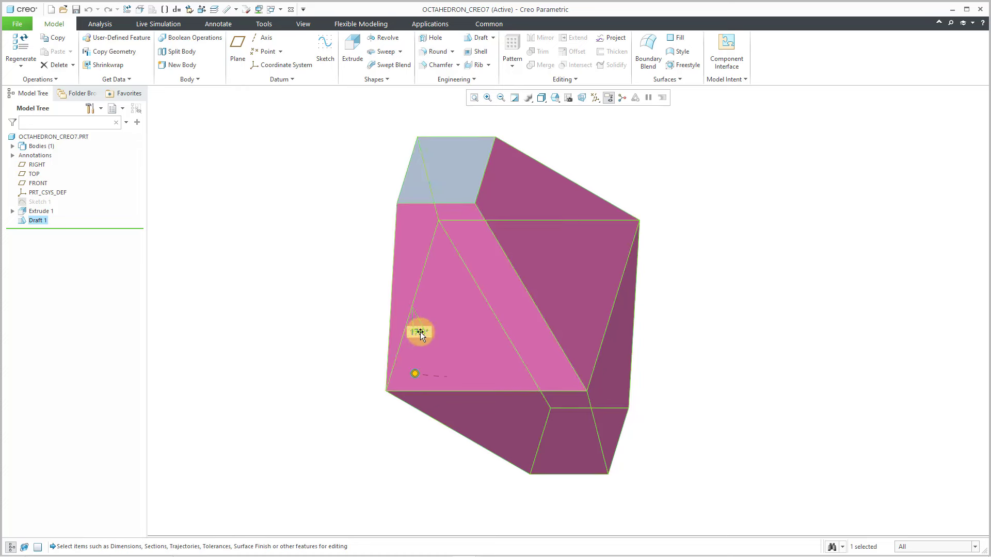
{"action": "double_click", "coordinate": [417, 332]}
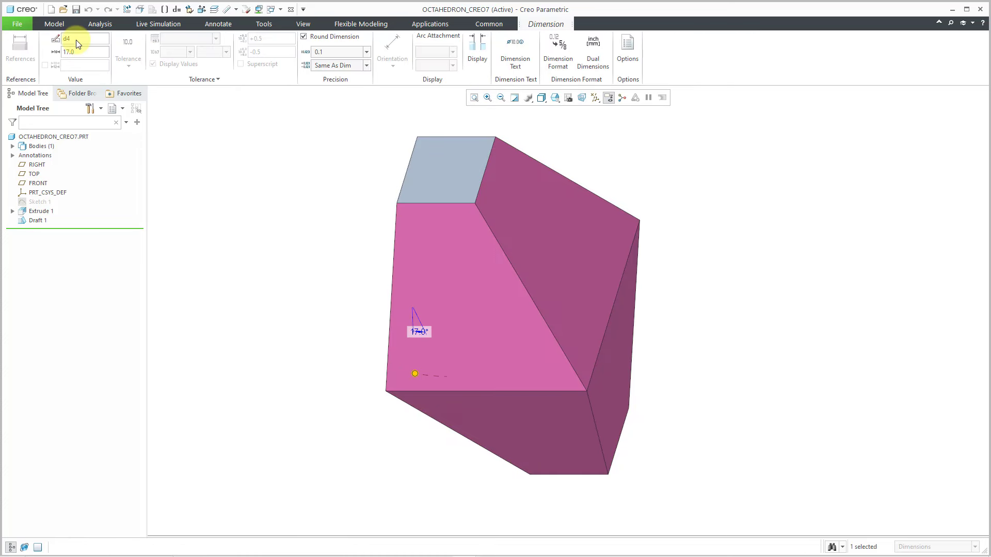
{"action": "mouse_move", "coordinate": [78, 44]}
{"action": "type", "text": "raft"}
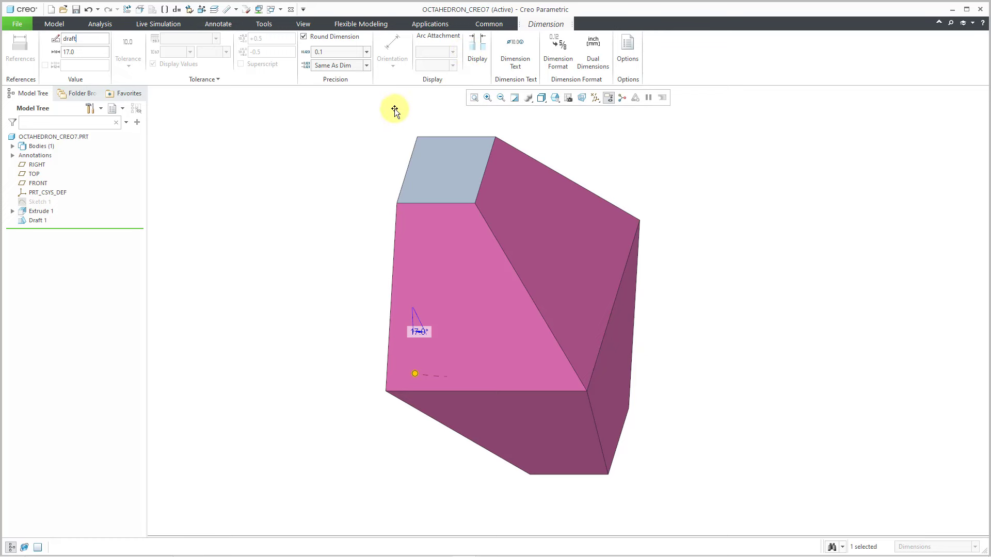
{"action": "left_click", "coordinate": [726, 79]}
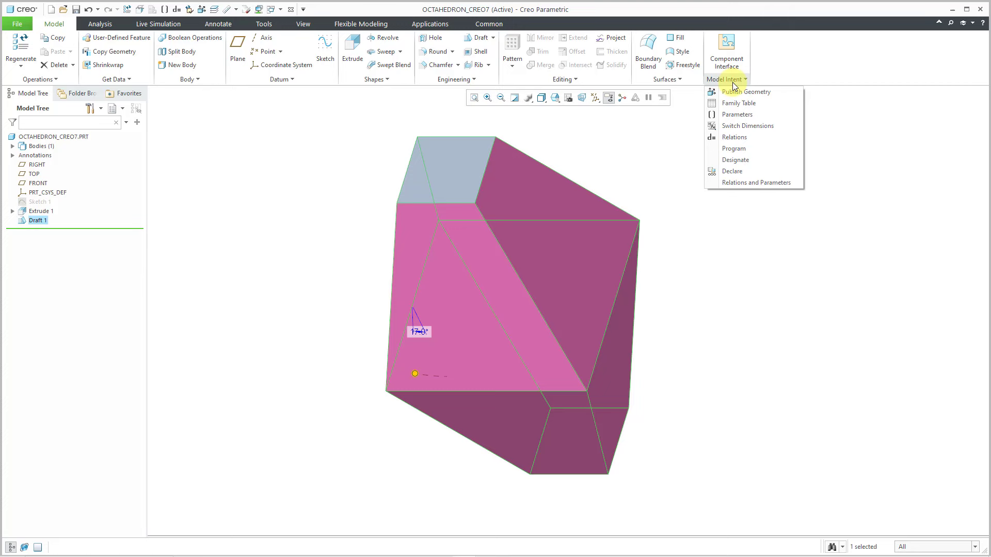
Step: In the Relations editor, begin the relation draft = atan(0.5/
{"action": "left_click", "coordinate": [733, 137]}
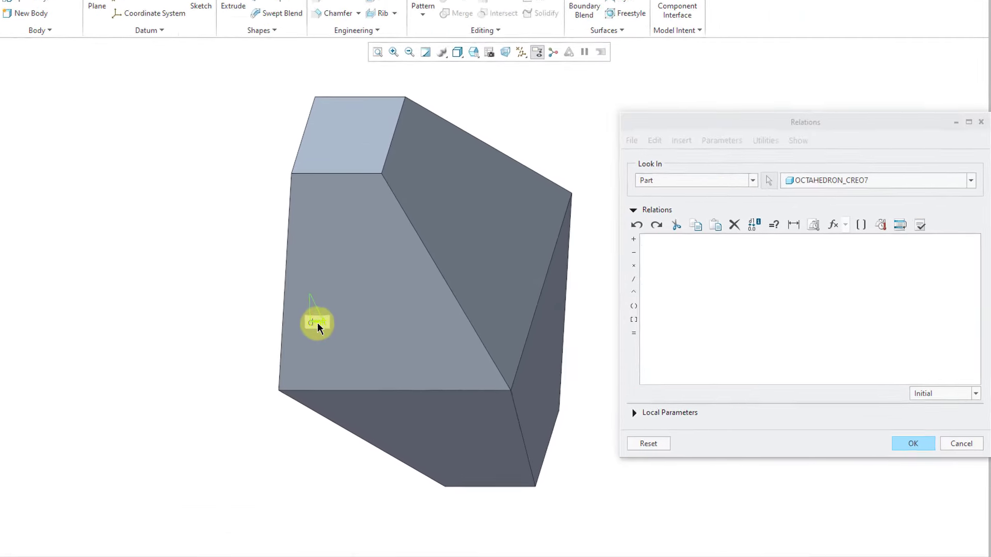
{"action": "type", "text": "draft ="}
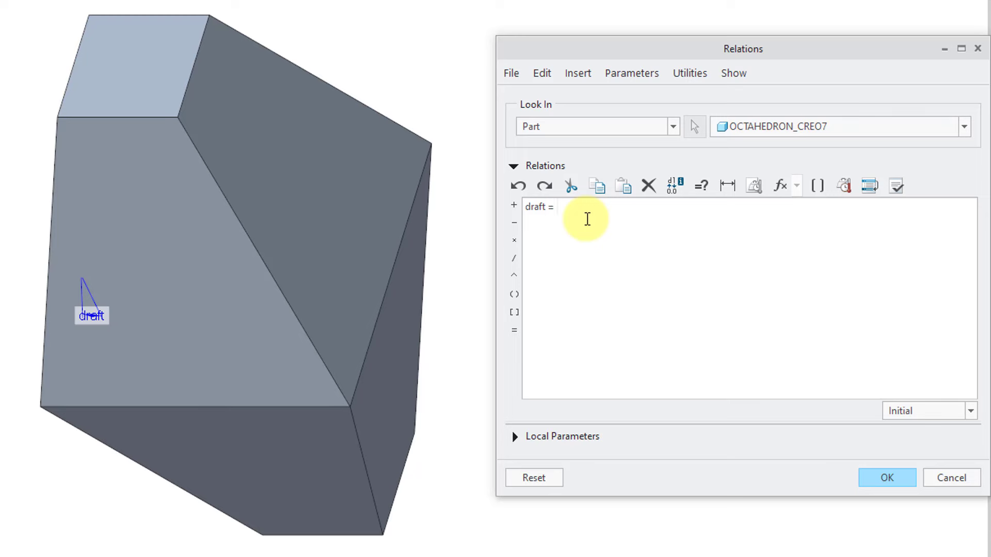
{"action": "mouse_move", "coordinate": [799, 213]}
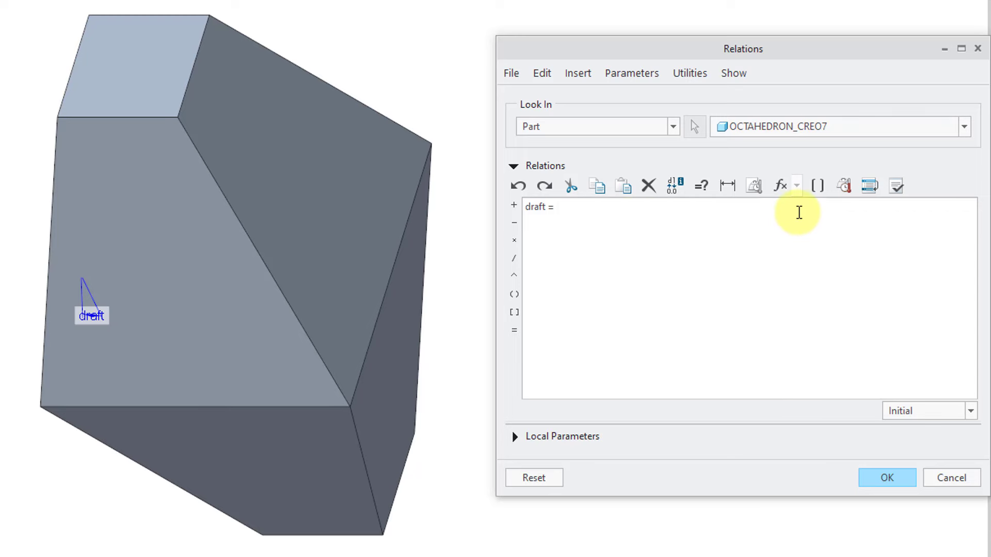
{"action": "left_click", "coordinate": [780, 185]}
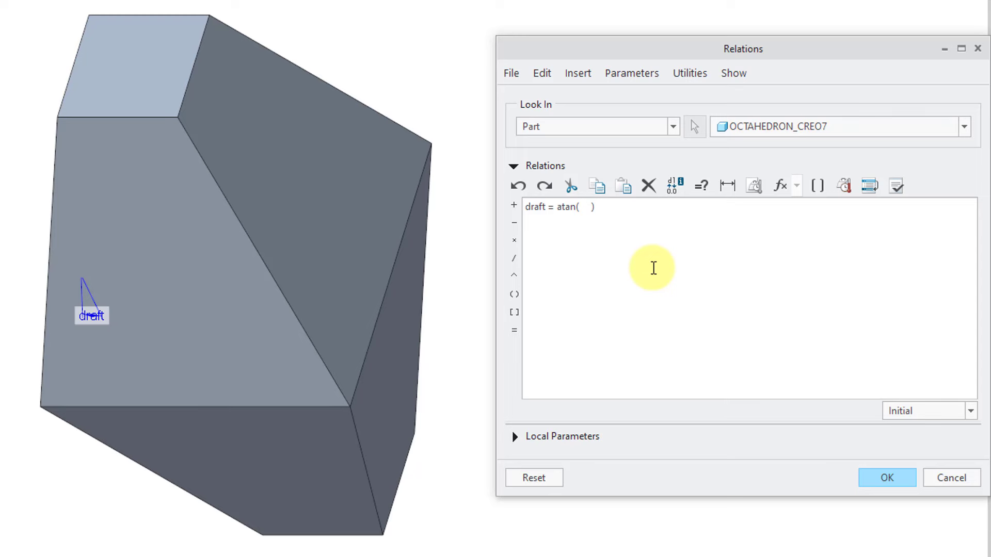
{"action": "left_click", "coordinate": [583, 207]}
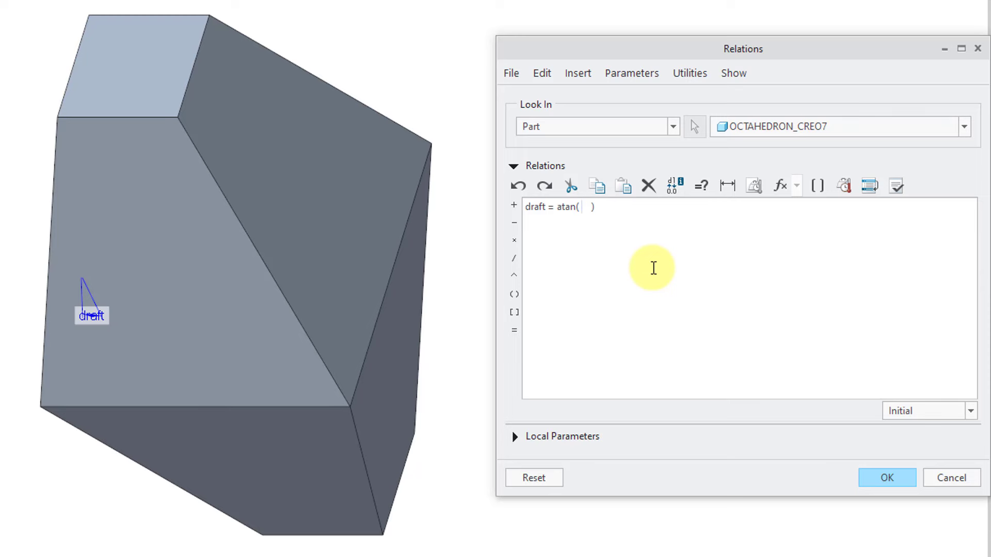
{"action": "type", "text": "0.5"}
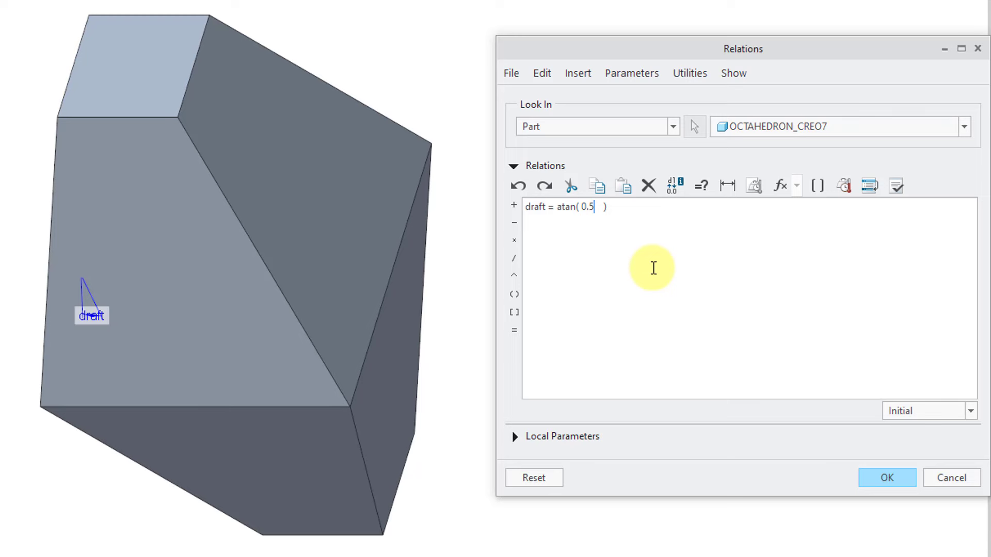
{"action": "type", "text": "/"}
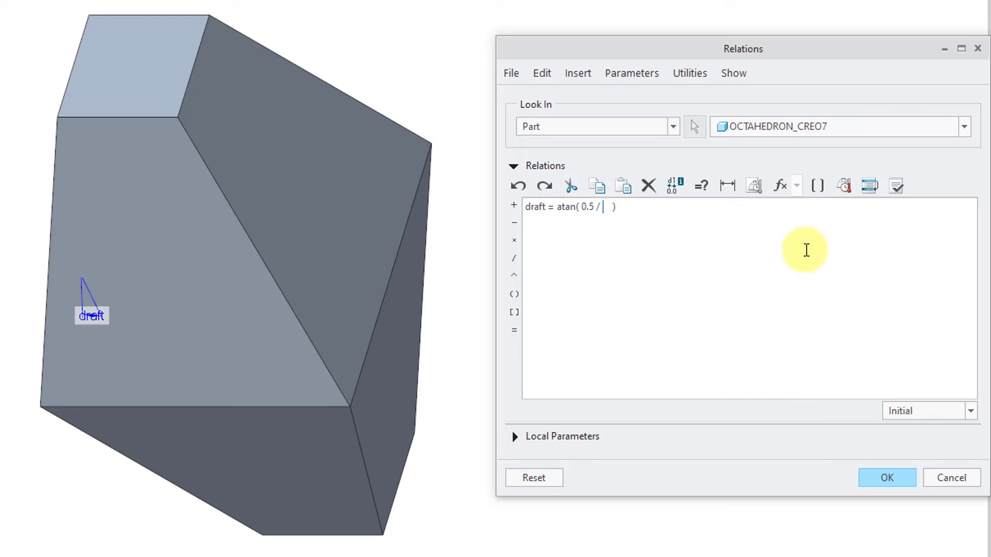
Step: Finish the relation with sqrt(0.5), verify it, and apply it
{"action": "left_click", "coordinate": [779, 185]}
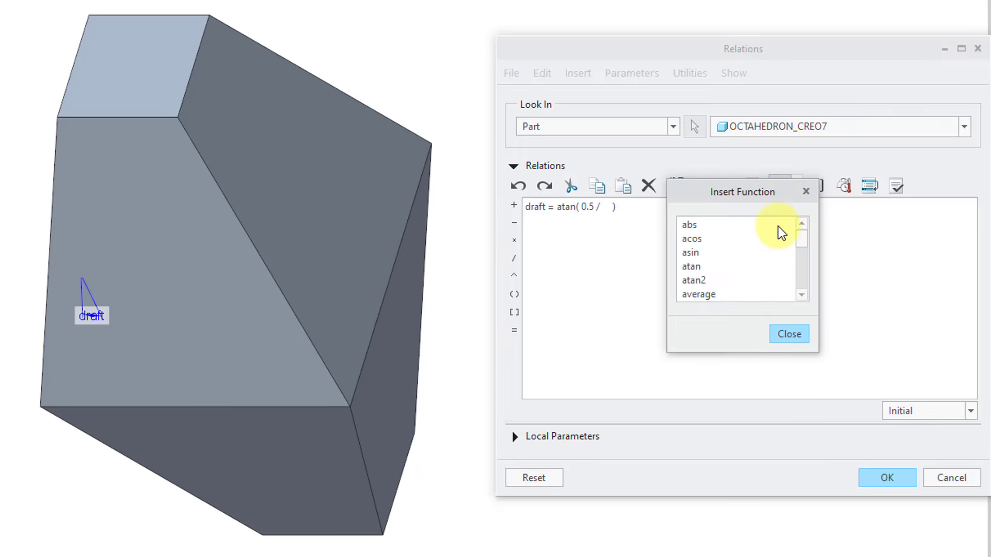
{"action": "scroll", "scroll_direction": "down", "scroll_amount": 3}
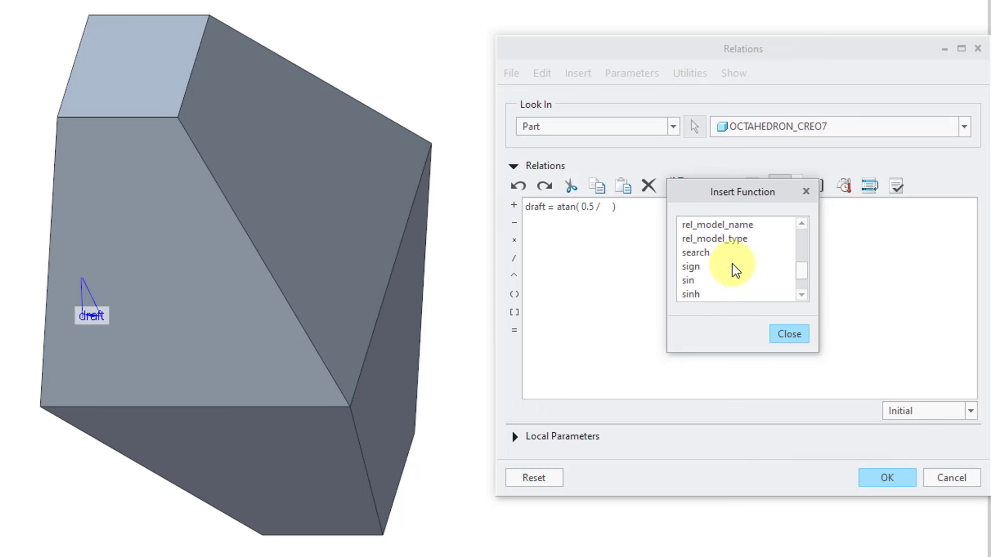
{"action": "scroll", "scroll_direction": "down", "scroll_amount": 3}
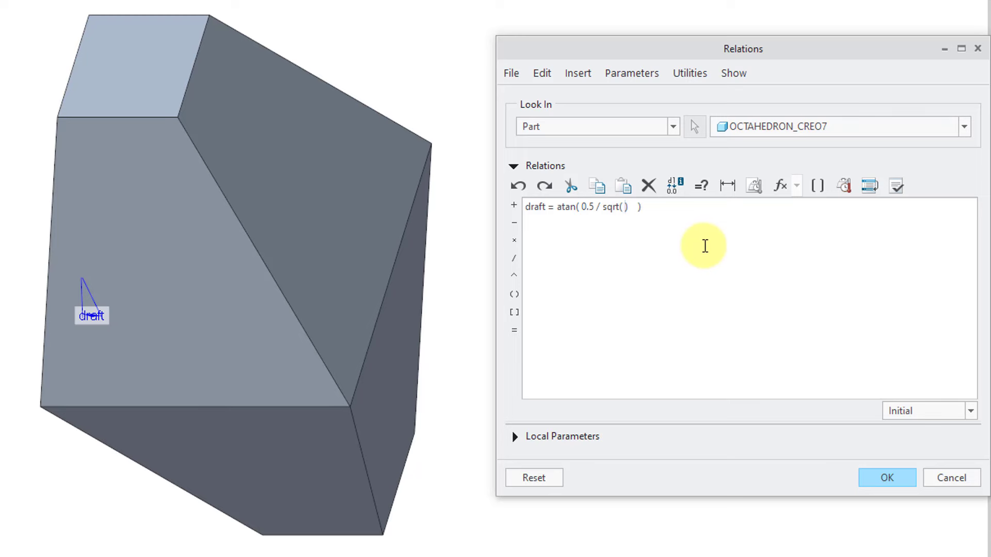
{"action": "type", "text": "0."}
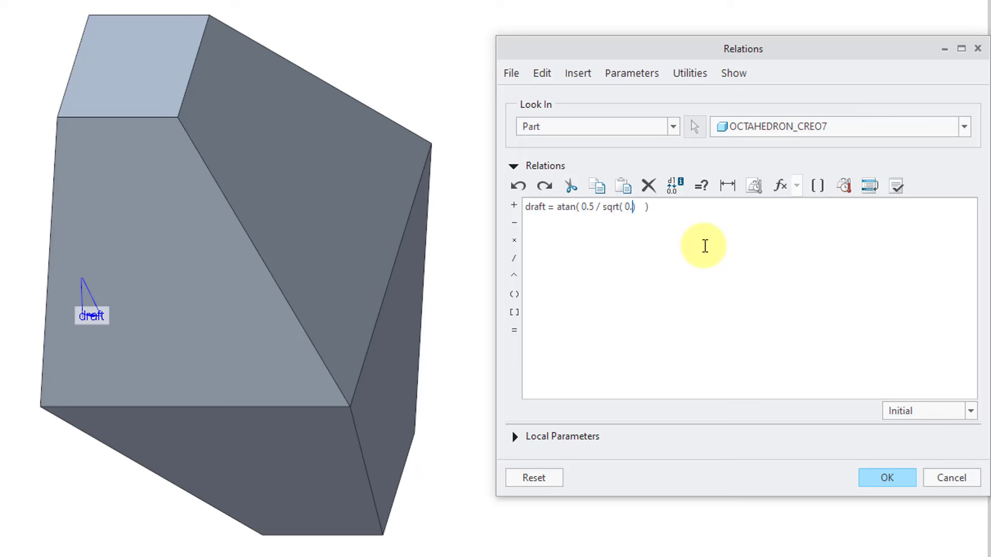
{"action": "type", "text": "5 )"}
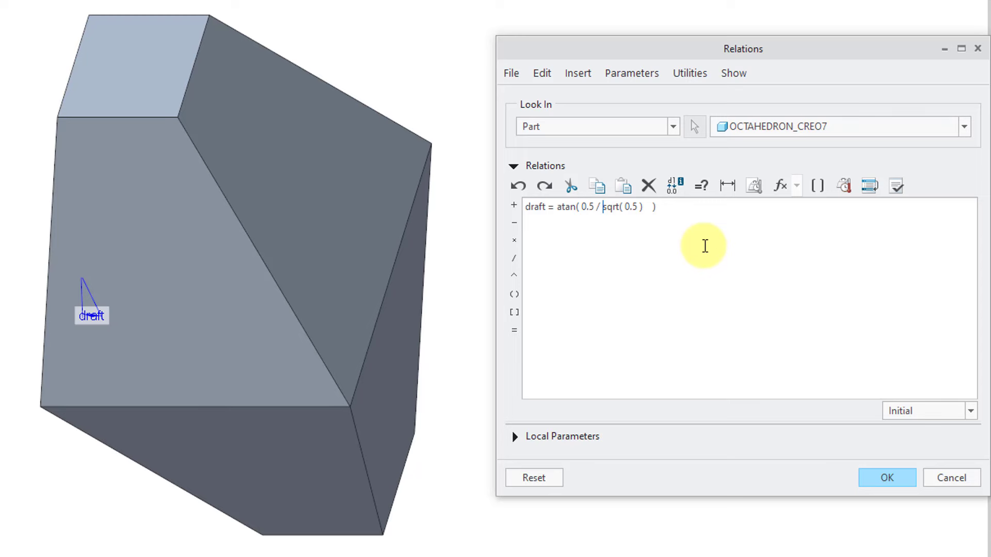
{"action": "type", "text": "("}
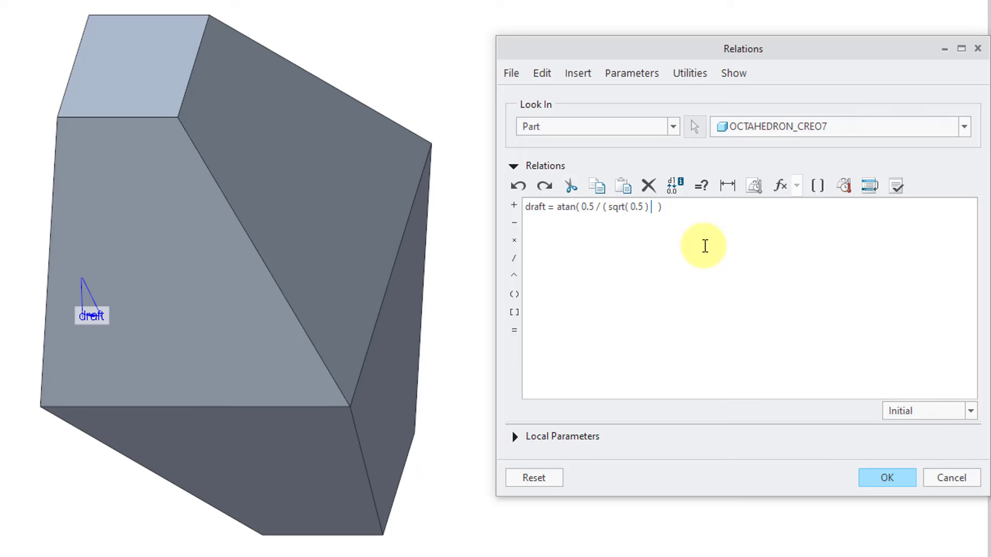
{"action": "type", "text": ")"}
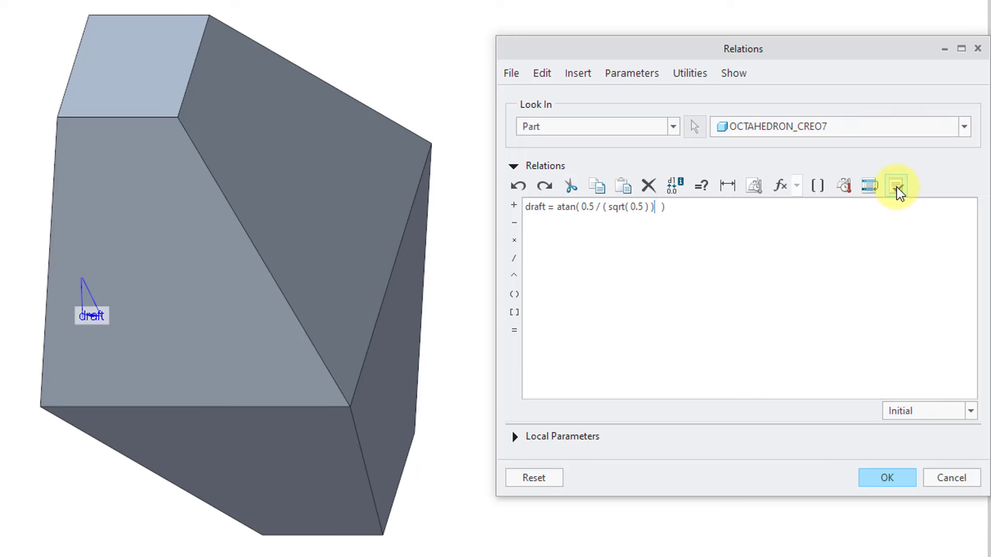
{"action": "left_click", "coordinate": [896, 186]}
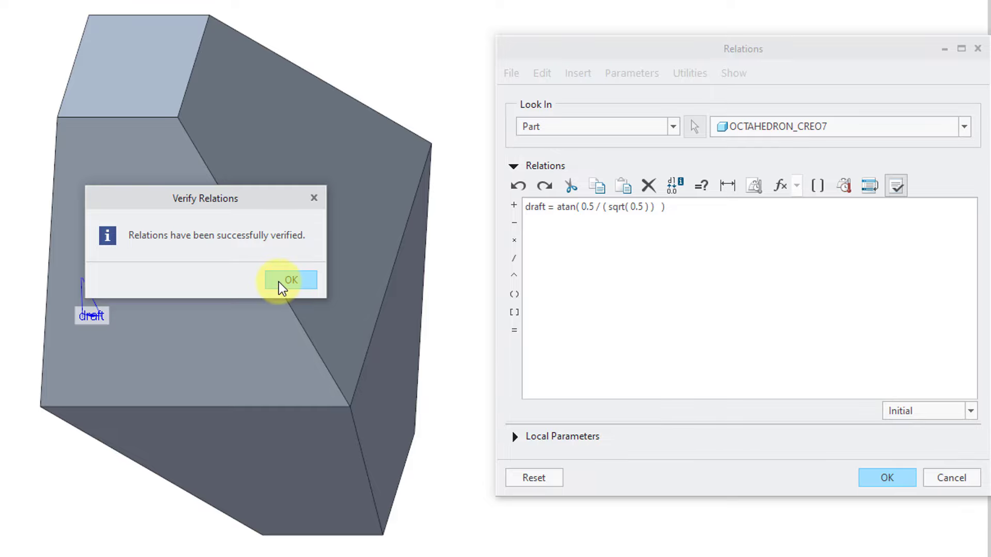
{"action": "left_click", "coordinate": [289, 280]}
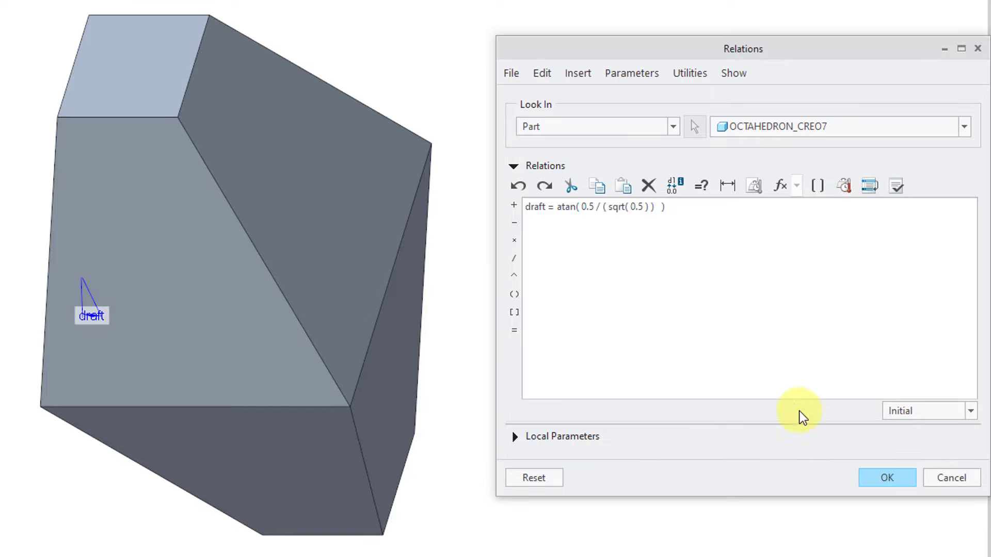
{"action": "left_click", "coordinate": [886, 477]}
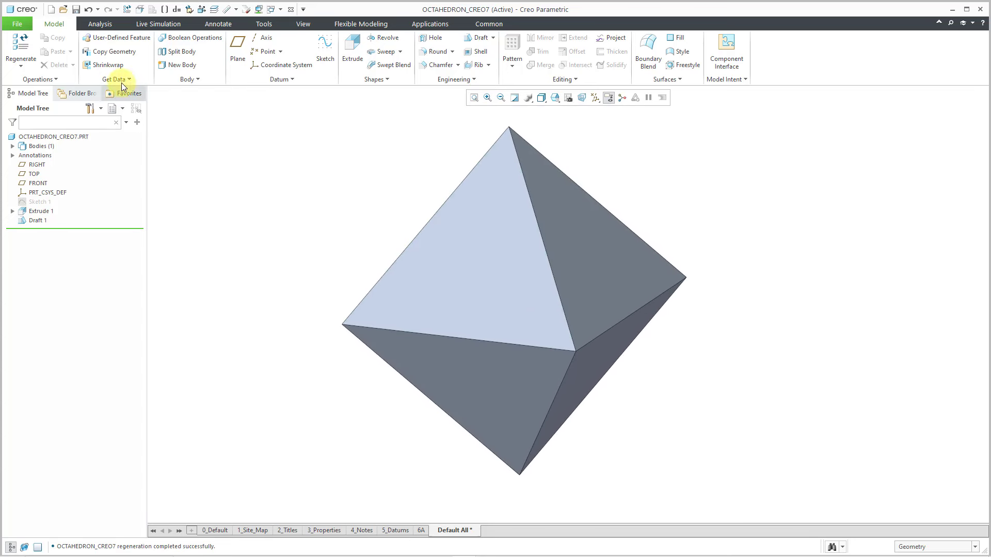
Step: Measure an octahedron edge, confirming a length of 1.00000 in, then close Measure
{"action": "left_click", "coordinate": [99, 23]}
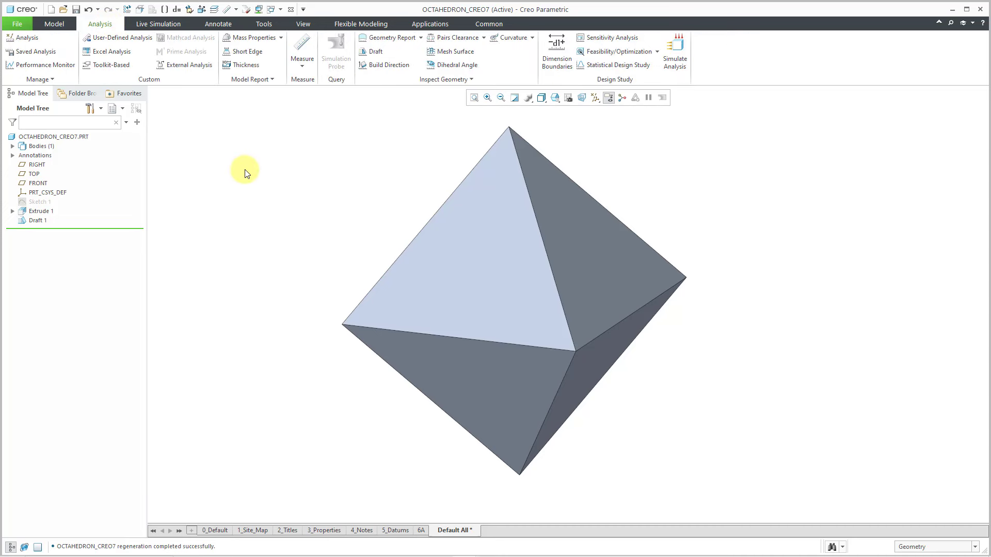
{"action": "mouse_move", "coordinate": [303, 67]}
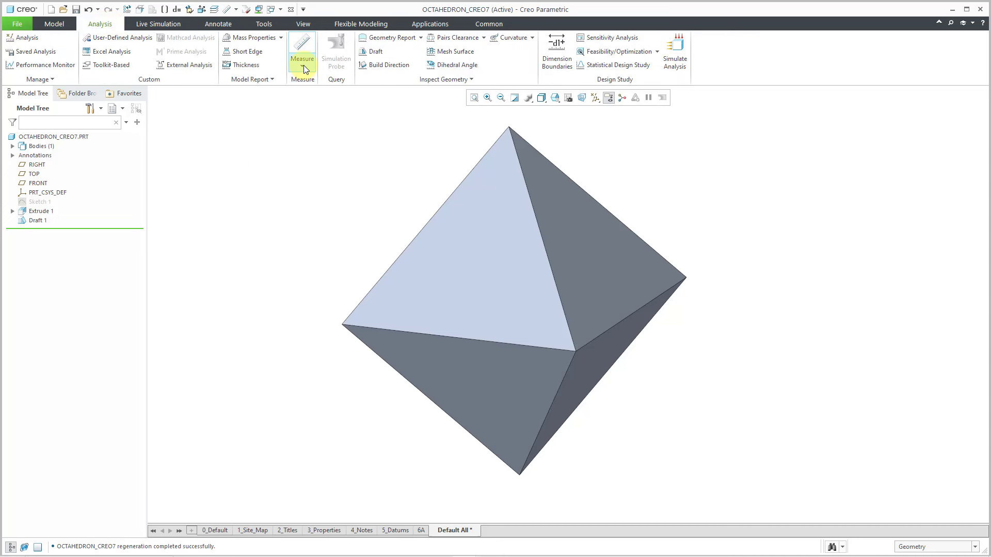
{"action": "left_click", "coordinate": [301, 49]}
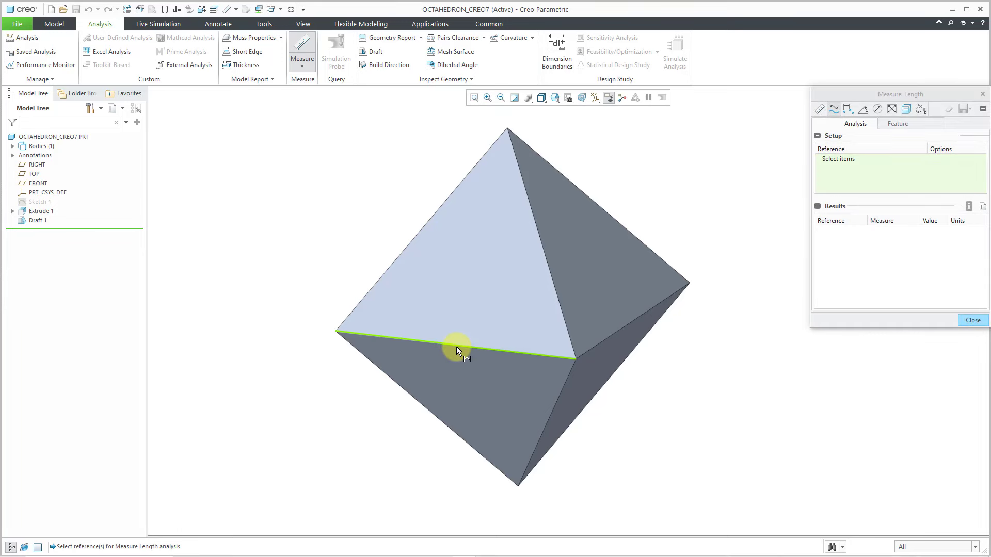
{"action": "left_click", "coordinate": [537, 211]}
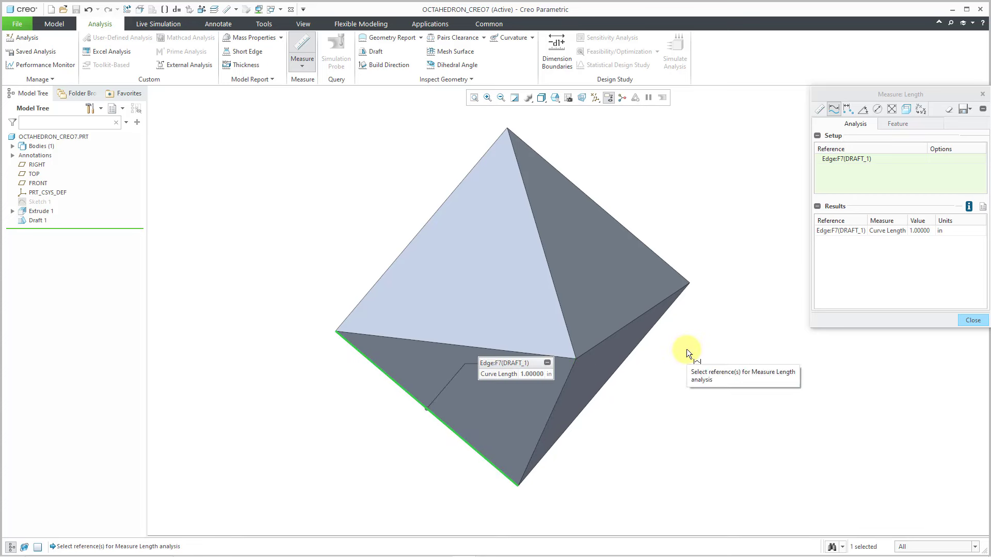
{"action": "mouse_move", "coordinate": [691, 339]}
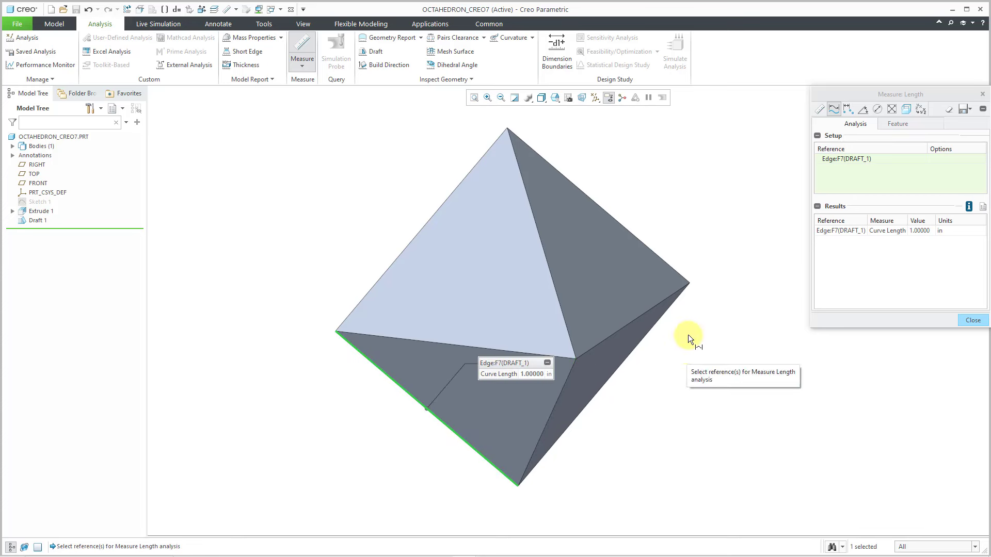
{"action": "left_click", "coordinate": [972, 320]}
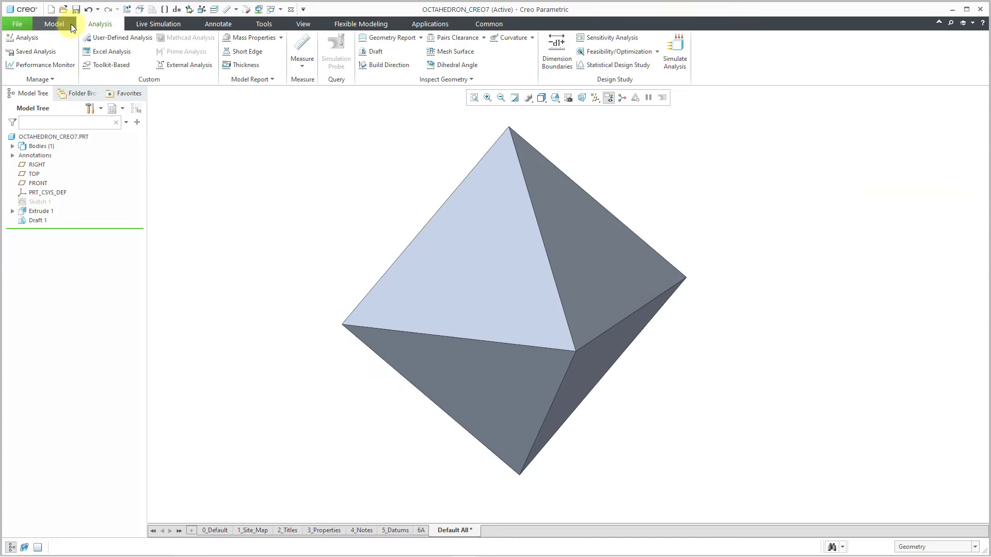
{"action": "left_click", "coordinate": [53, 24]}
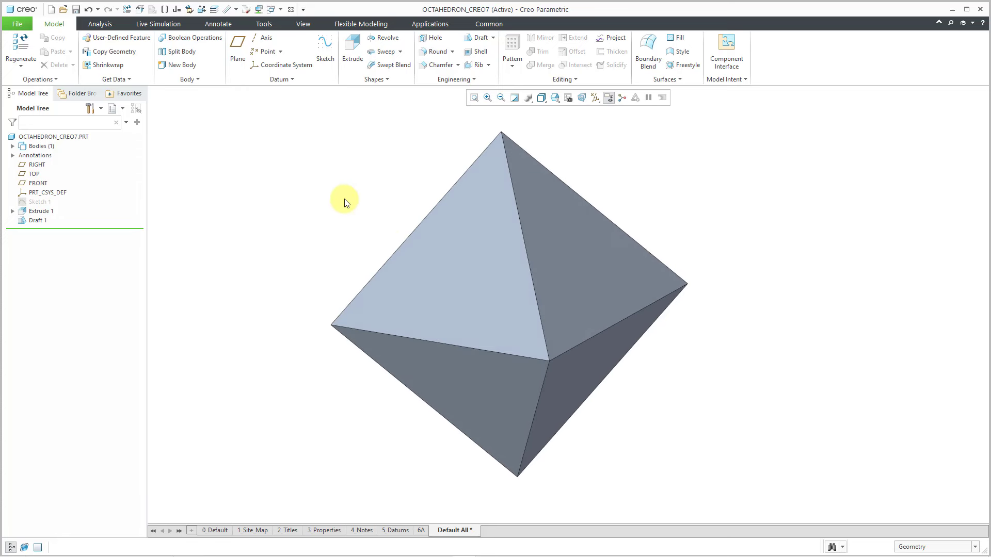
{"action": "mouse_move", "coordinate": [516, 129]}
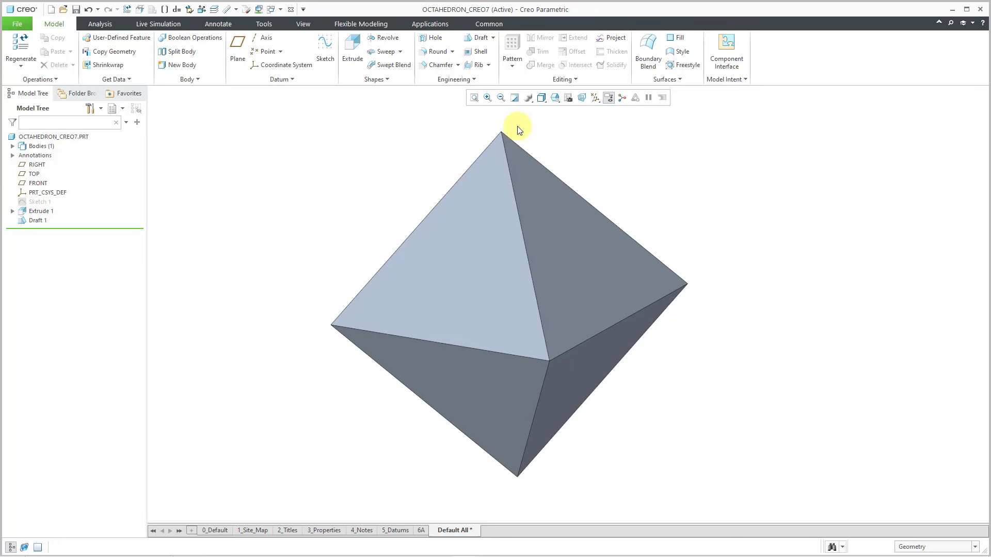
{"action": "mouse_move", "coordinate": [527, 480]}
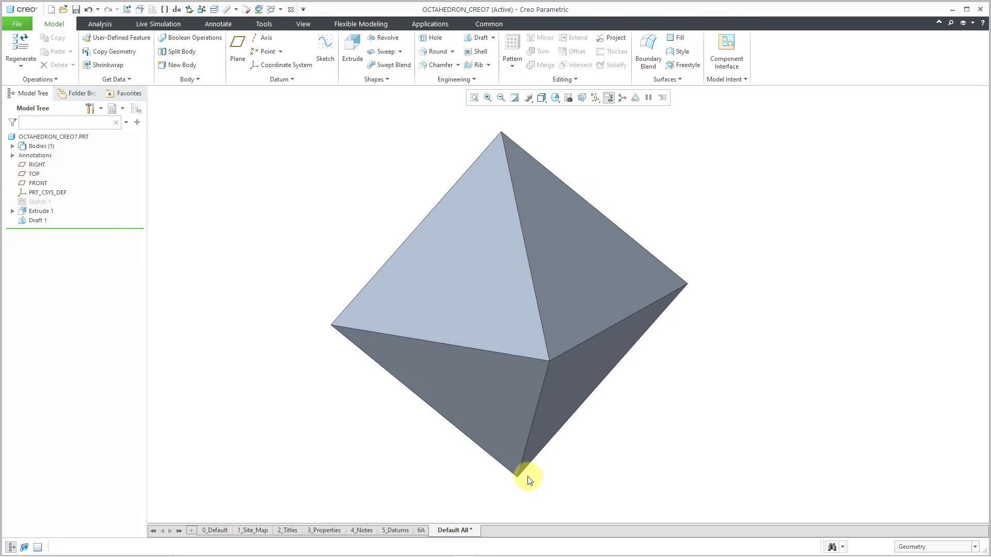
{"action": "mouse_move", "coordinate": [704, 245]}
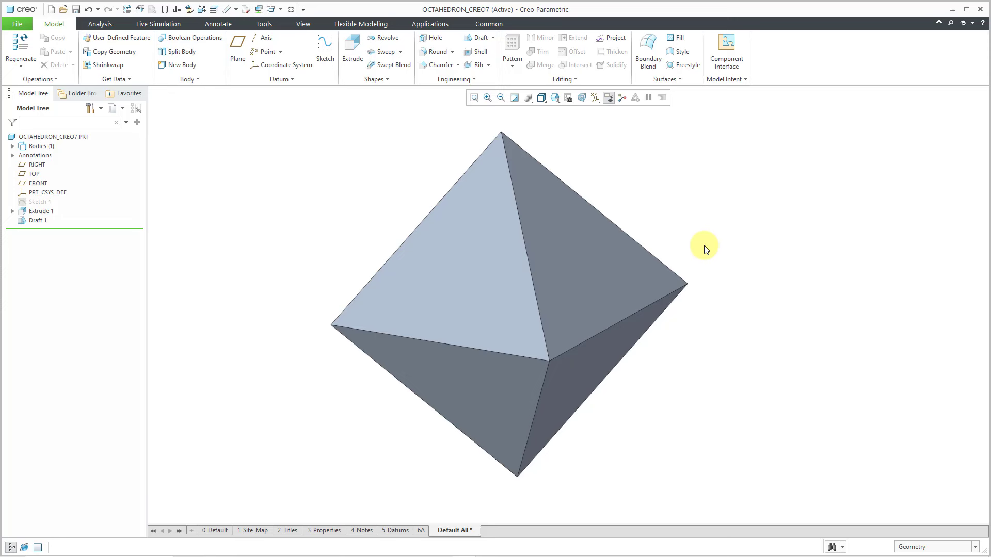
{"action": "mouse_move", "coordinate": [706, 192]}
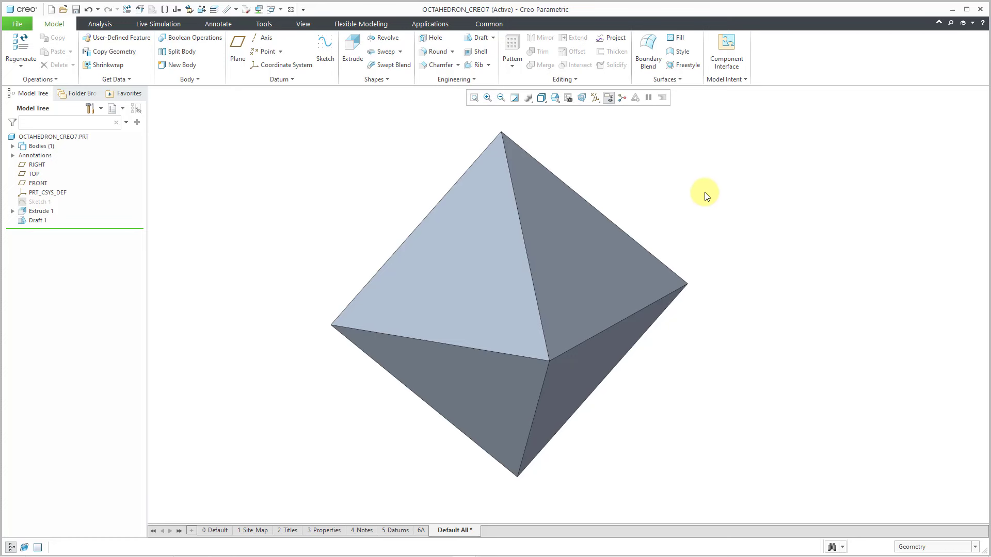
{"action": "left_click_drag", "start_coordinate": [705, 194], "coordinate": [749, 182]}
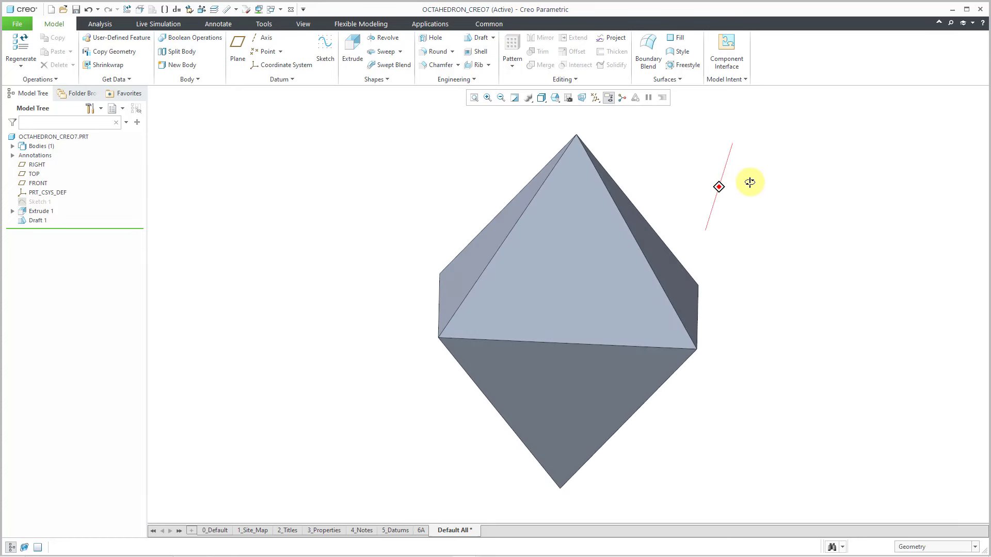
{"action": "left_click_drag", "start_coordinate": [749, 182], "coordinate": [727, 190]}
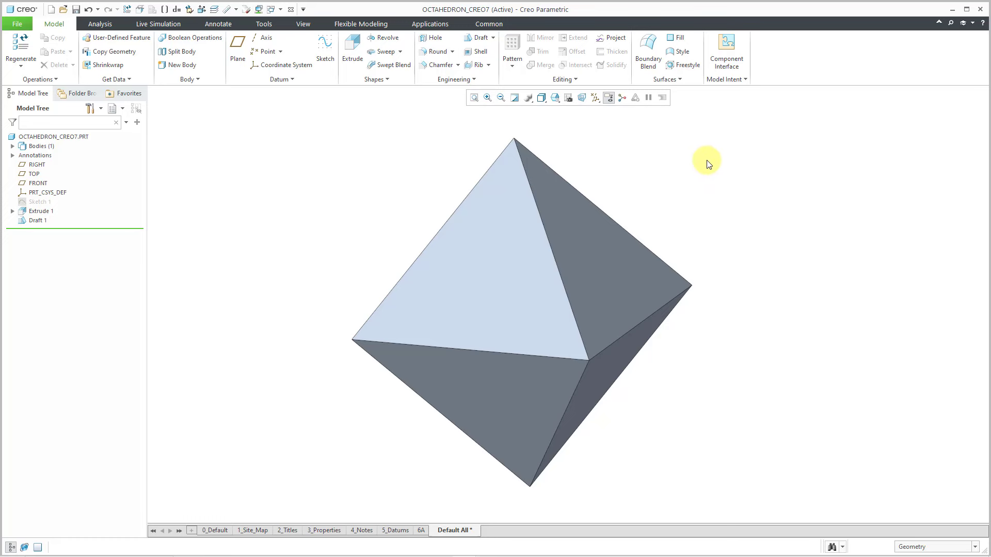
{"action": "mouse_move", "coordinate": [334, 125]}
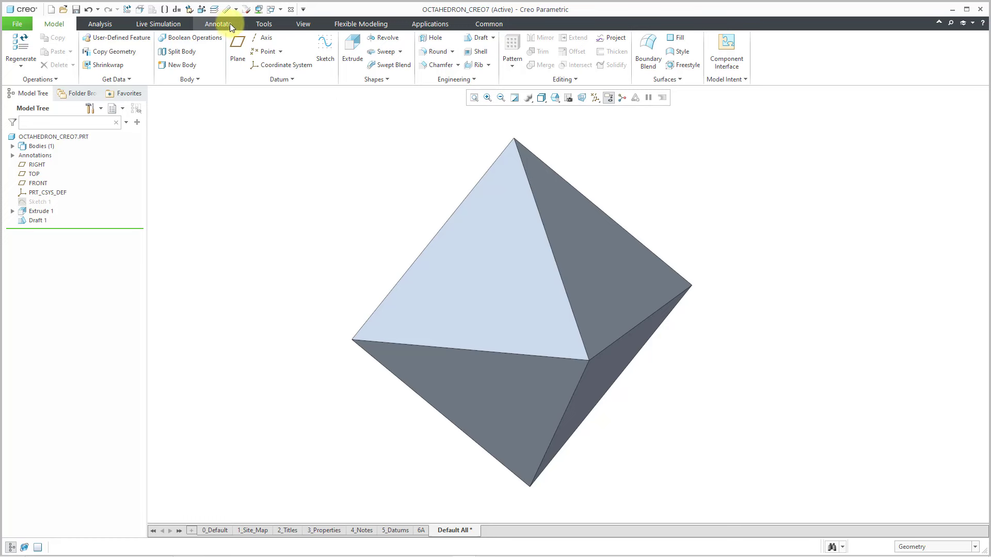
Step: Assign steel.mtl from the Legacy-Materials library to the octahedron part
{"action": "left_click", "coordinate": [217, 24]}
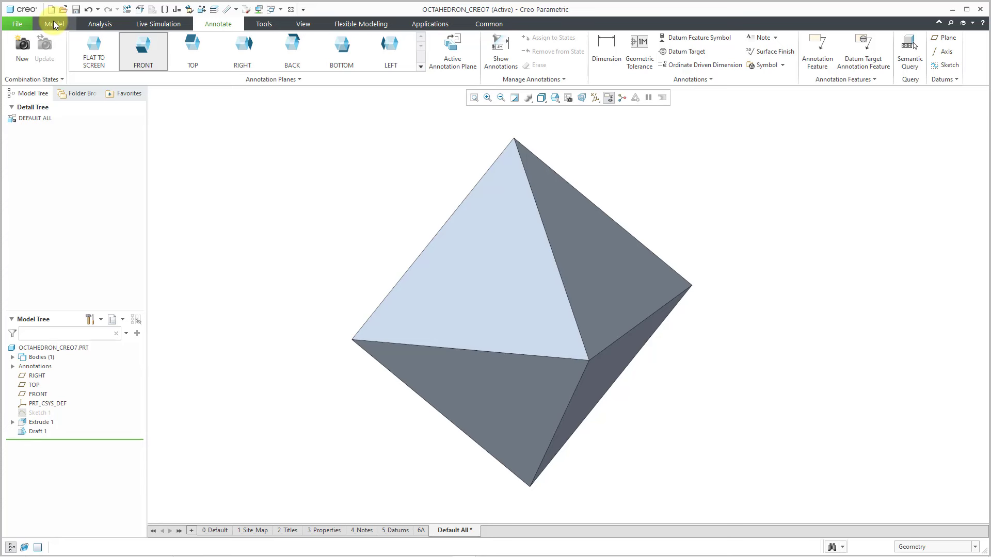
{"action": "right_click", "coordinate": [53, 347]}
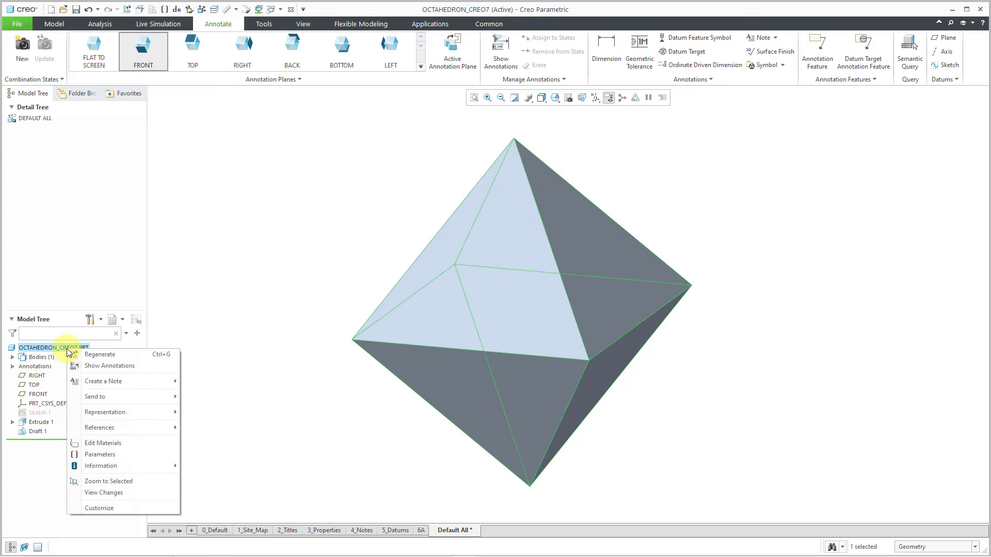
{"action": "mouse_move", "coordinate": [130, 447]}
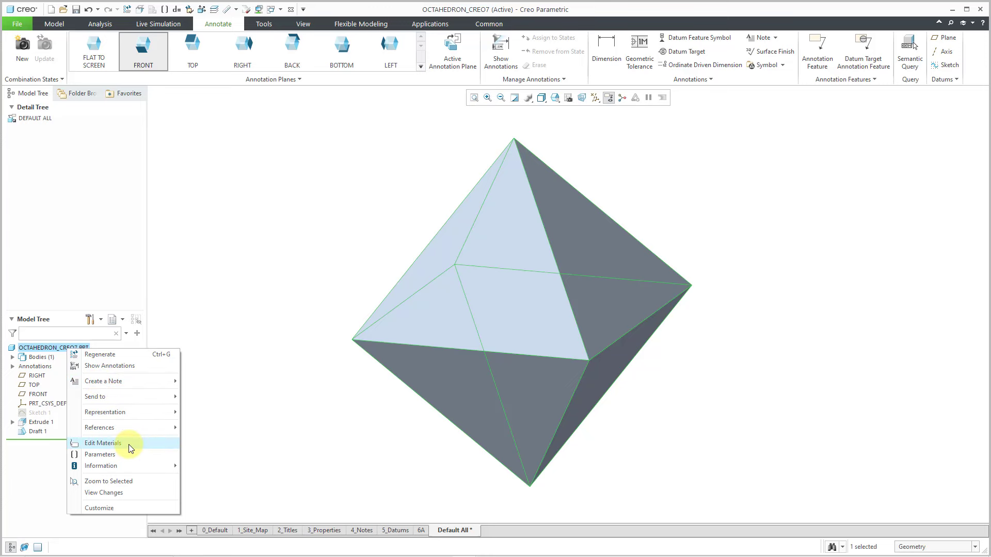
{"action": "left_click", "coordinate": [103, 443]}
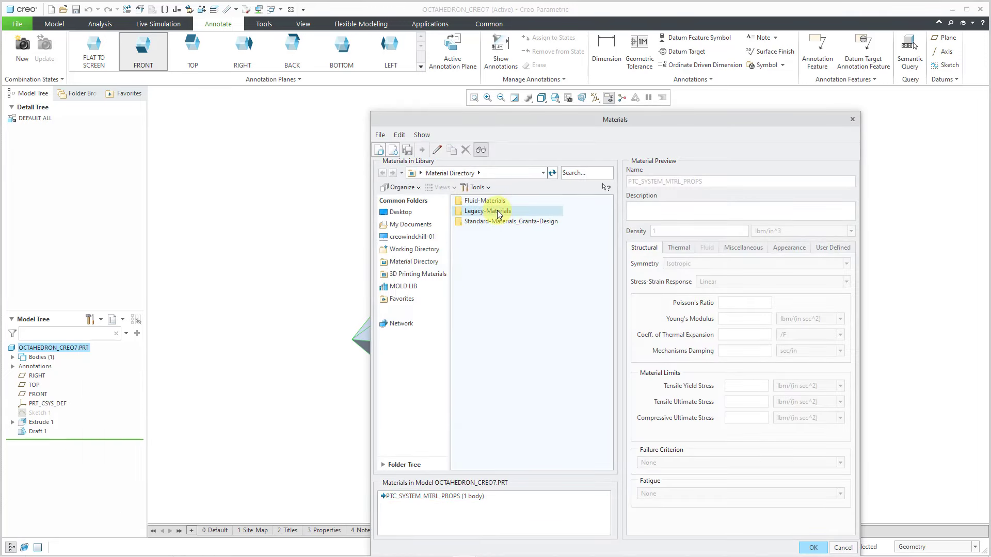
{"action": "double_click", "coordinate": [487, 211]}
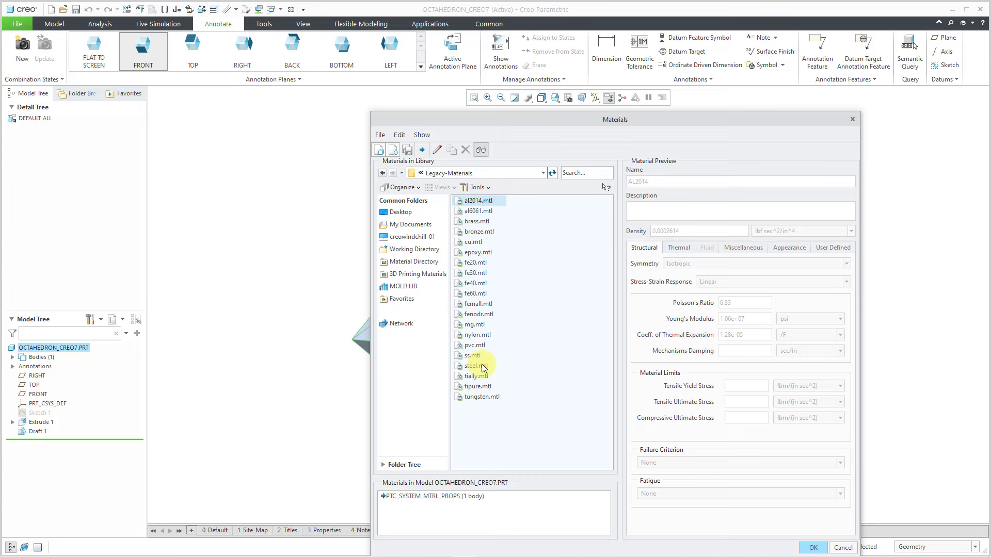
{"action": "right_click", "coordinate": [473, 365]}
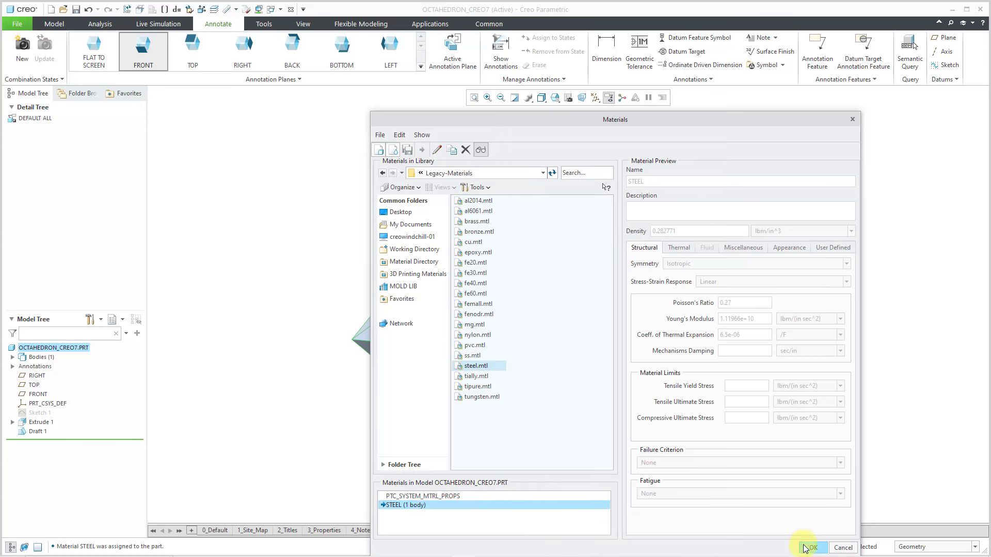
{"action": "left_click", "coordinate": [812, 548]}
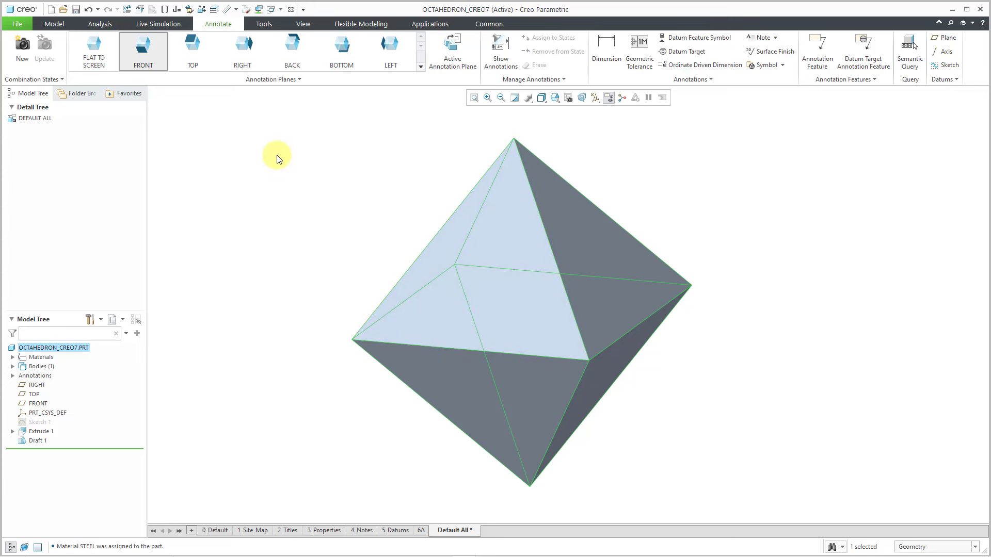
{"action": "mouse_move", "coordinate": [226, 104]}
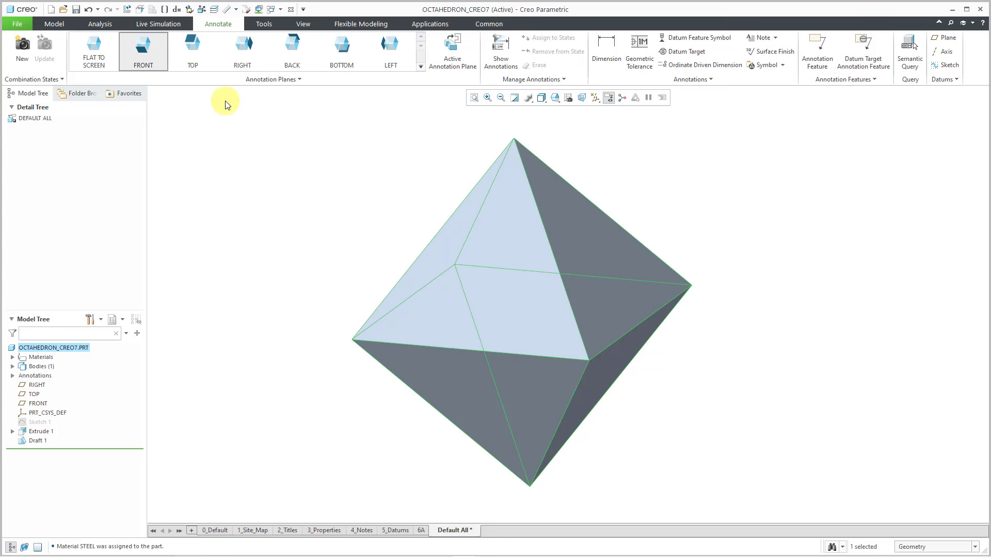
Step: Save a mass properties feature MASS on PRT_CSYS_DEF, creating VOLUME and SURF_AREA parameters
{"action": "left_click", "coordinate": [98, 23]}
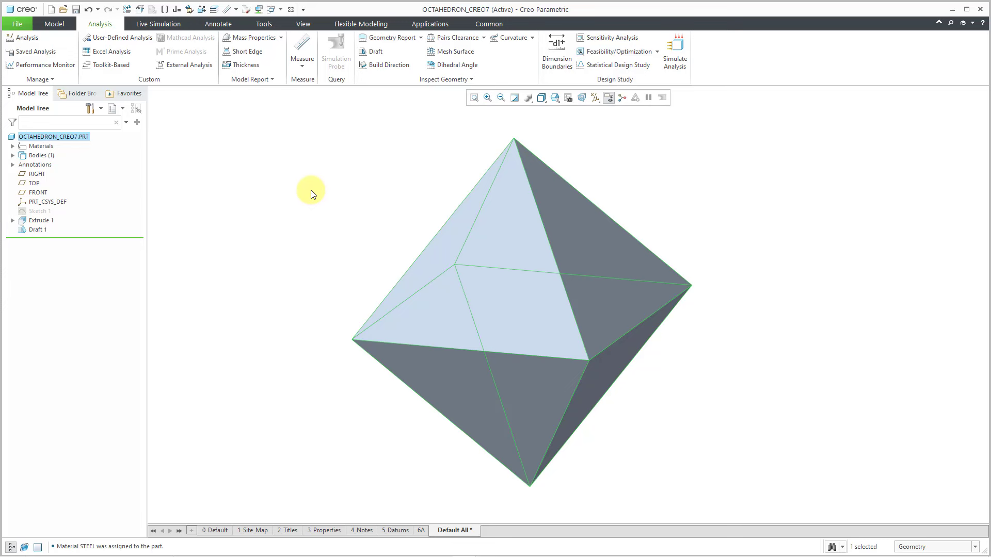
{"action": "left_click", "coordinate": [252, 37]}
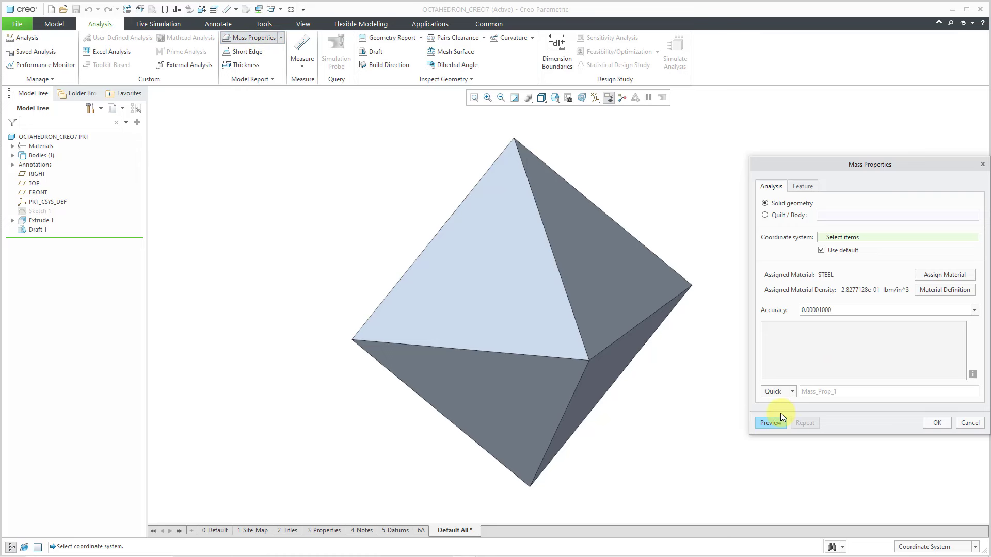
{"action": "left_click", "coordinate": [770, 423]}
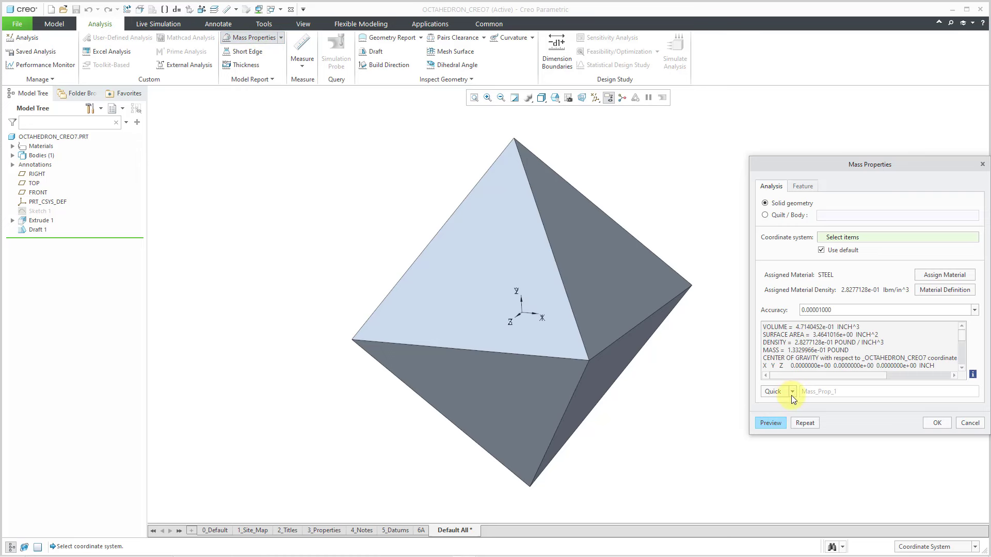
{"action": "left_click", "coordinate": [791, 391]}
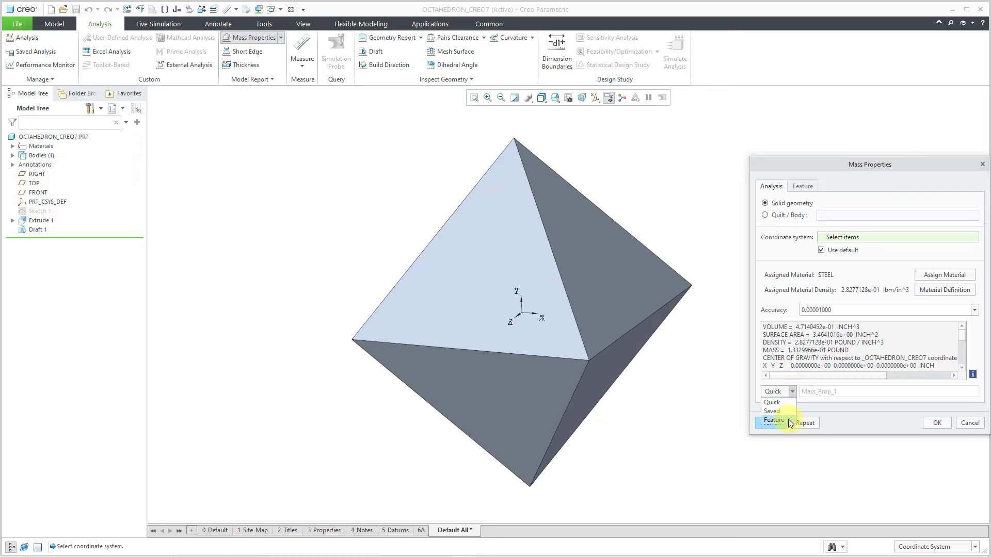
{"action": "left_click", "coordinate": [773, 420]}
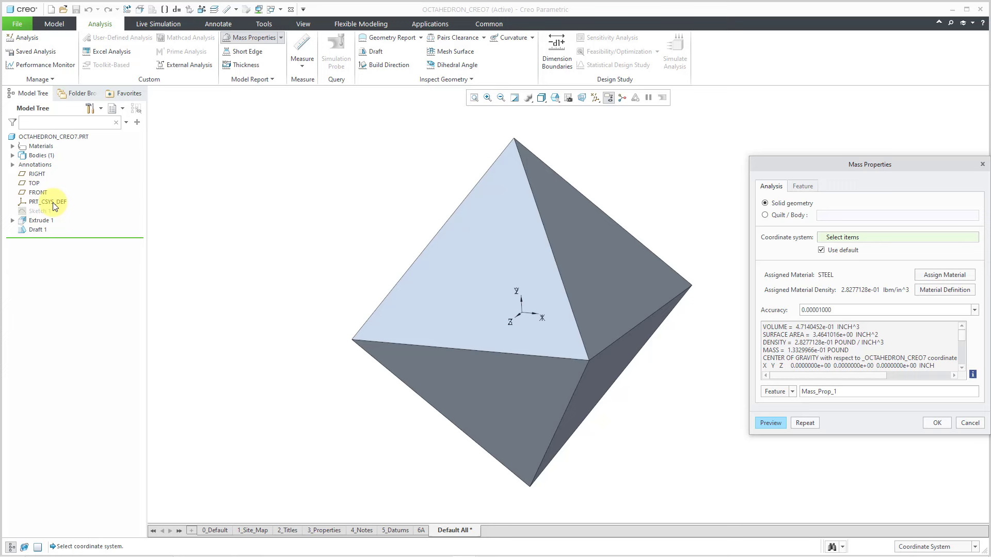
{"action": "left_click", "coordinate": [39, 202]}
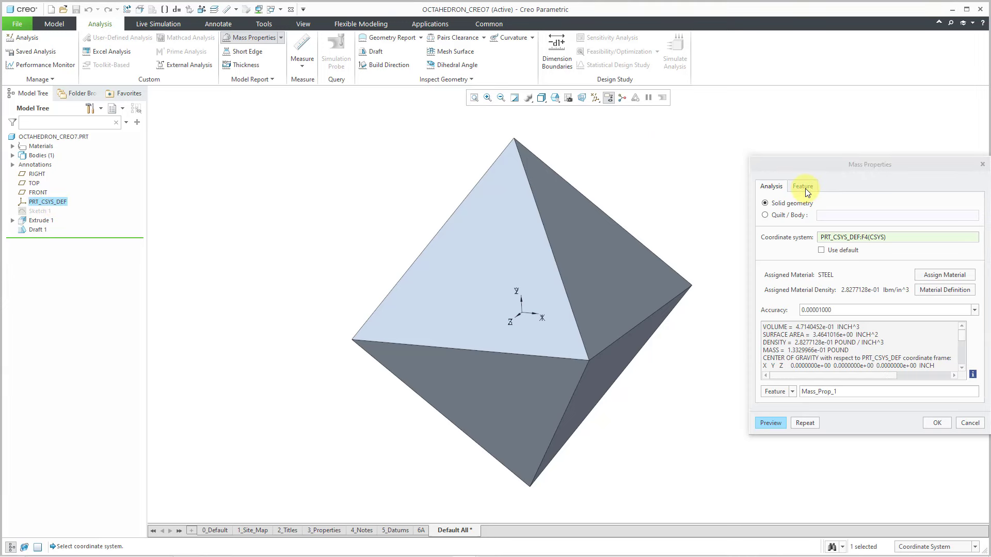
{"action": "left_click", "coordinate": [802, 186]}
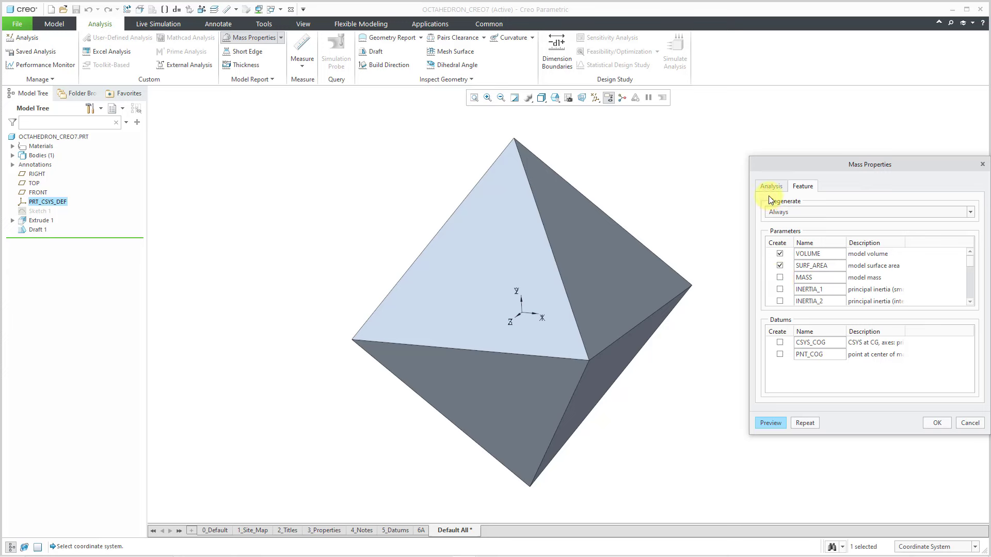
{"action": "left_click", "coordinate": [771, 186]}
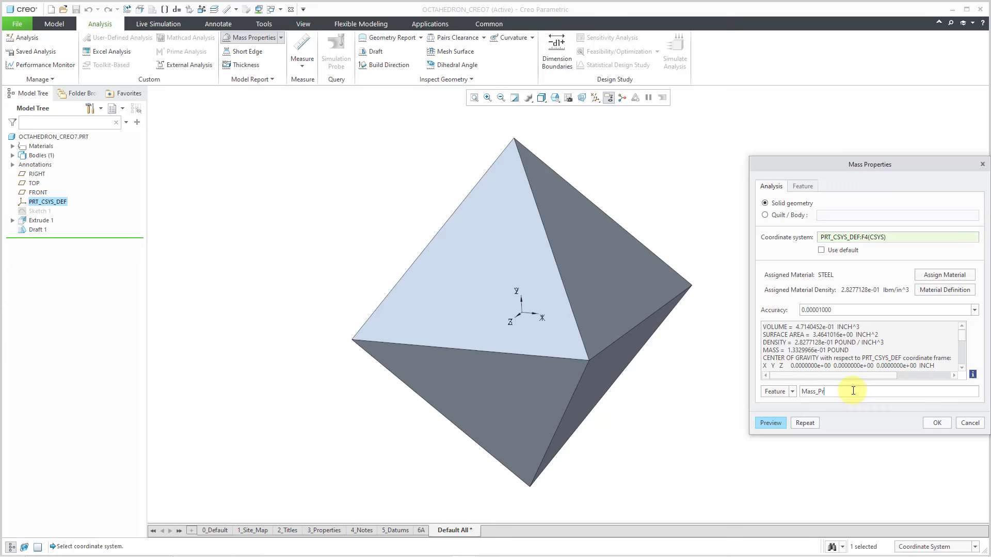
{"action": "key", "text": "BackSpace"}
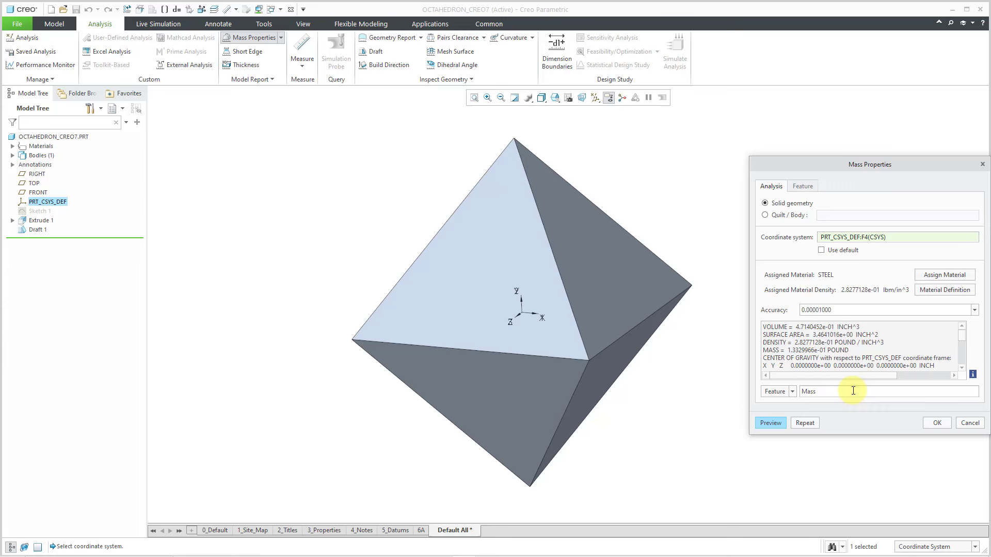
{"action": "left_click", "coordinate": [937, 423]}
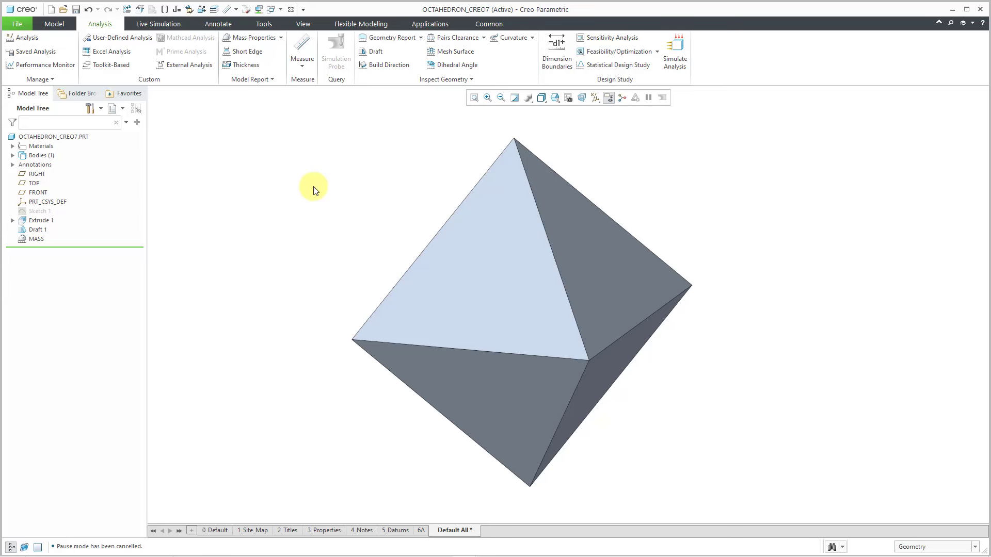
{"action": "mouse_move", "coordinate": [260, 179]}
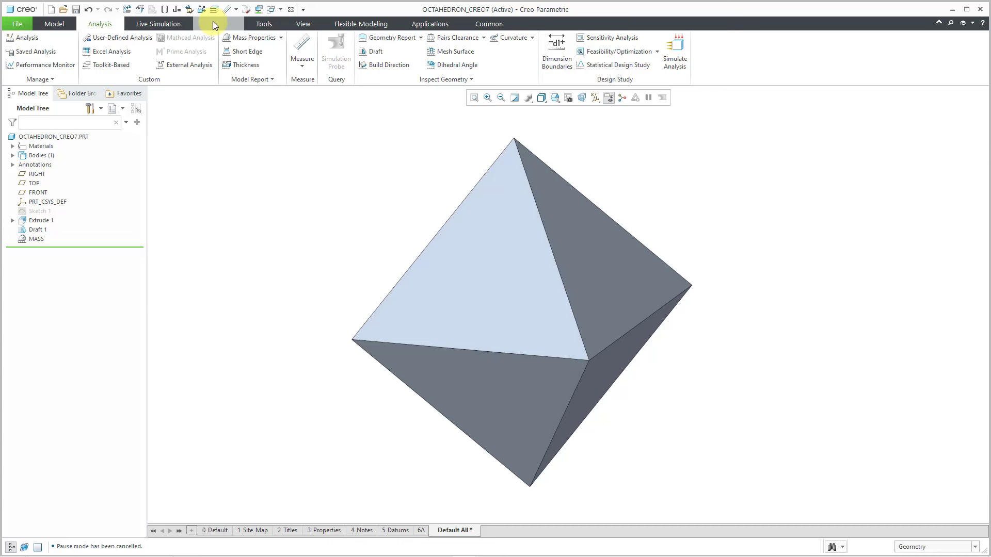
Step: Show Sketch 1's 1.000 edge dimension (DRV_DIM_D0) as an annotation on the octahedron
{"action": "left_click", "coordinate": [217, 24]}
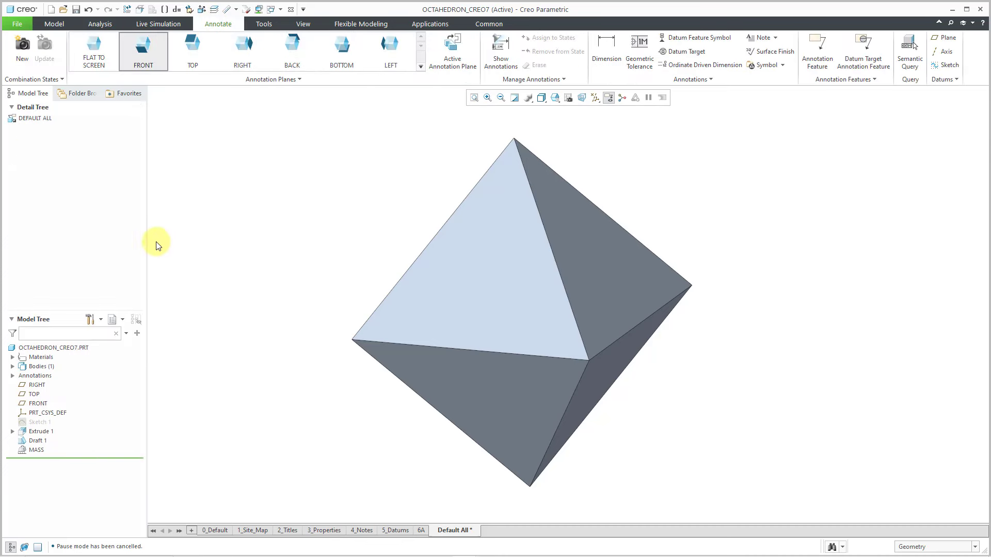
{"action": "mouse_move", "coordinate": [91, 413]}
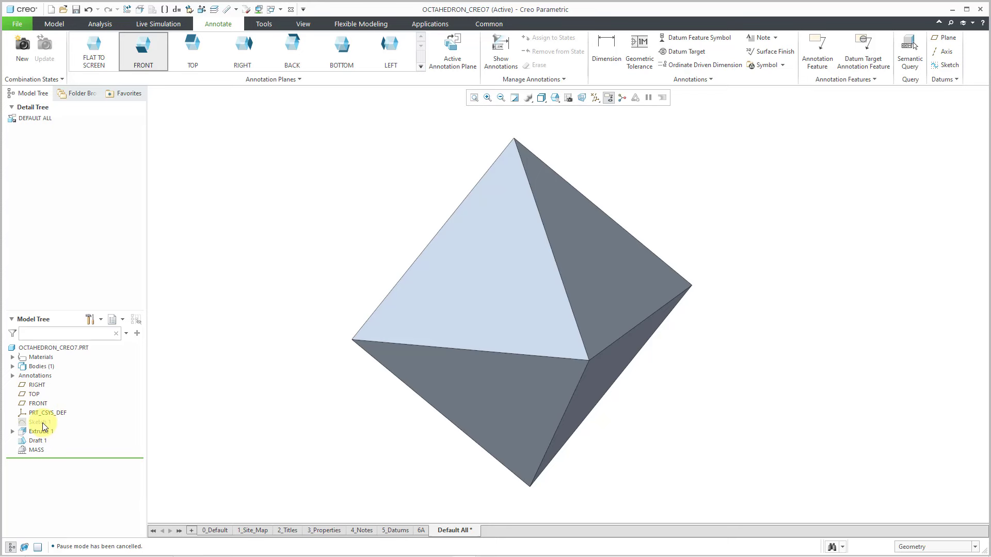
{"action": "right_click", "coordinate": [37, 421]}
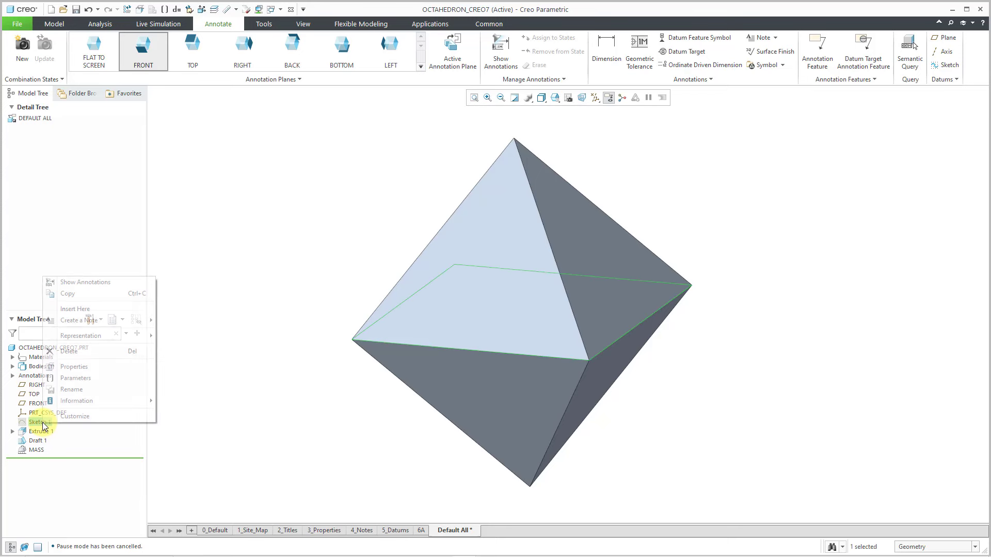
{"action": "left_click", "coordinate": [85, 282]}
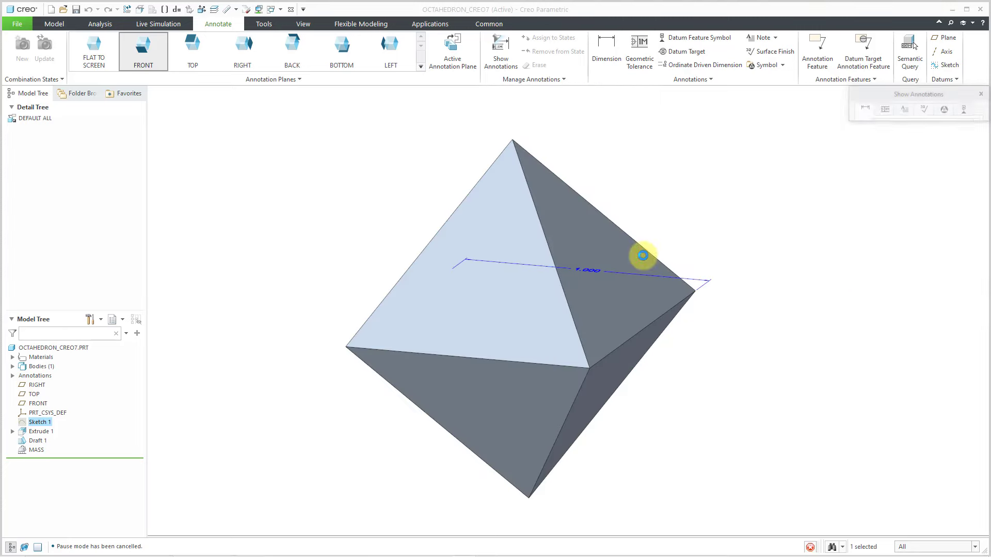
{"action": "double_click", "coordinate": [641, 255]}
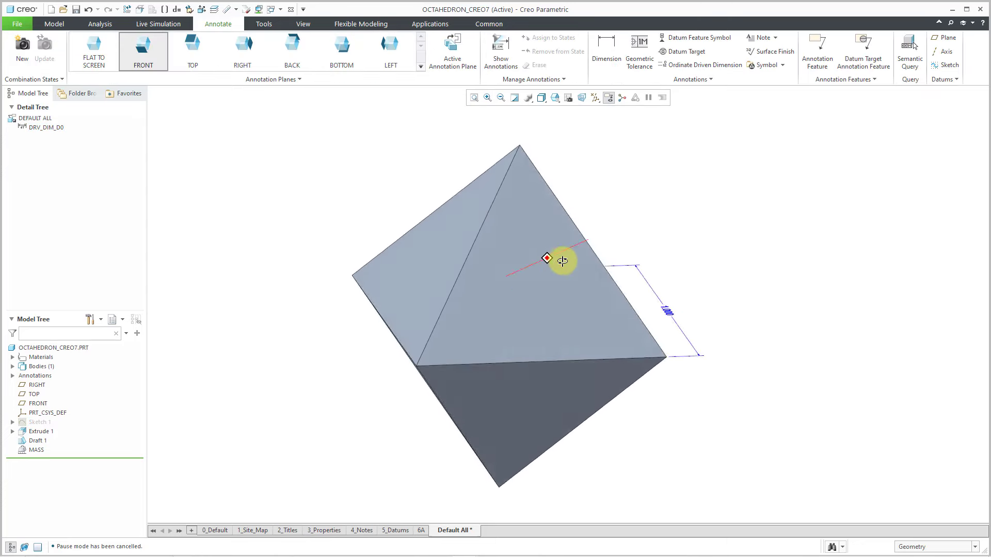
{"action": "left_click_drag", "start_coordinate": [560, 261], "coordinate": [592, 298]}
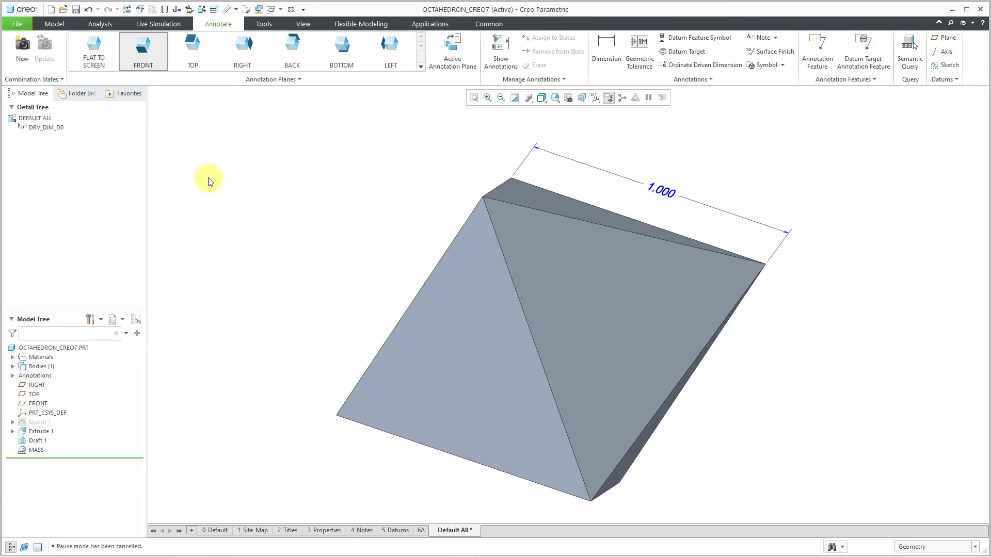
{"action": "mouse_move", "coordinate": [277, 92]}
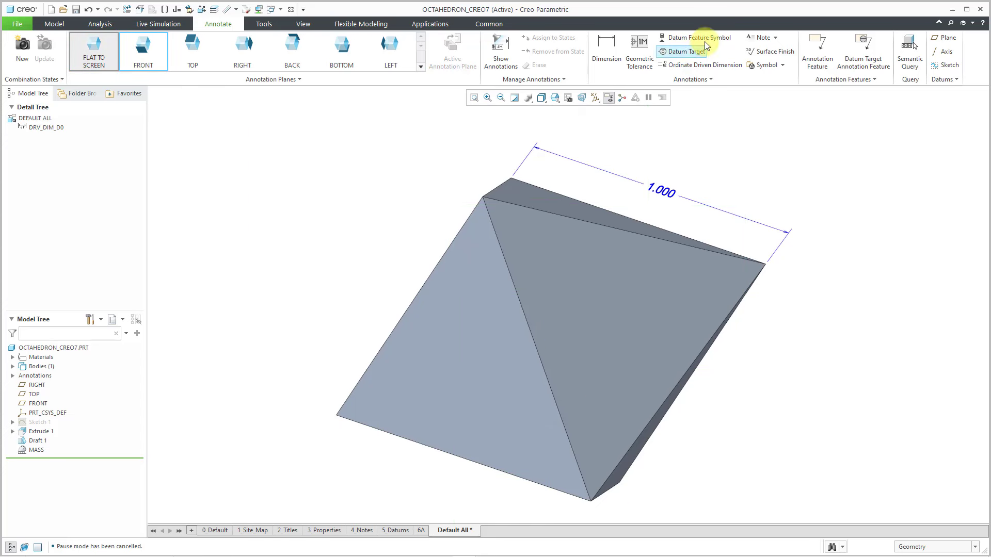
Step: Place a top-left note with the line SURFACE AREA: &SURF_AREA:FID_MASS
{"action": "left_click", "coordinate": [761, 37]}
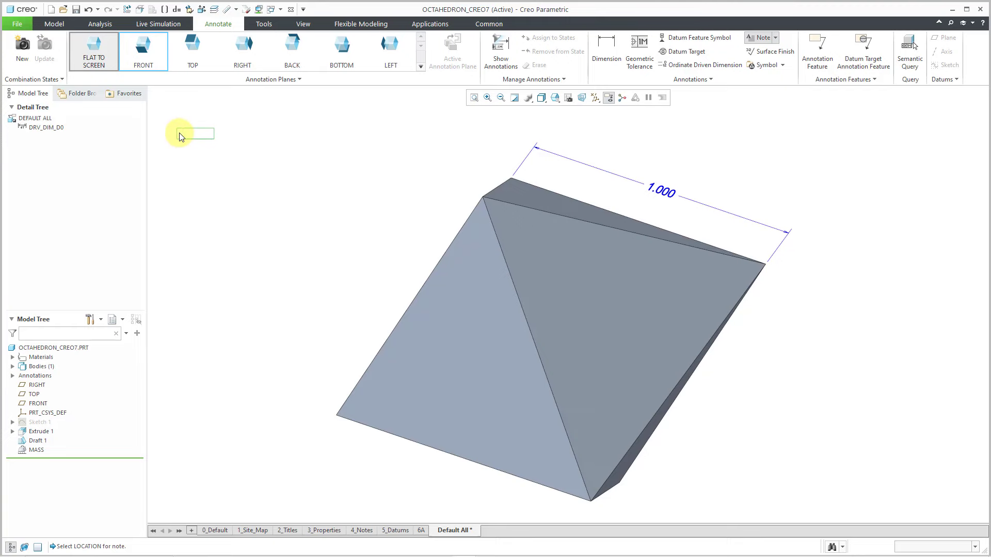
{"action": "left_click", "coordinate": [189, 134]}
{"action": "type", "text": "SURFACE"}
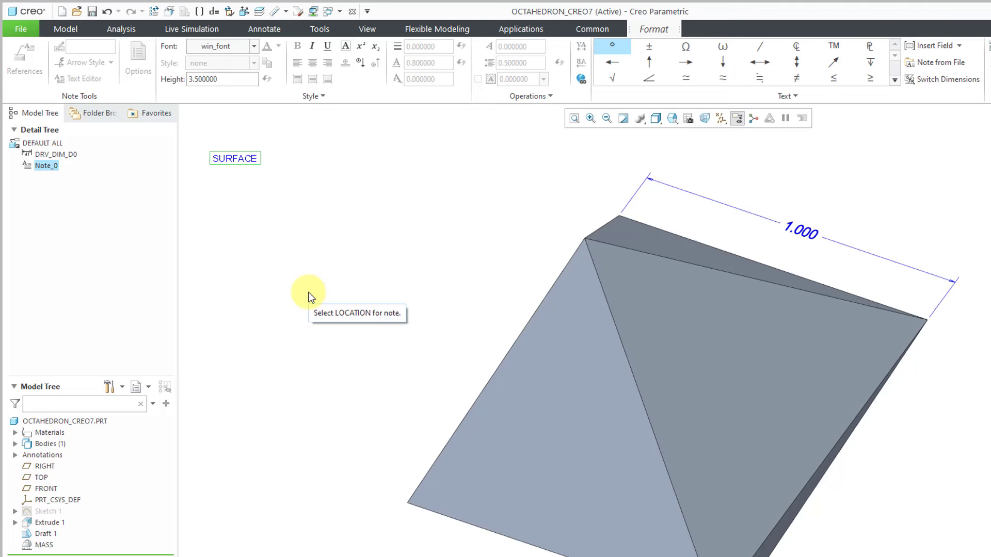
{"action": "type", "text": "AREA"}
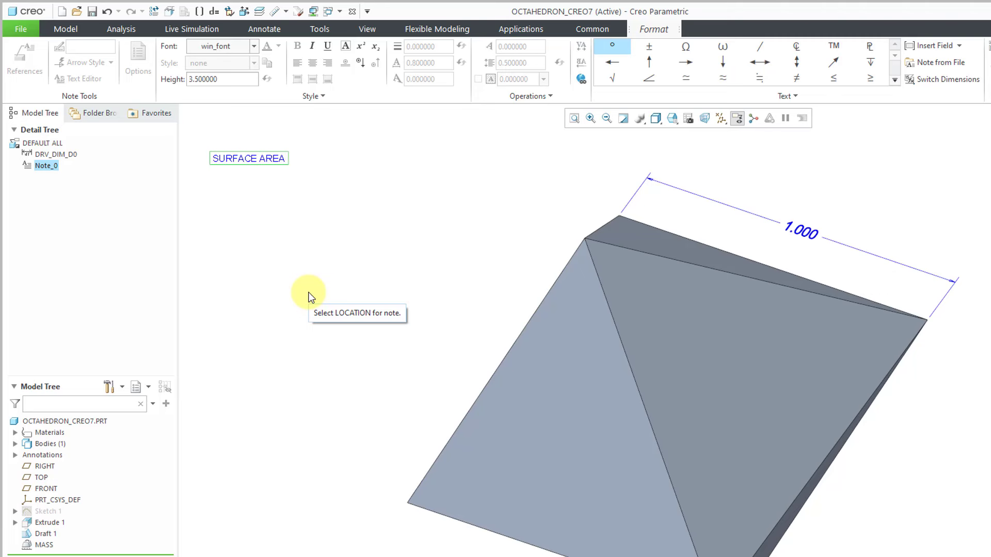
{"action": "type", "text": ": &"}
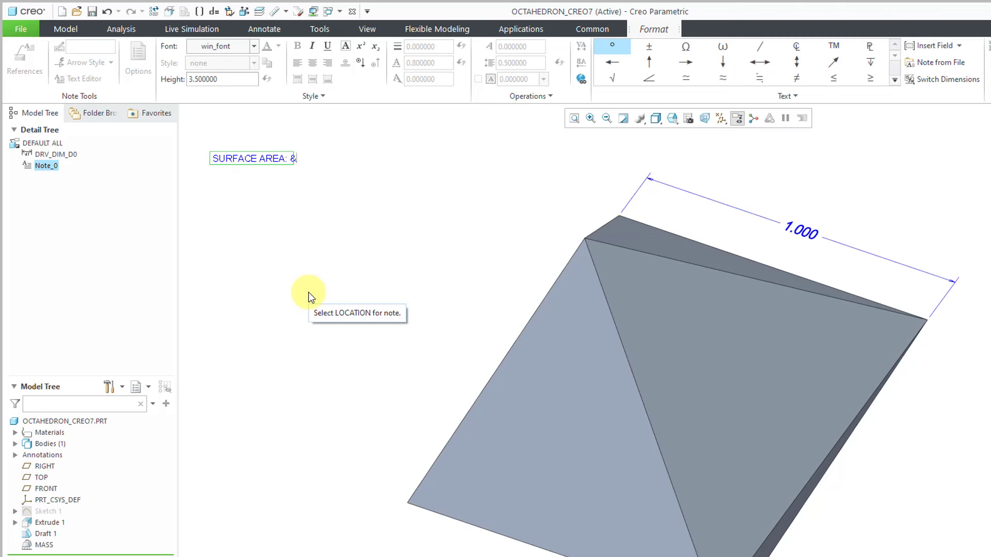
{"action": "type", "text": "SURF"}
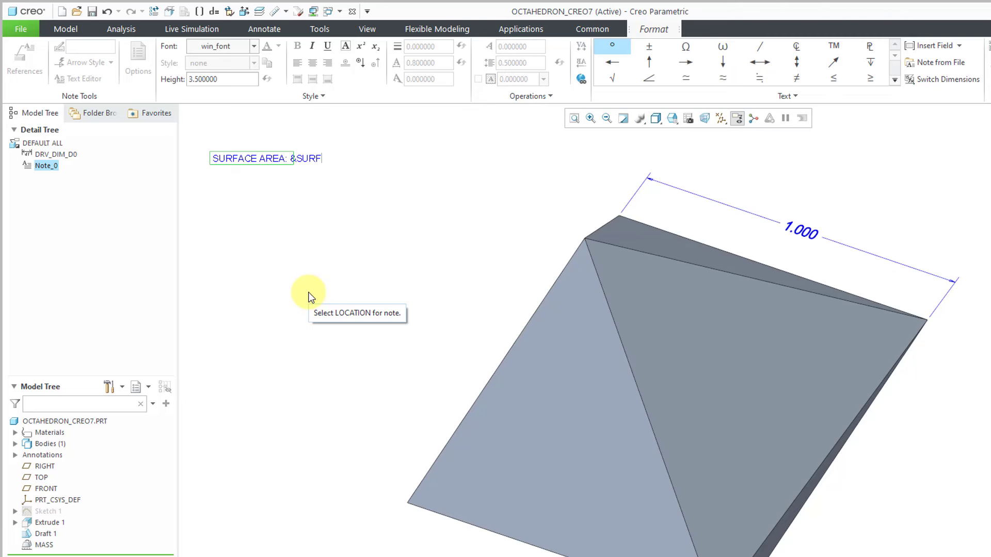
{"action": "type", "text": "_A"}
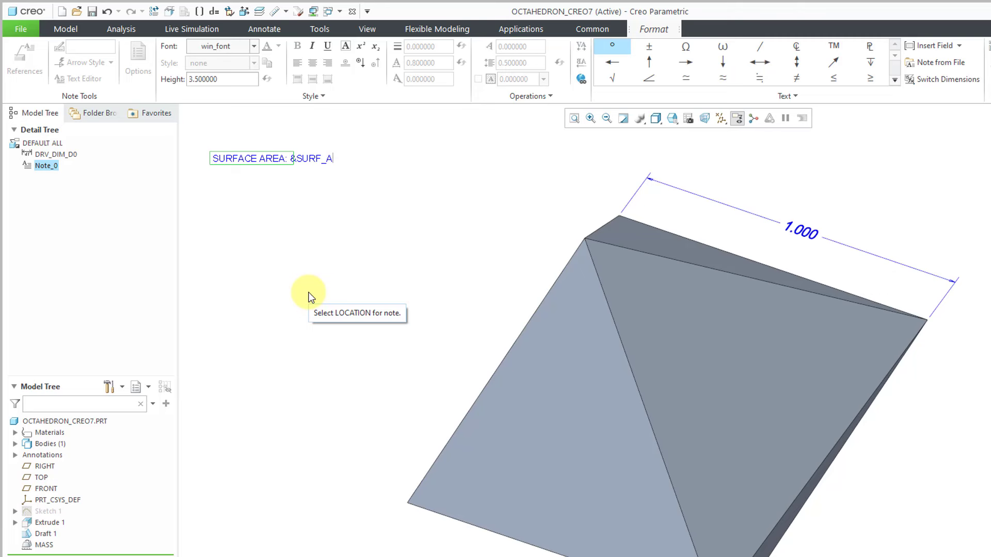
{"action": "type", "text": "REA:"}
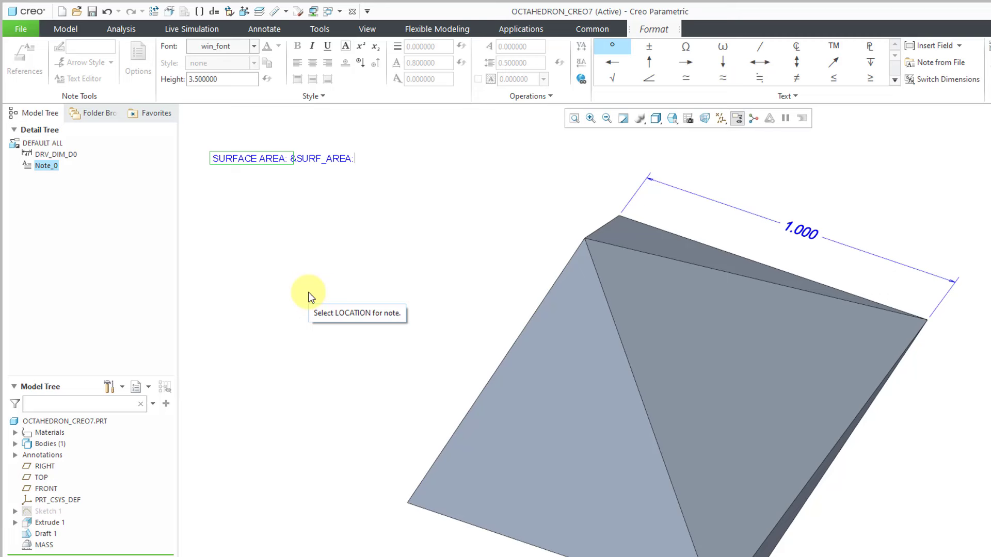
{"action": "type", "text": "FID"}
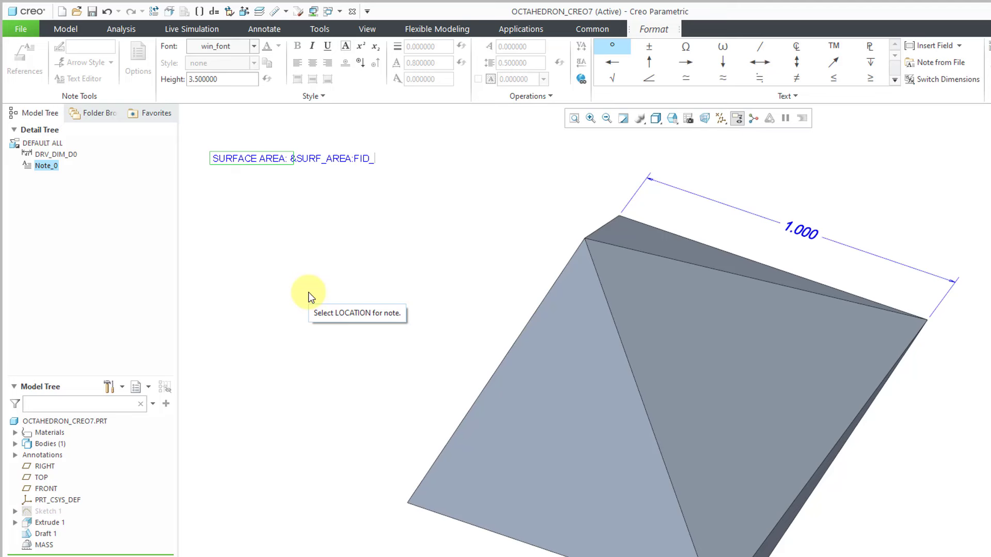
{"action": "type", "text": "_MASS"}
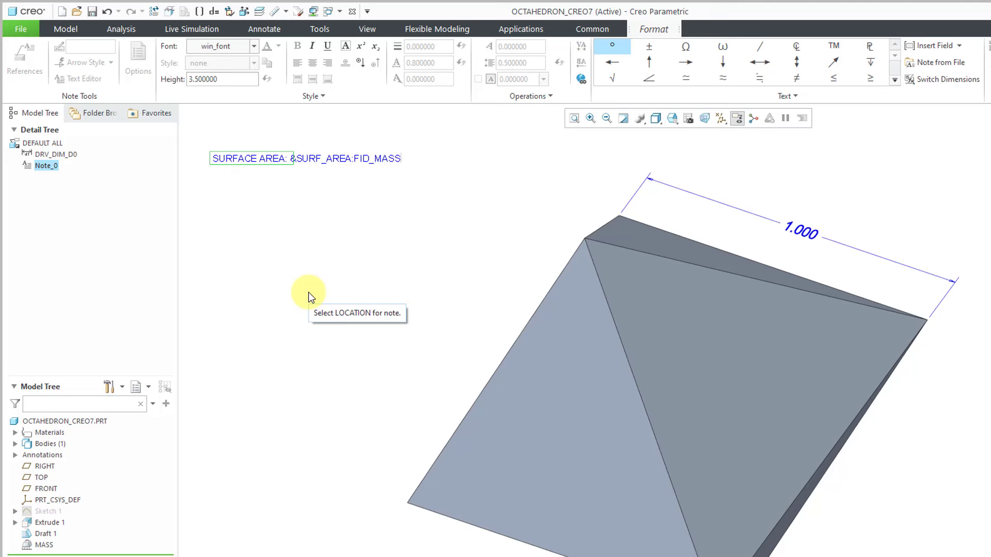
{"action": "key", "text": "Return"}
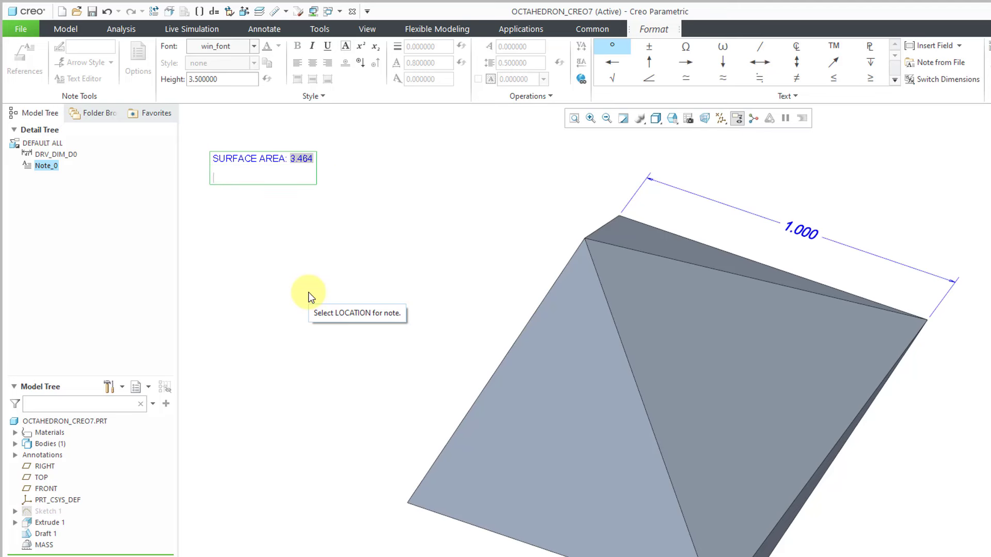
Step: Add the second note line VOLUME: &VOLUME:FID_MASS[.3] and finish the note
{"action": "type", "text": "VOLUME:"}
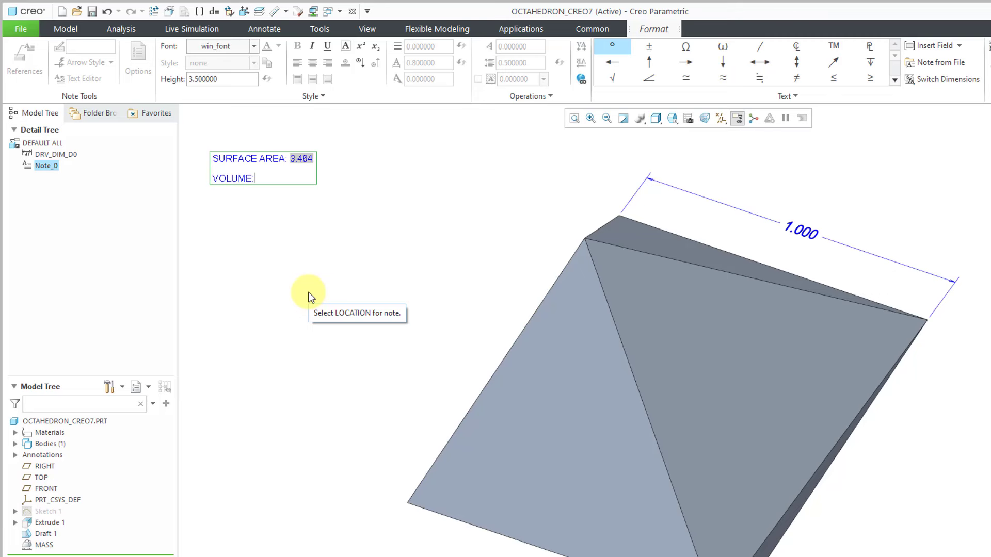
{"action": "type", "text": "V"}
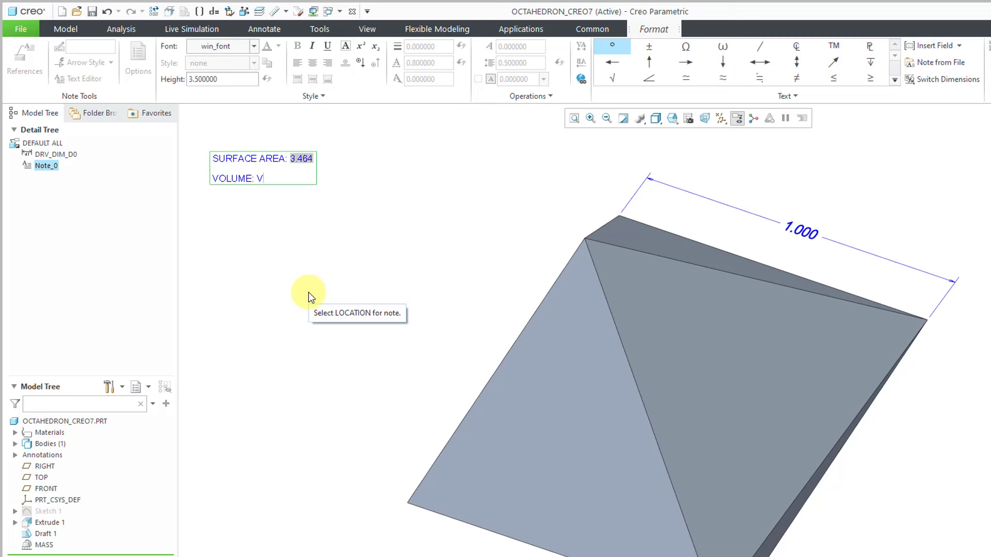
{"action": "type", "text": "OLUME:"}
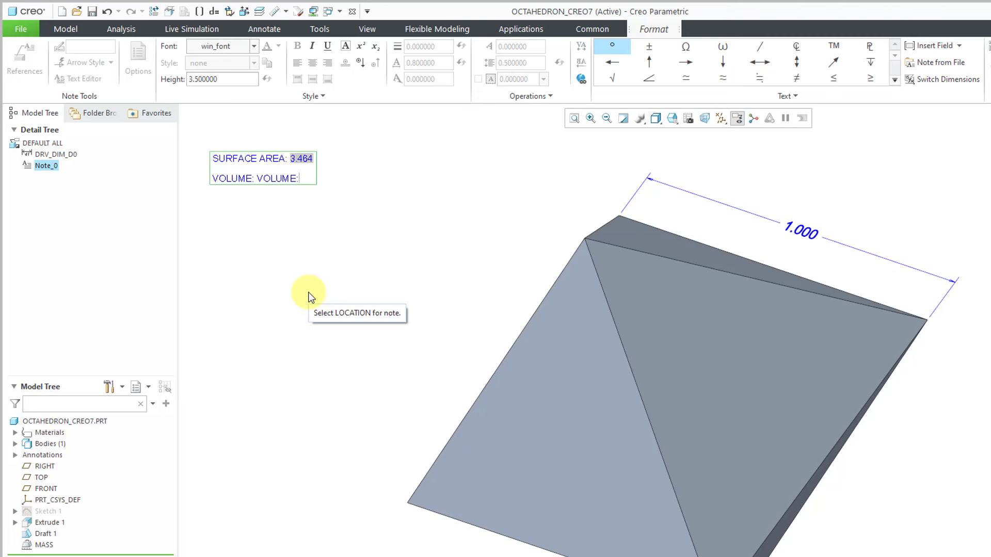
{"action": "type", "text": "FID"}
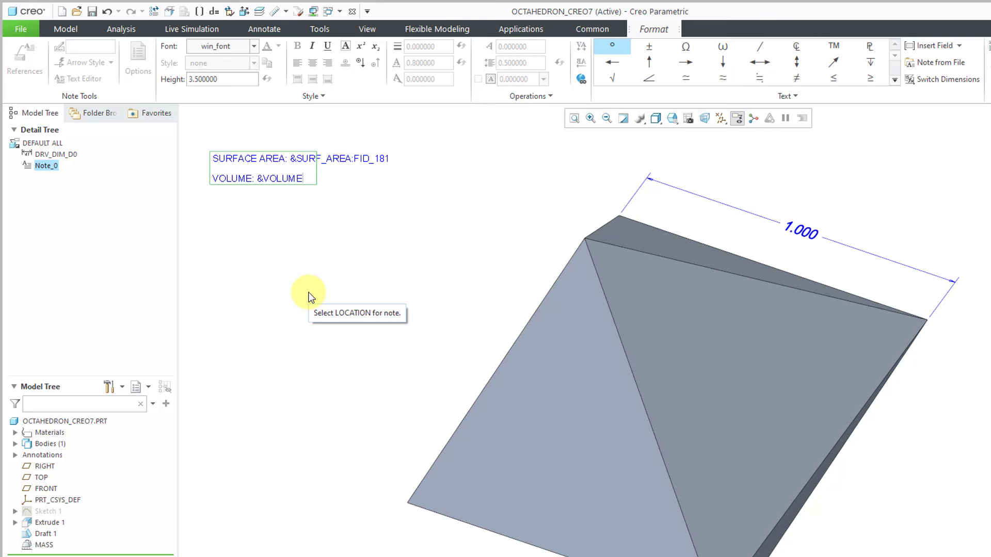
{"action": "type", "text": "FID"}
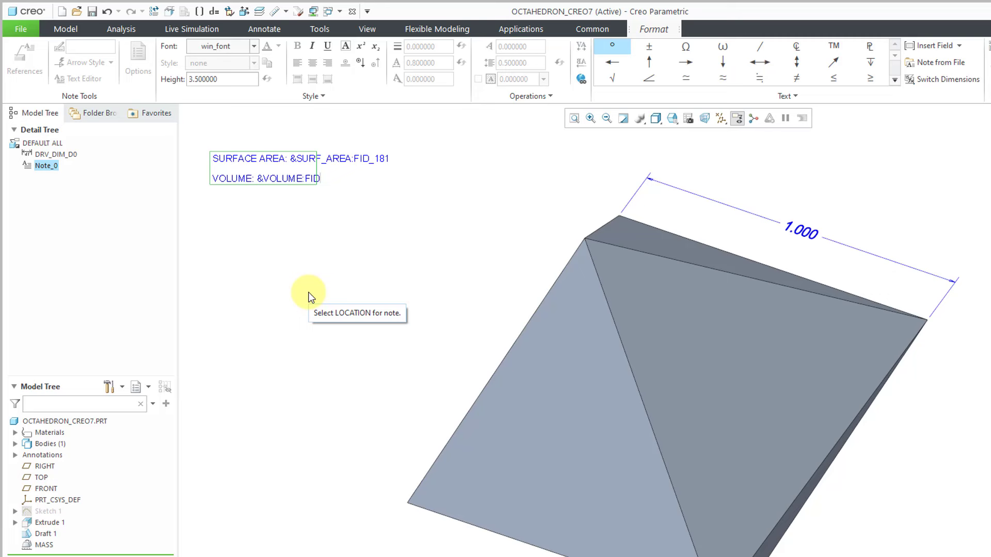
{"action": "type", "text": "_MASS["}
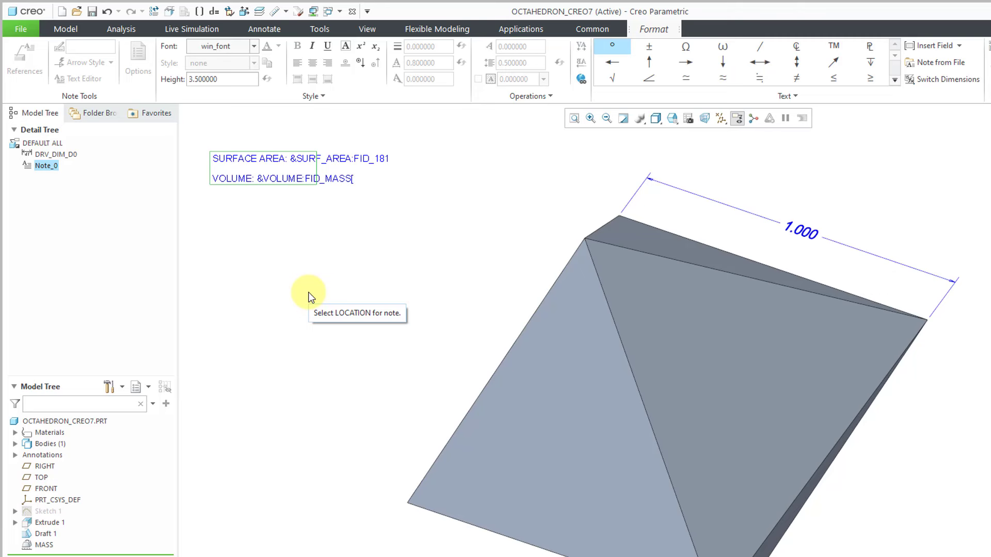
{"action": "type", "text": ".3]"}
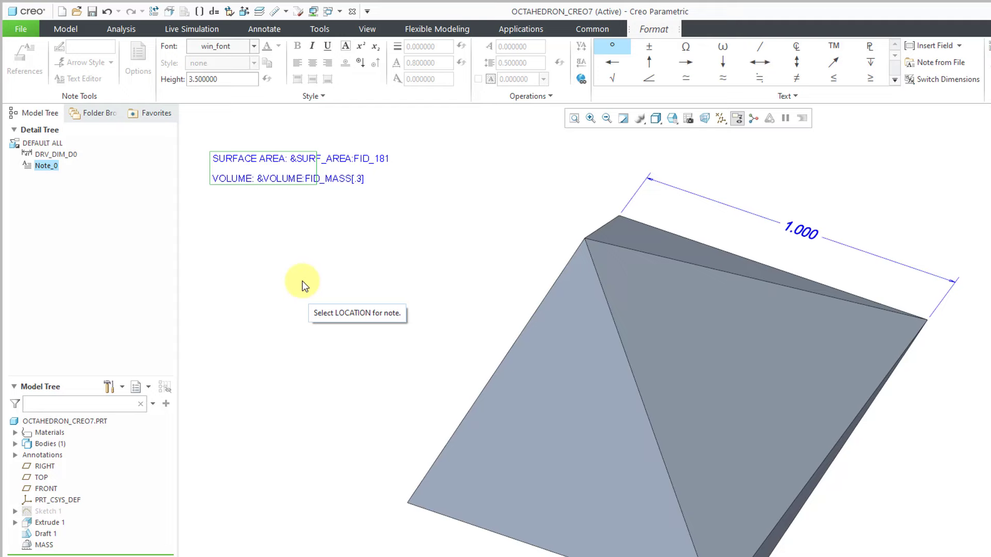
{"action": "left_click", "coordinate": [302, 283]}
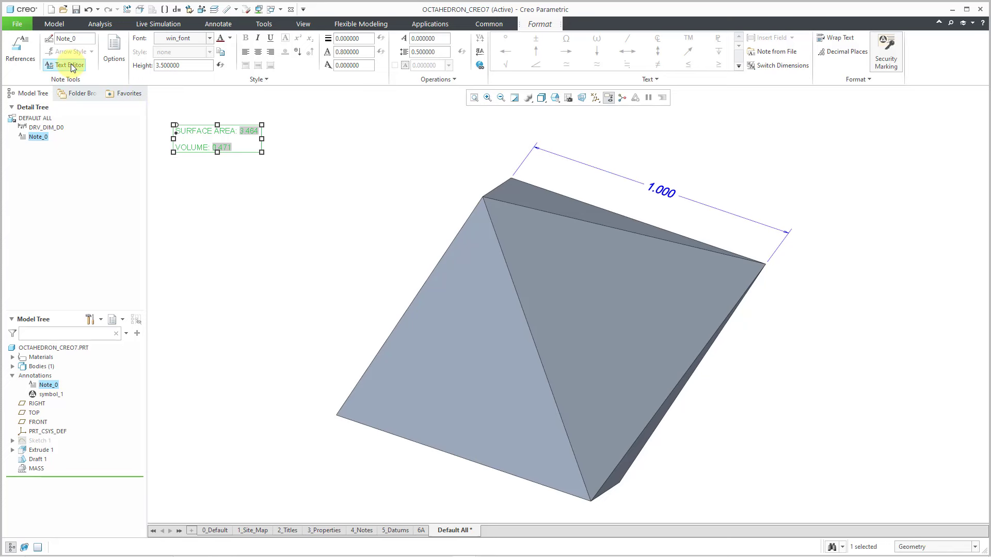
Step: Check Note_0's text and raise its text height to 8
{"action": "left_click", "coordinate": [65, 64]}
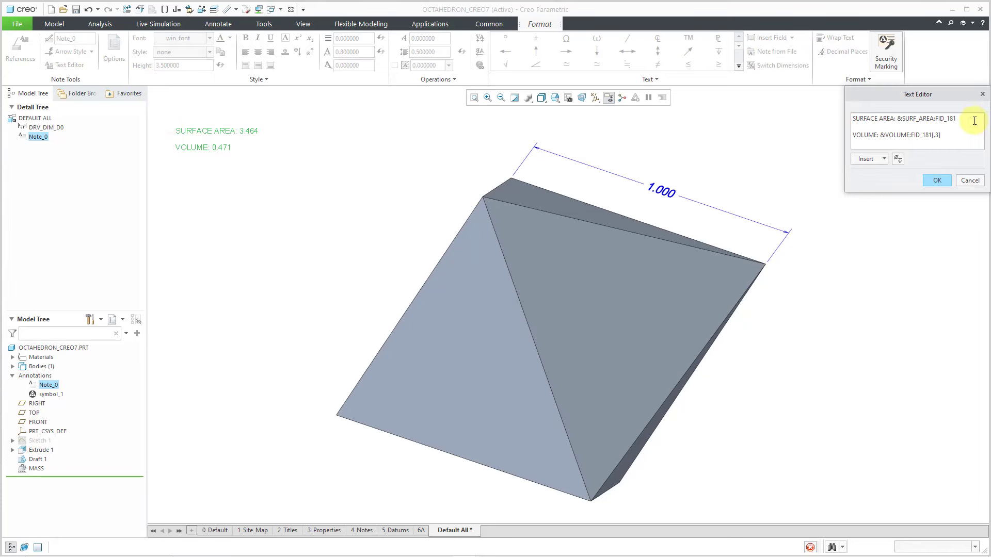
{"action": "mouse_move", "coordinate": [973, 121]}
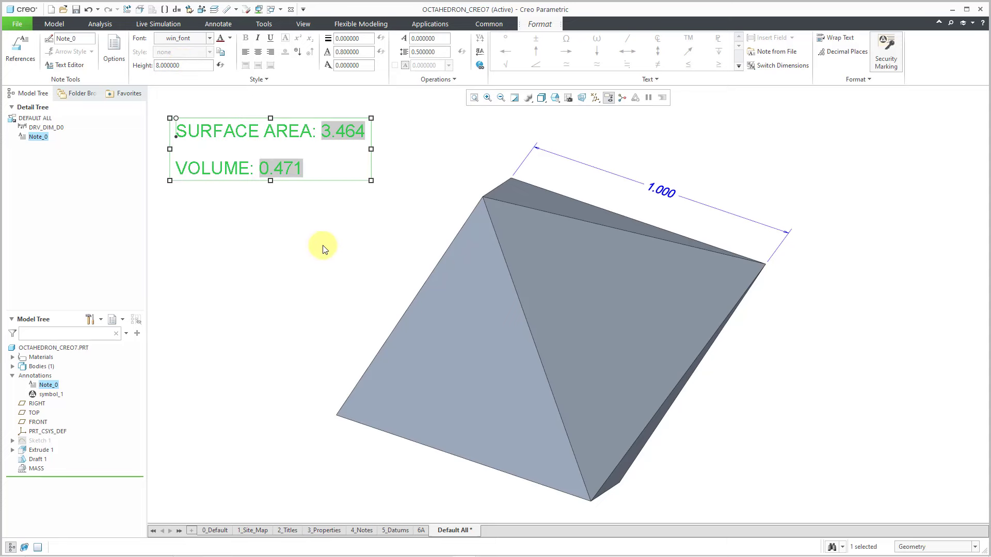
{"action": "left_click", "coordinate": [217, 23]}
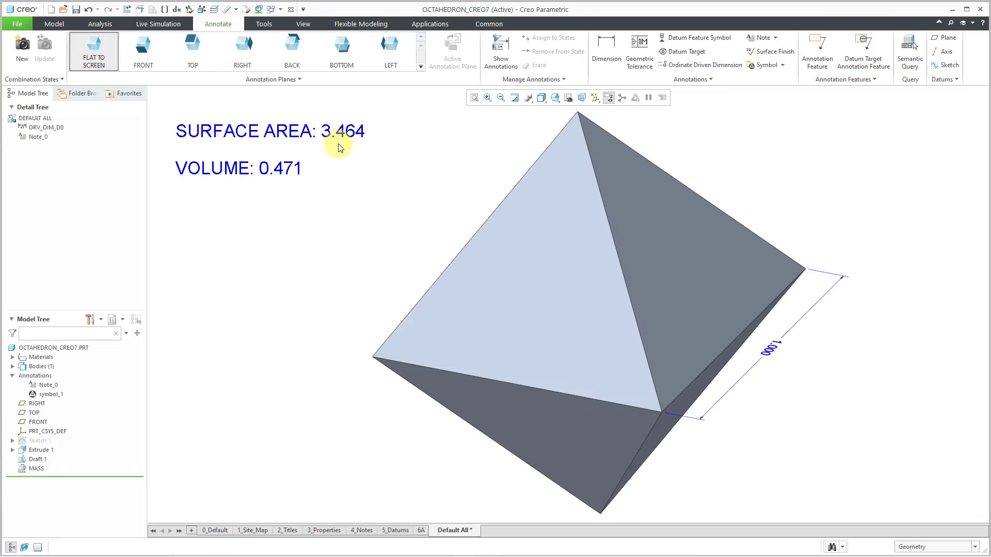
{"action": "mouse_move", "coordinate": [291, 202]}
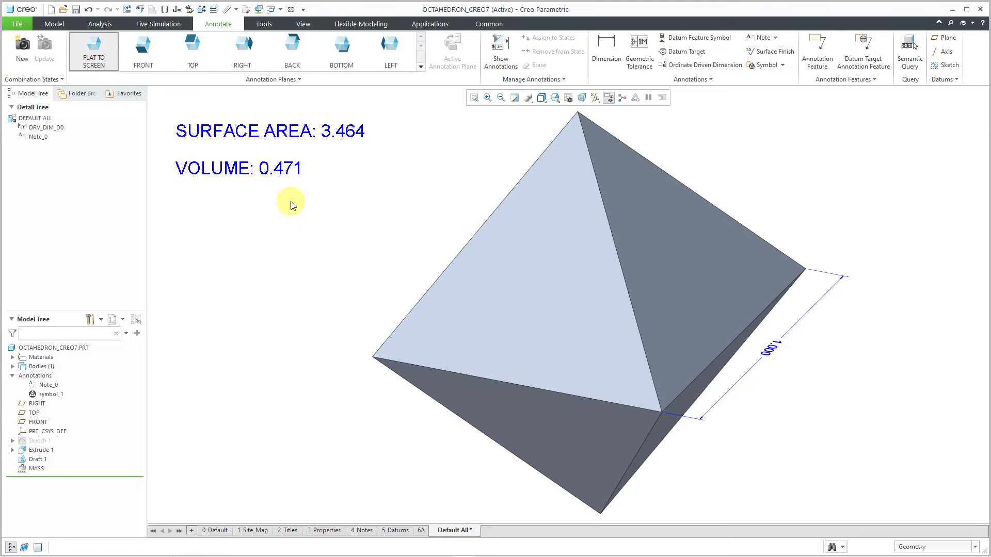